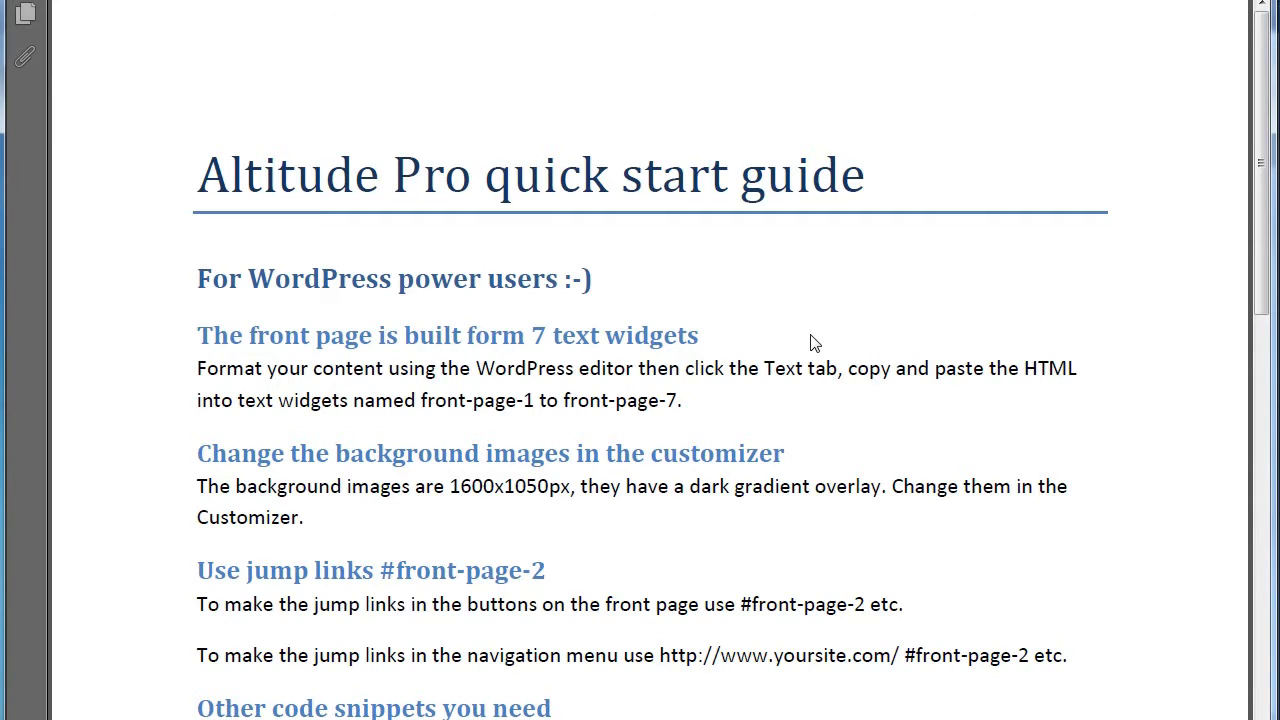
mouse_move(330, 360)
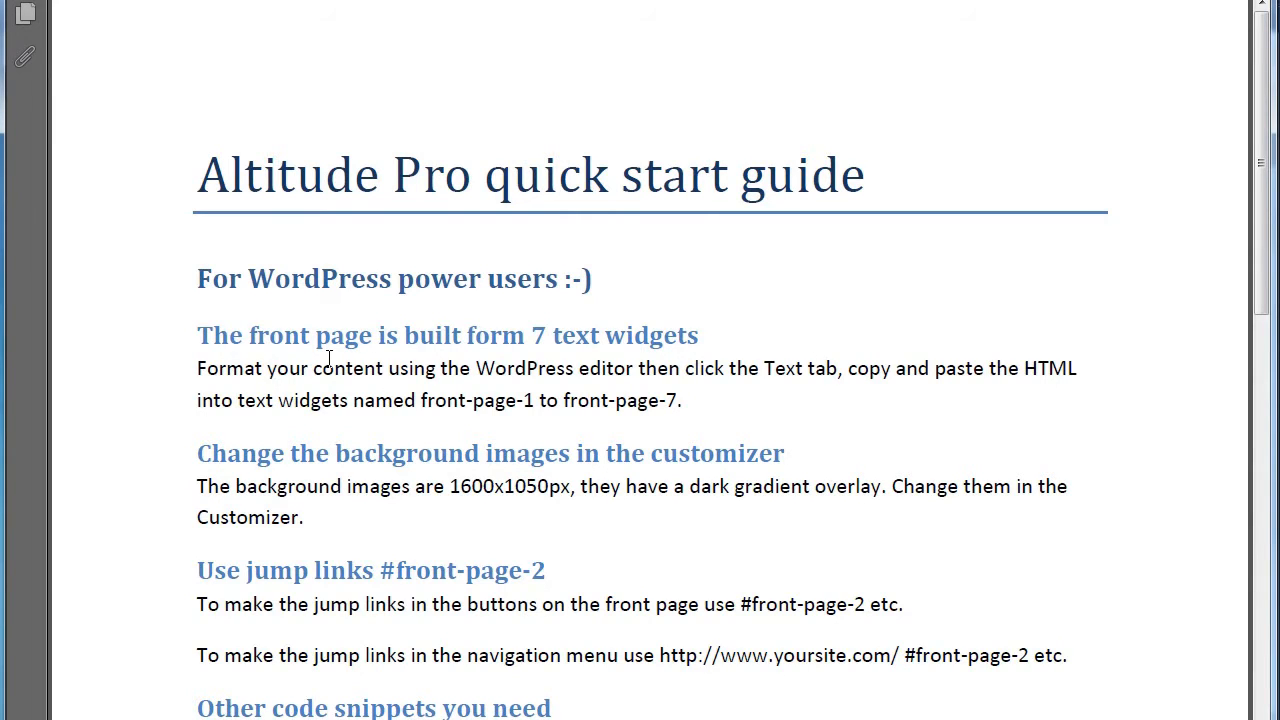
mouse_move(627, 375)
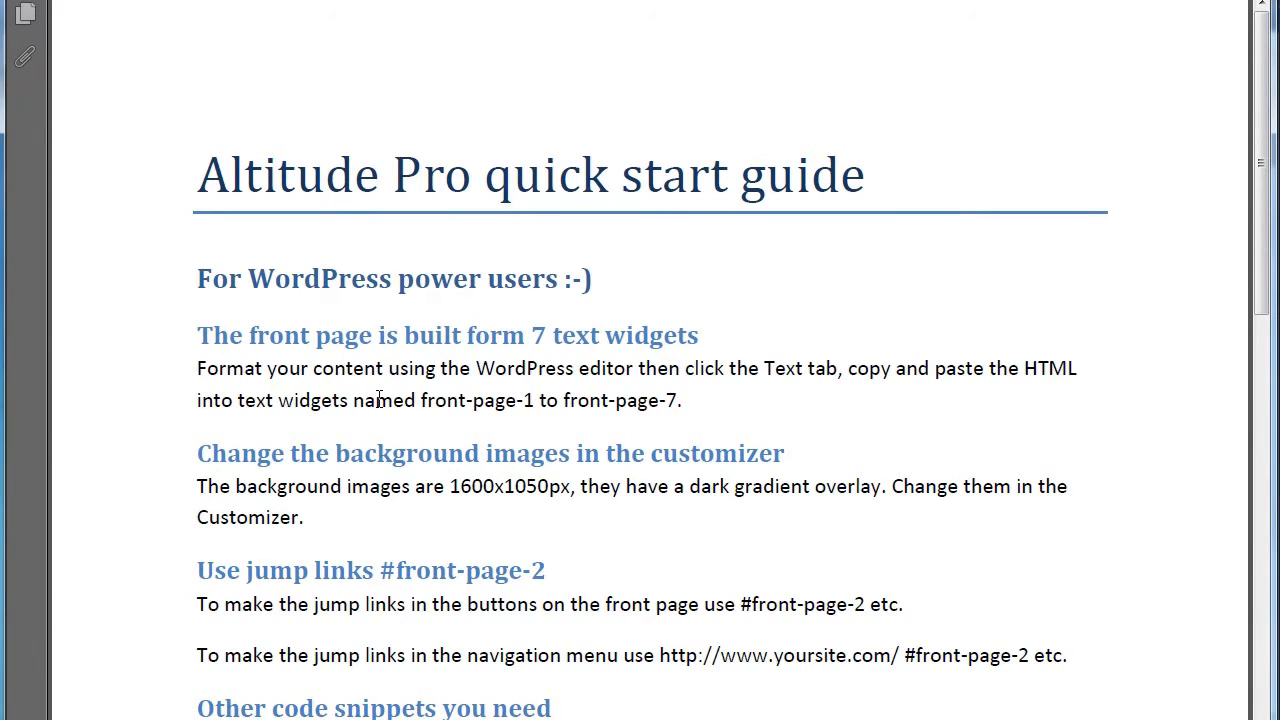
mouse_move(671, 399)
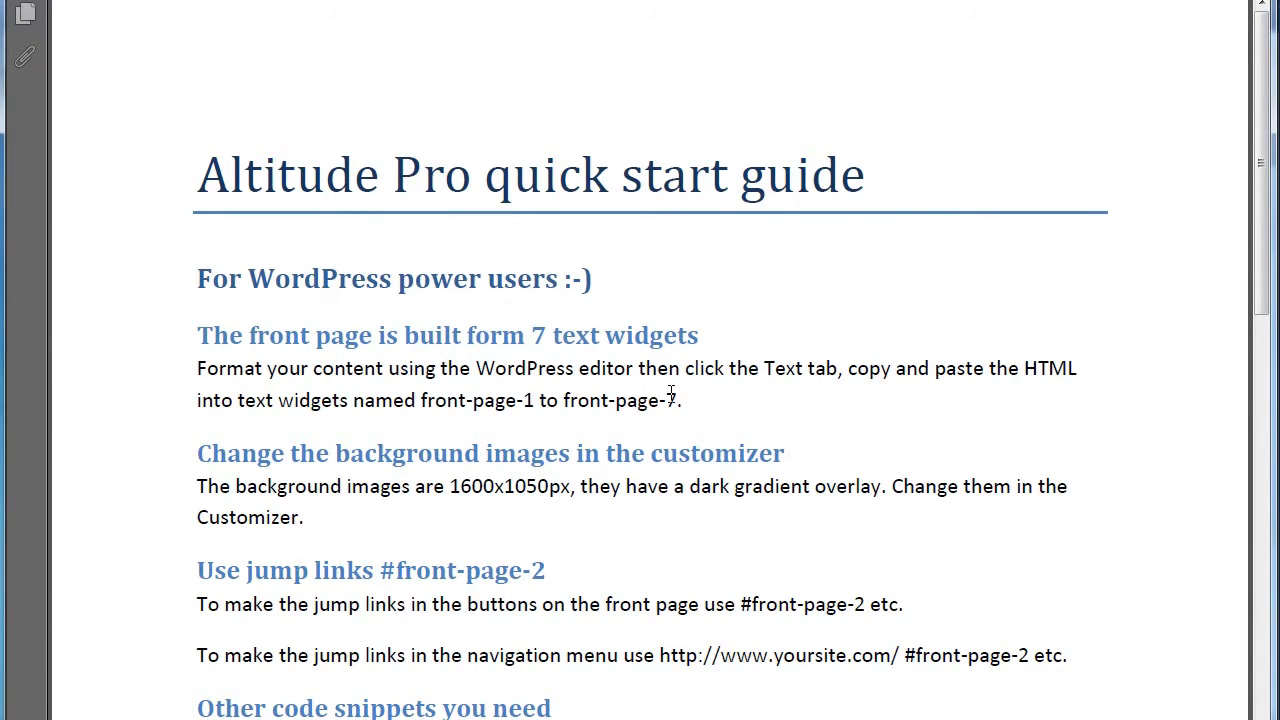
mouse_move(718, 427)
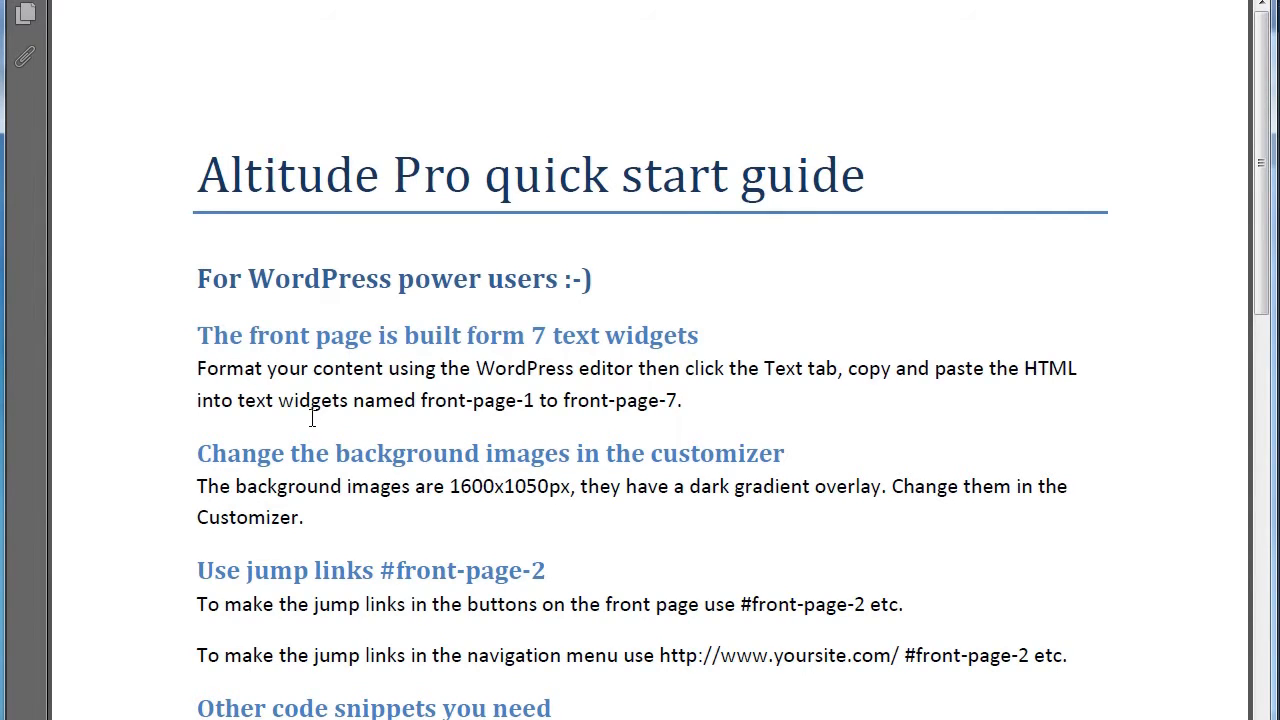
mouse_move(426, 418)
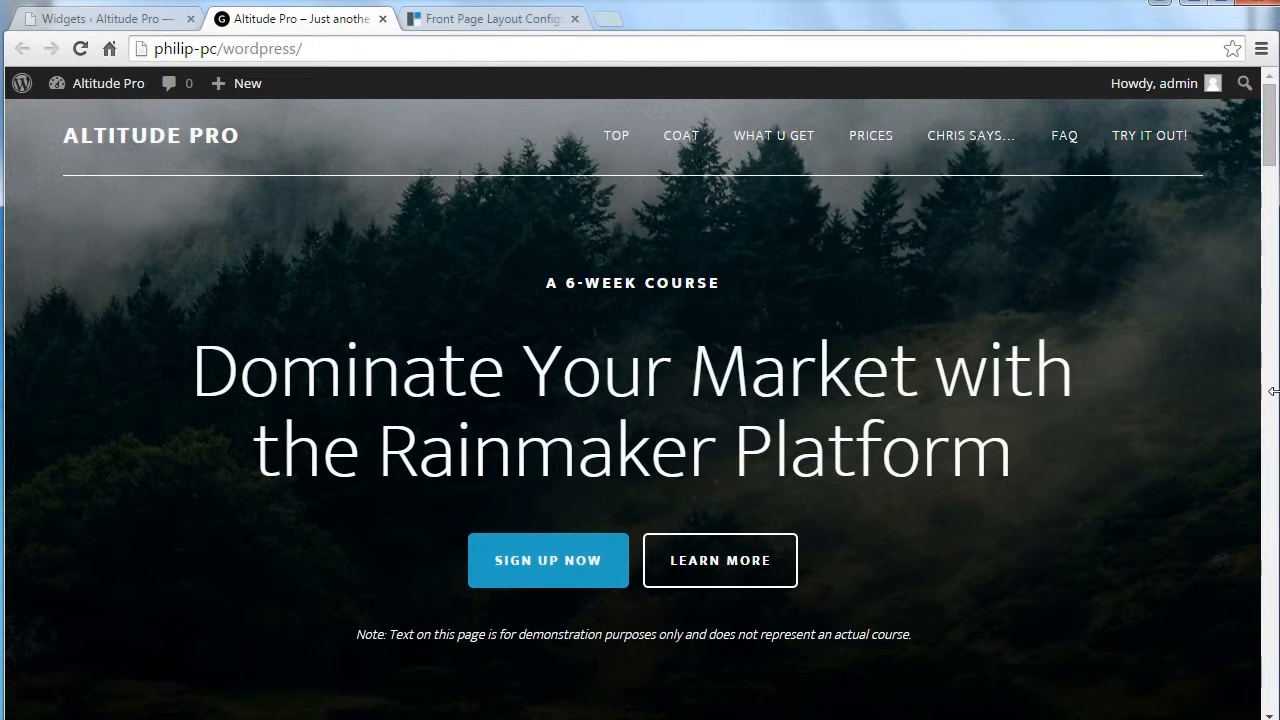
Step: Scroll the front page, then collapse Front Page 2's Text widget and its widget area
scroll(down, 3)
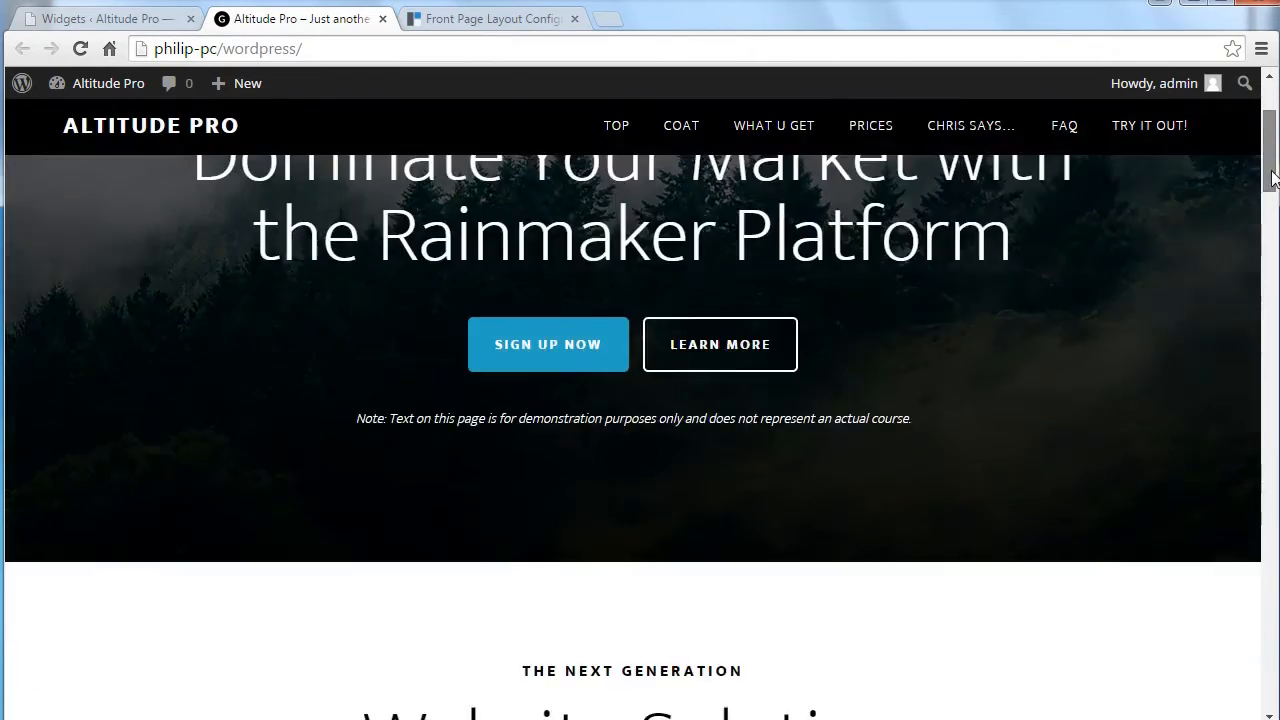
scroll(down, 3)
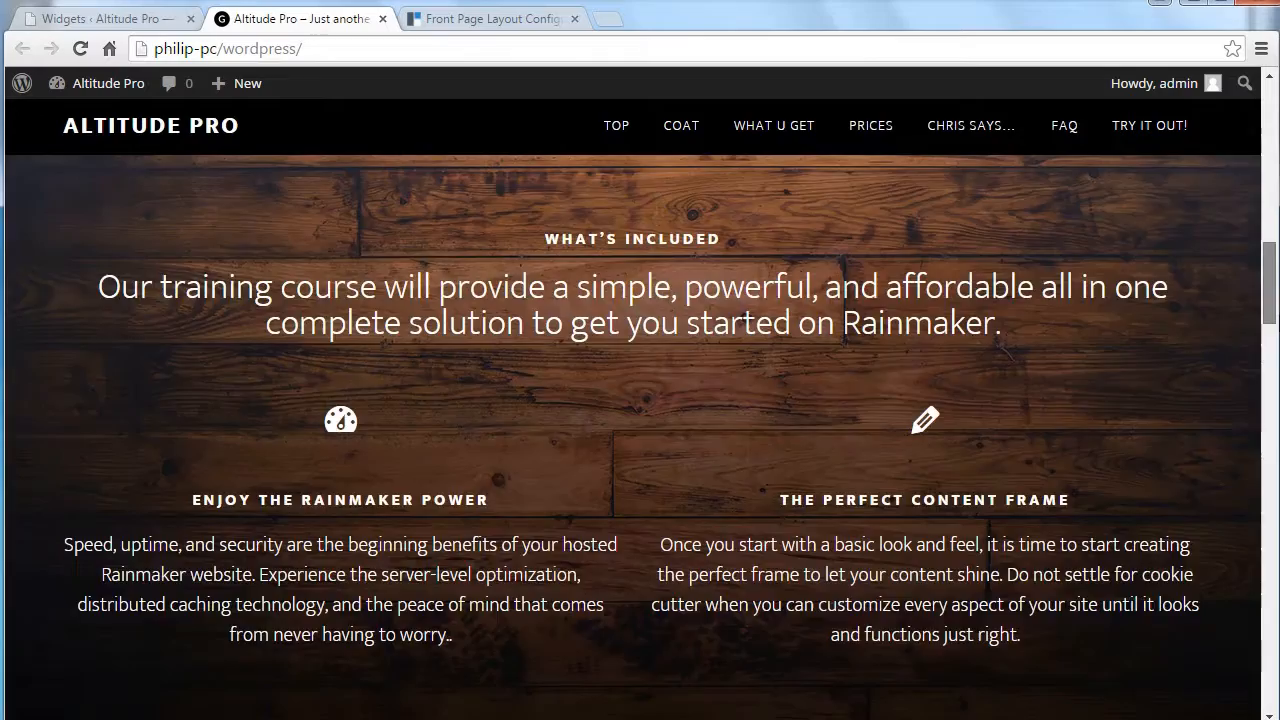
scroll(down, 3)
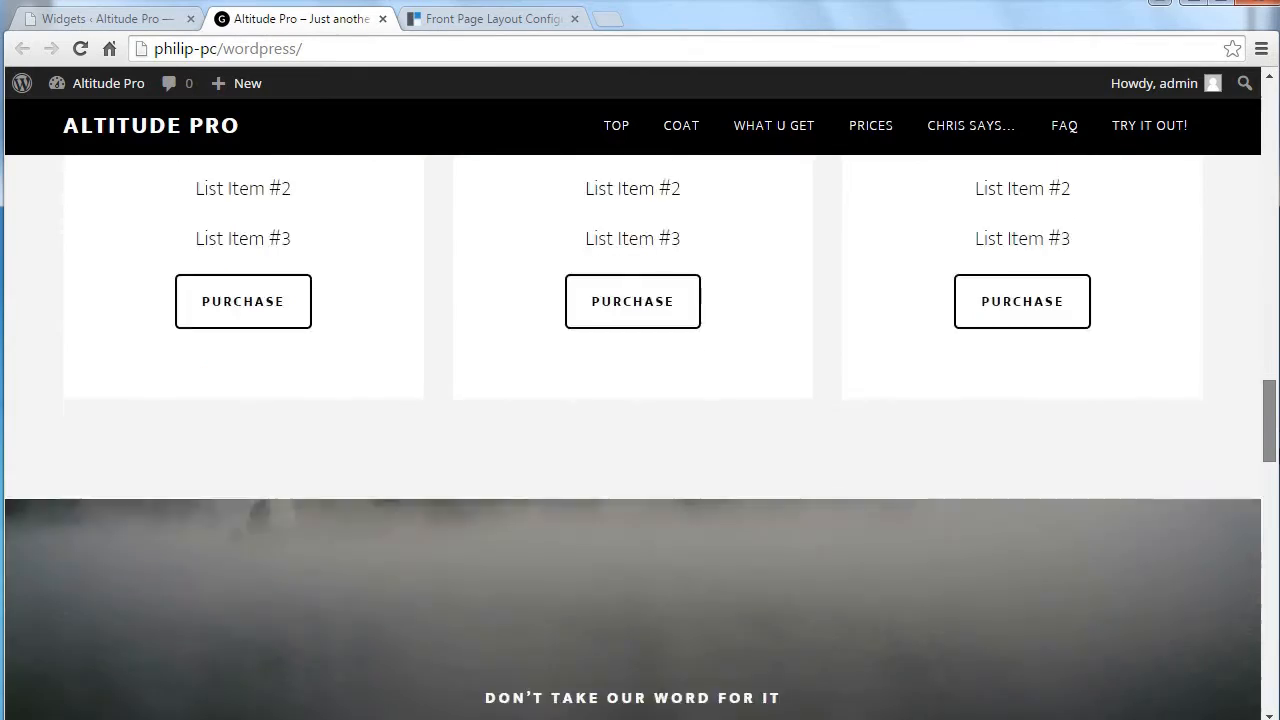
scroll(down, 3)
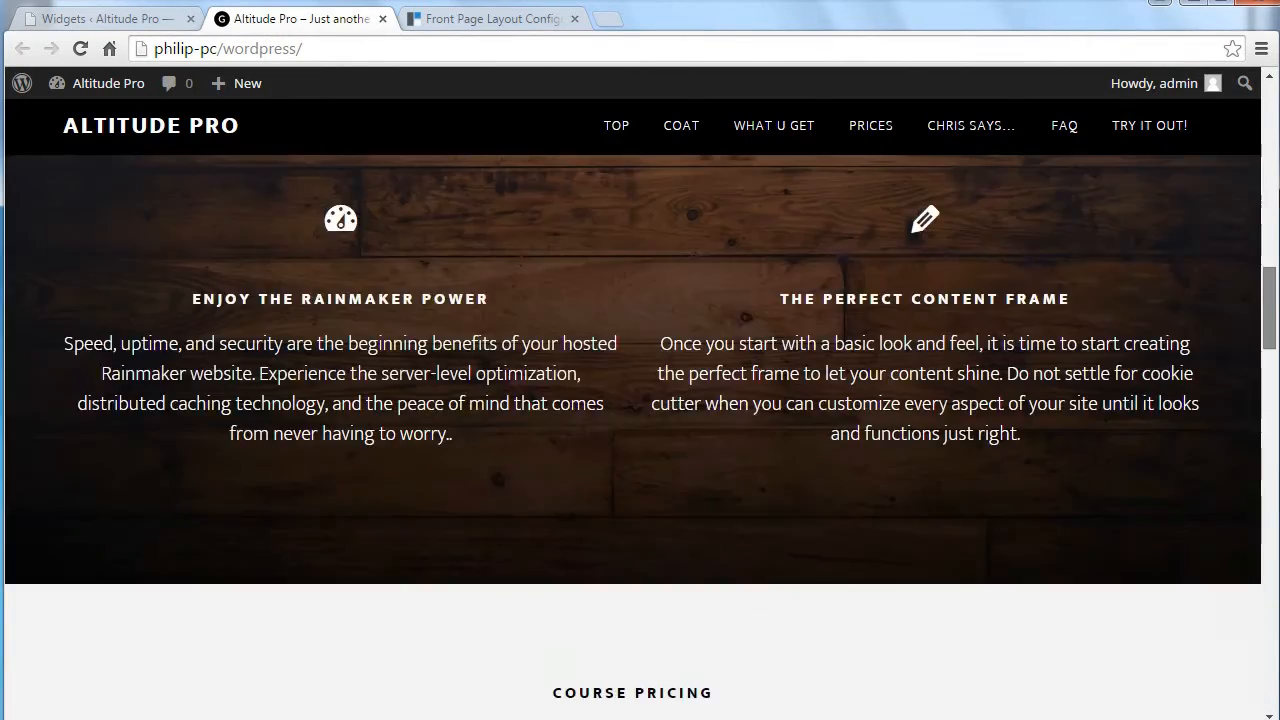
scroll(up, 3)
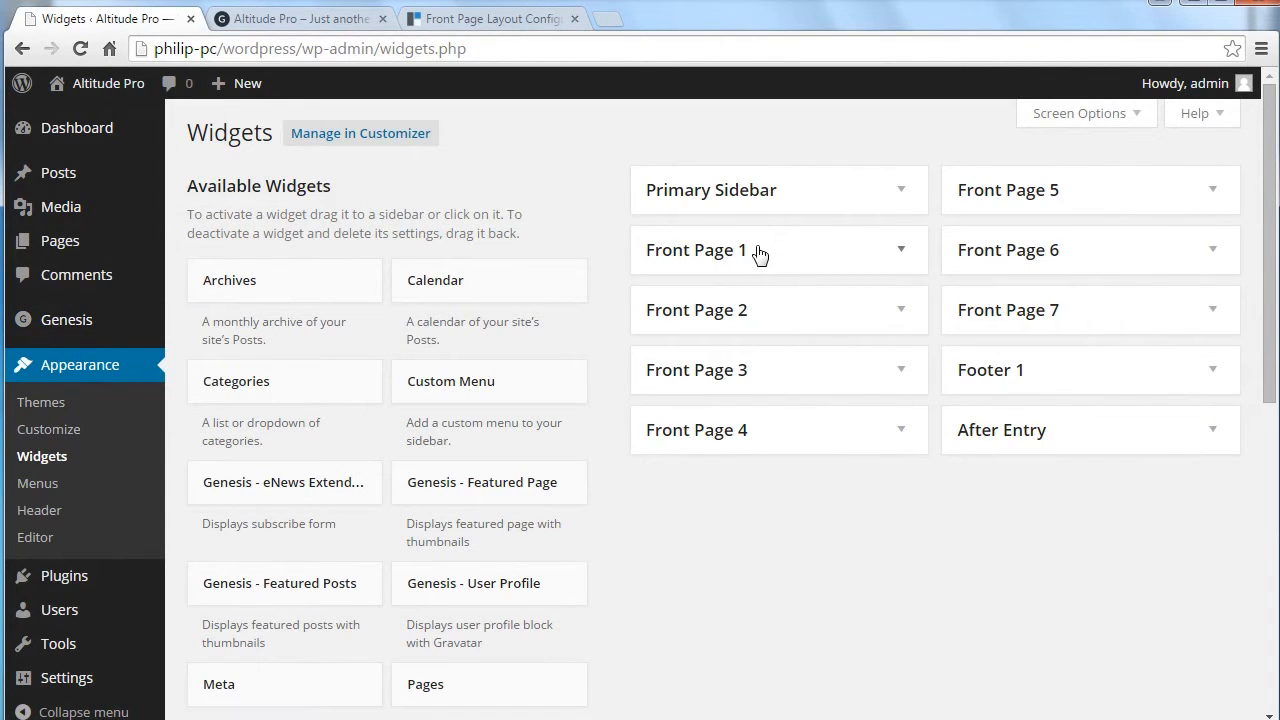
mouse_move(897, 395)
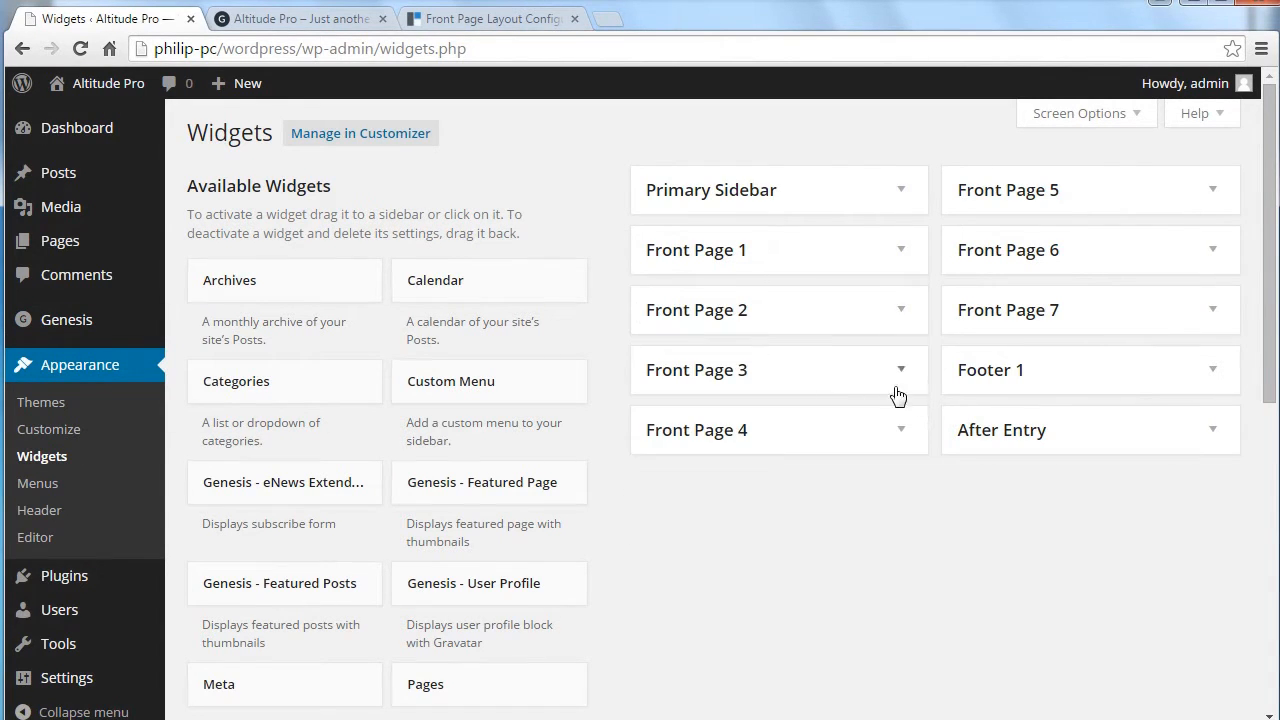
mouse_move(1025, 325)
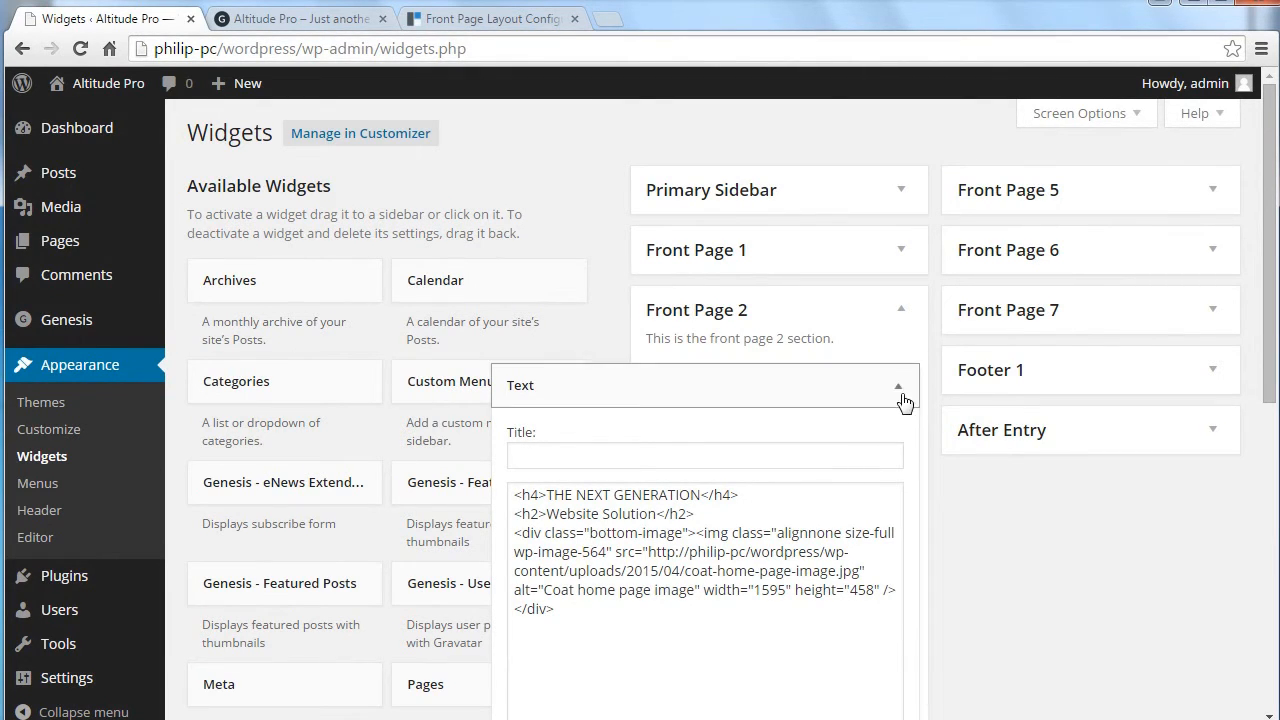
click(898, 385)
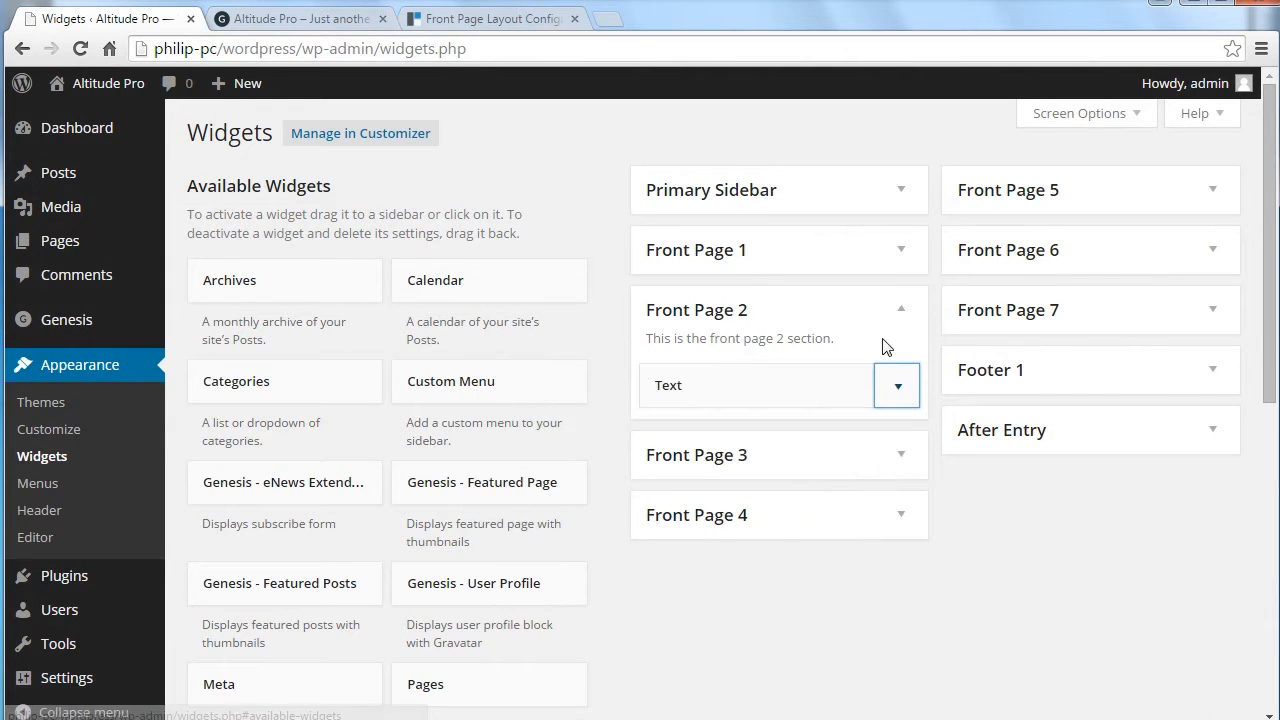
click(899, 309)
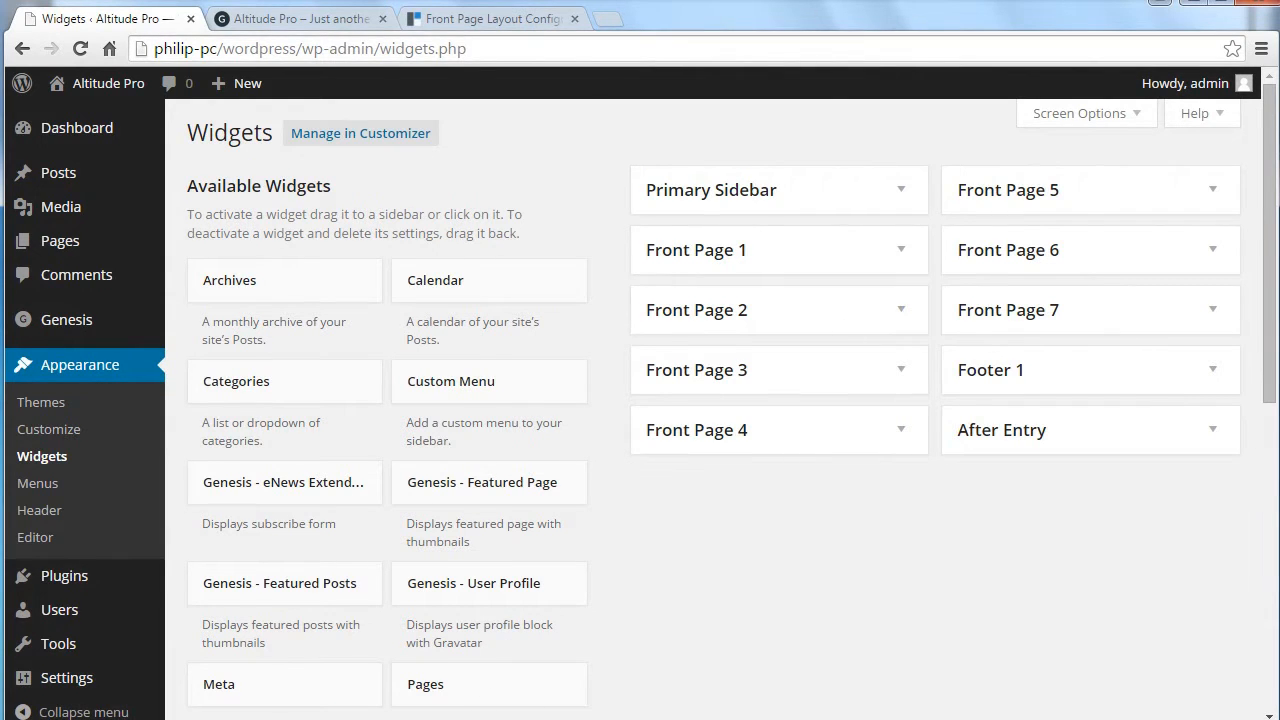
click(489, 18)
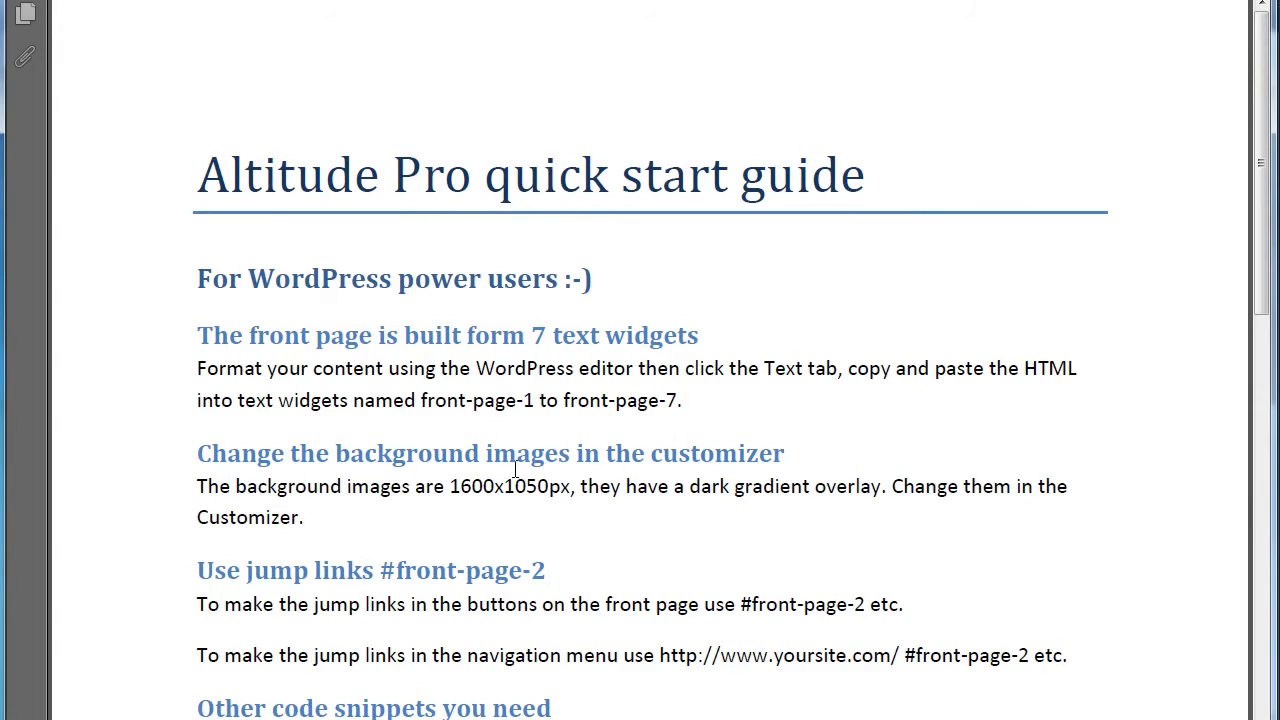
mouse_move(490, 500)
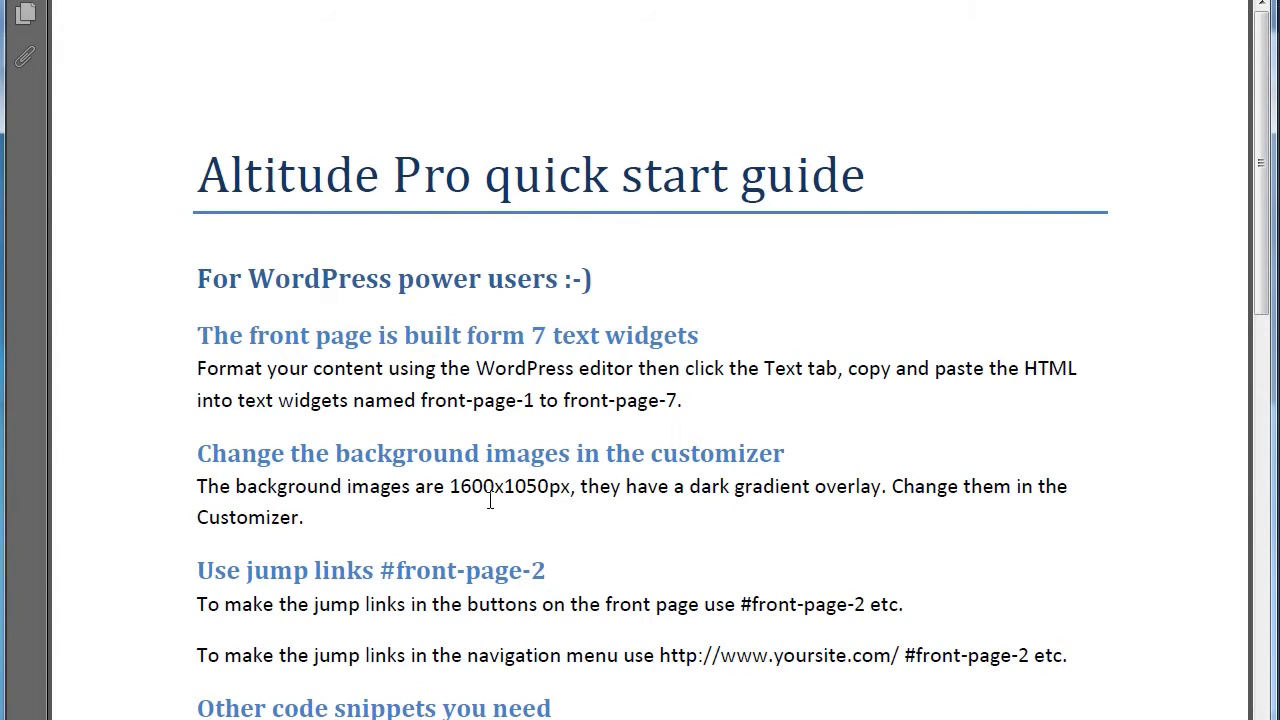
double_click(465, 486)
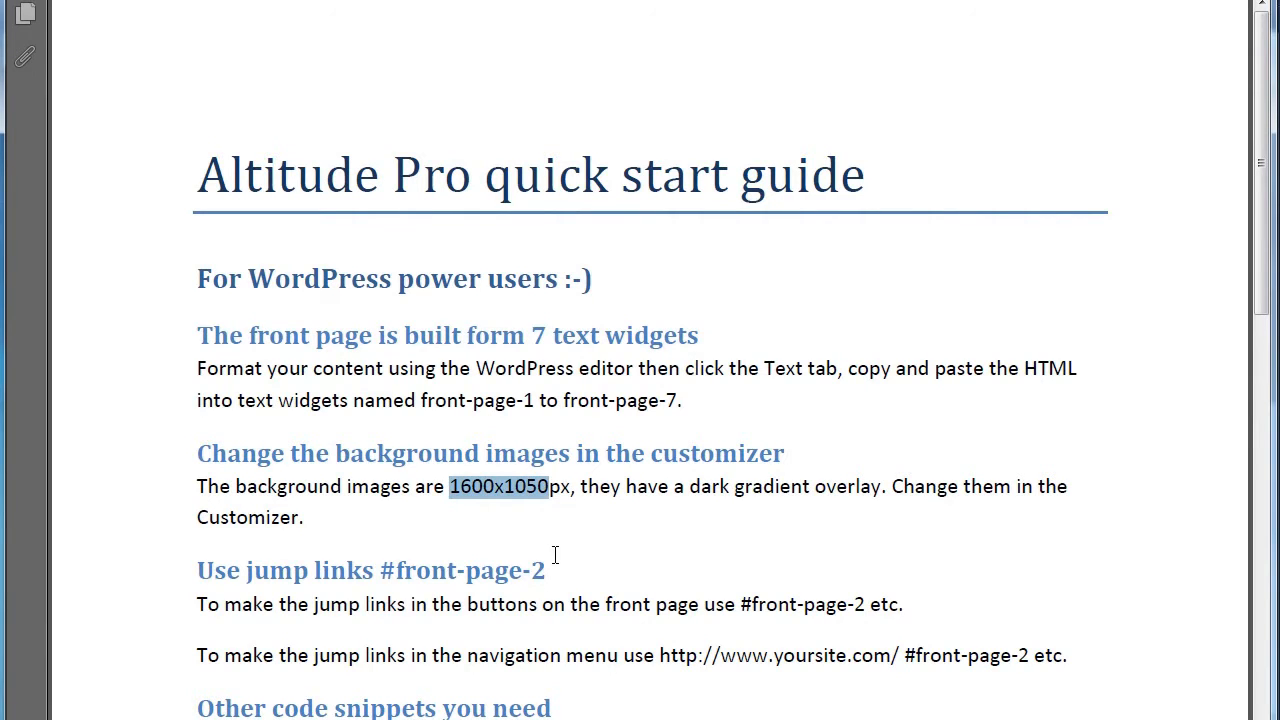
mouse_move(628, 501)
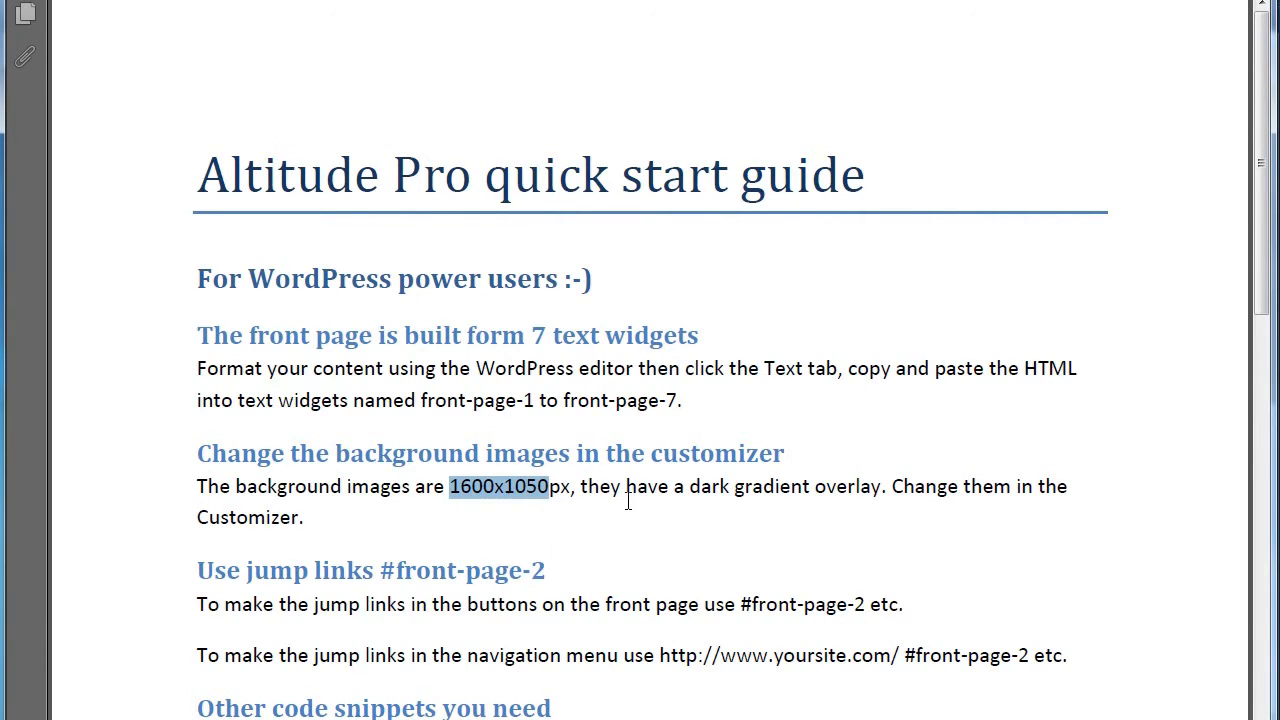
mouse_move(860, 491)
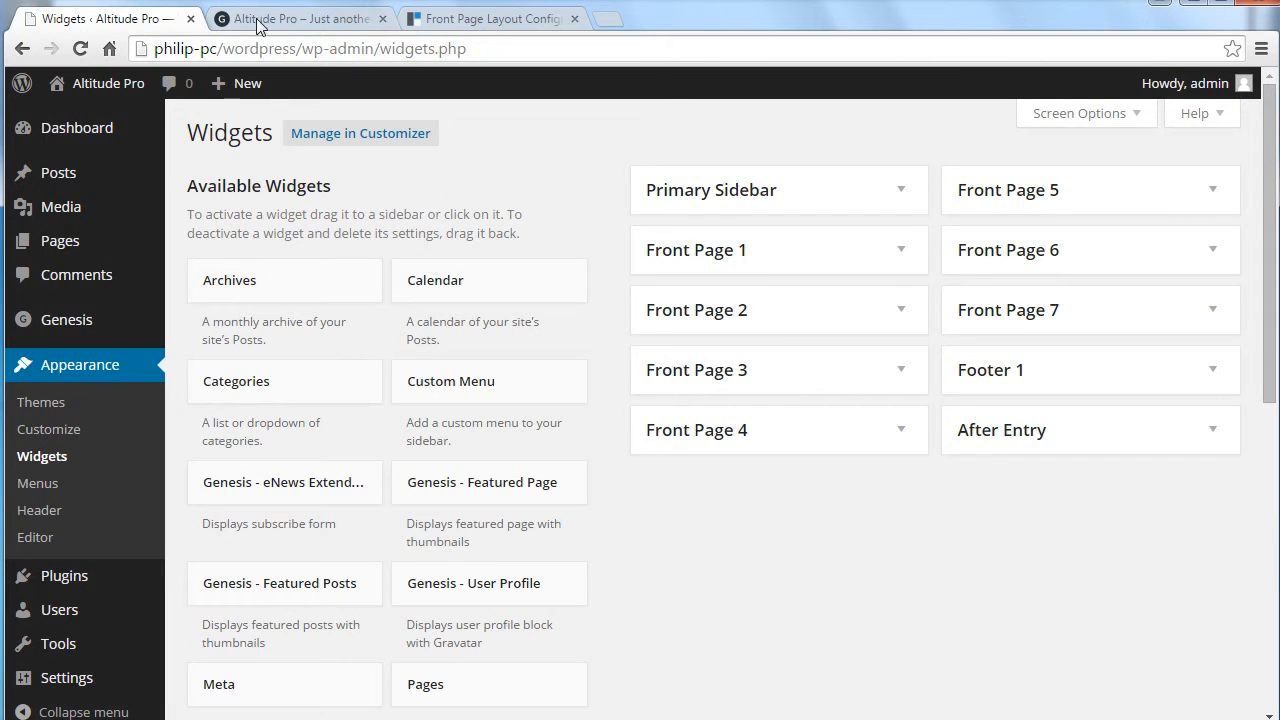
Step: Return to the Altitude Pro site tab and scroll through its image-backed sections
click(295, 18)
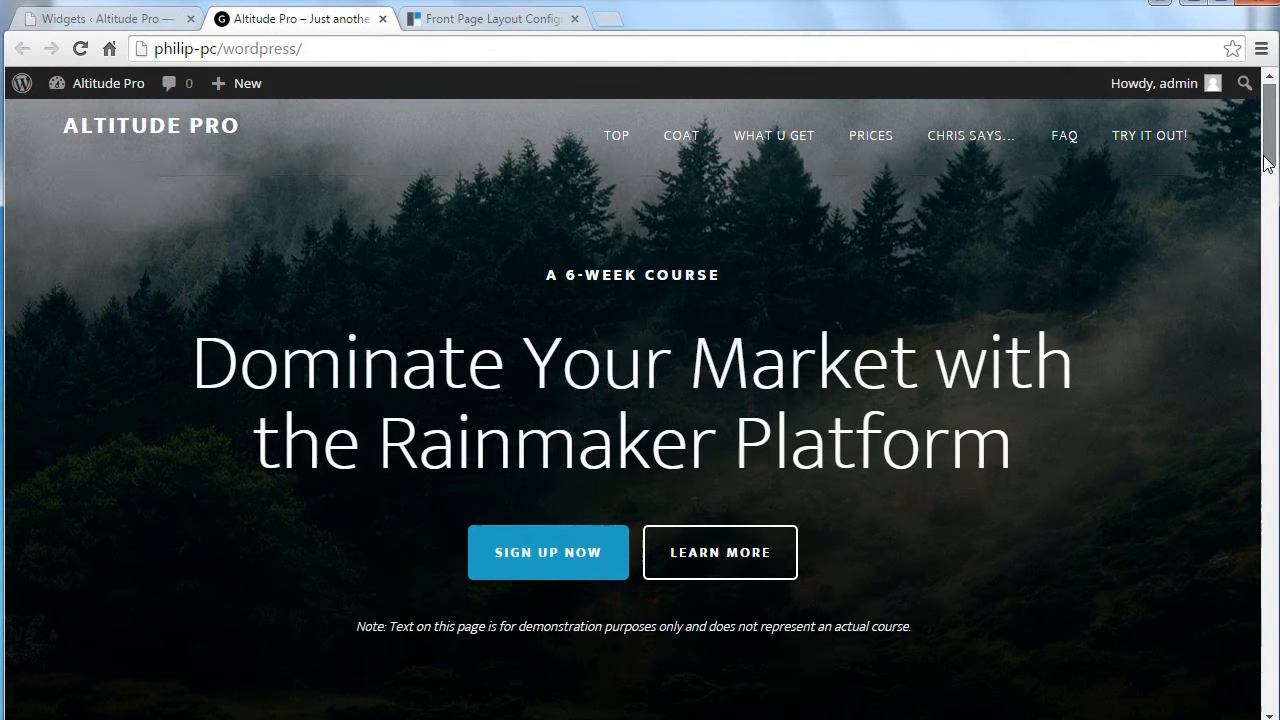
scroll(down, 3)
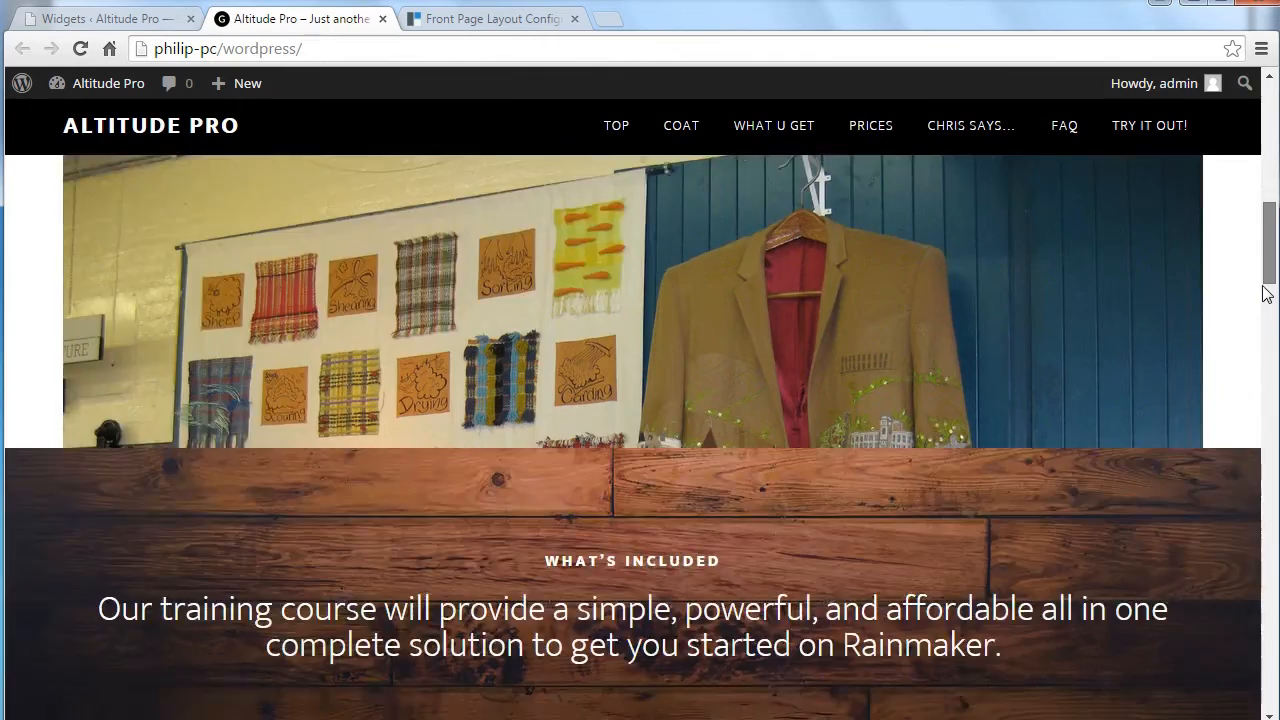
scroll(down, 3)
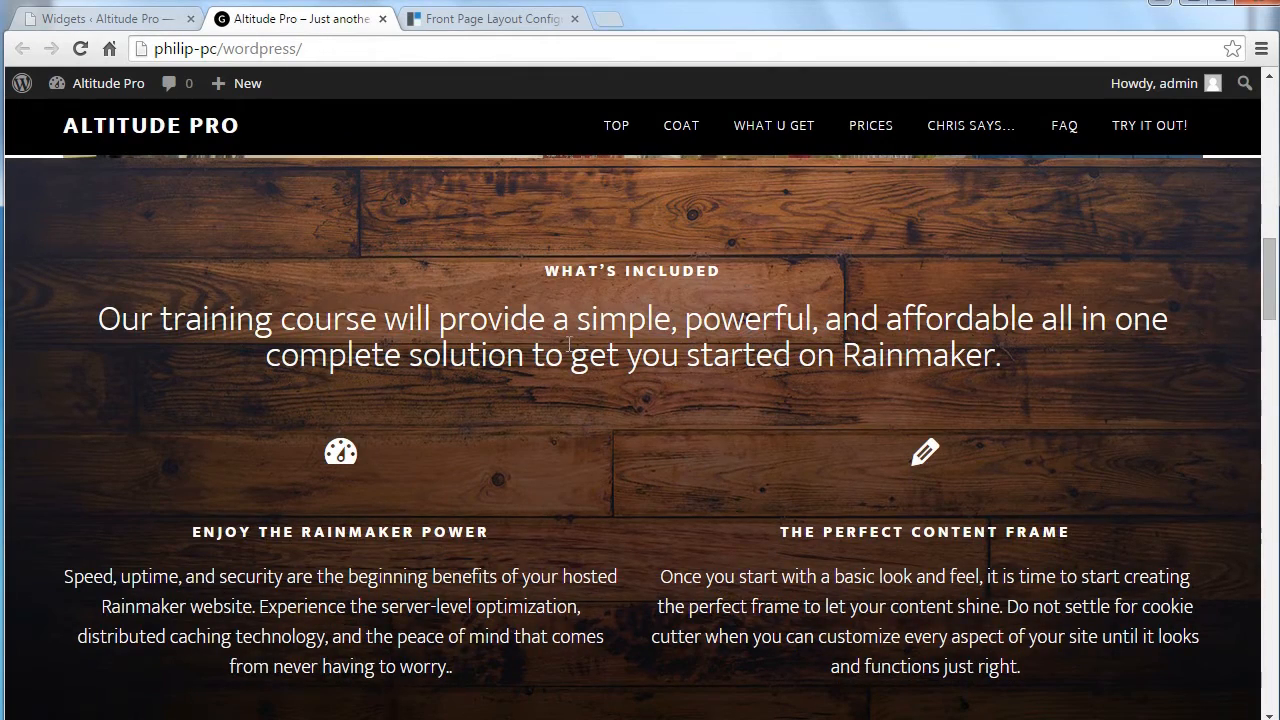
mouse_move(463, 296)
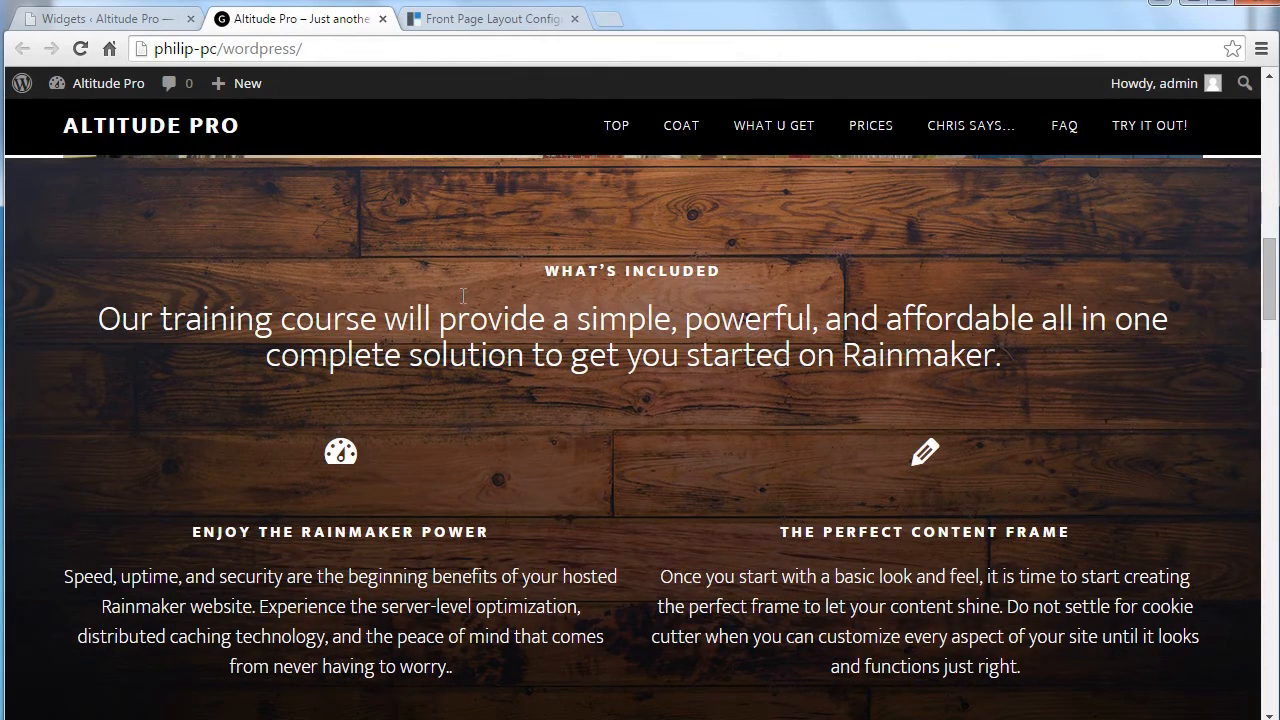
scroll(up, 3)
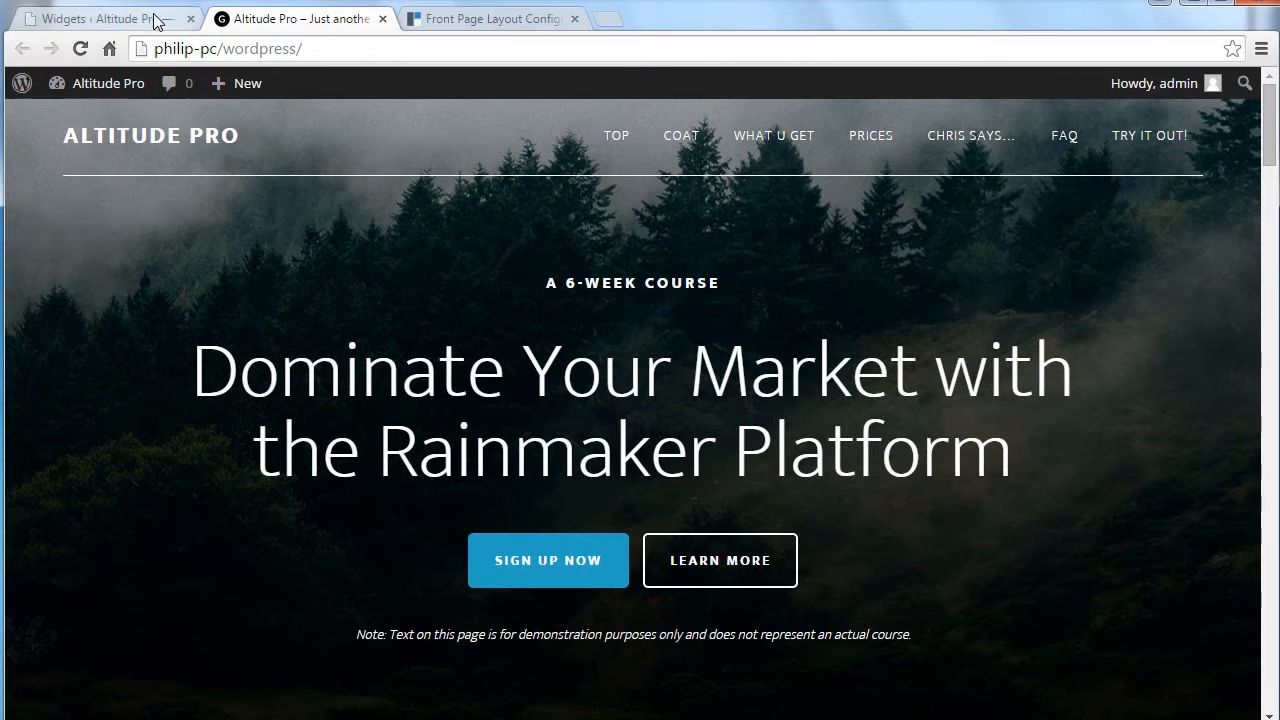
click(105, 18)
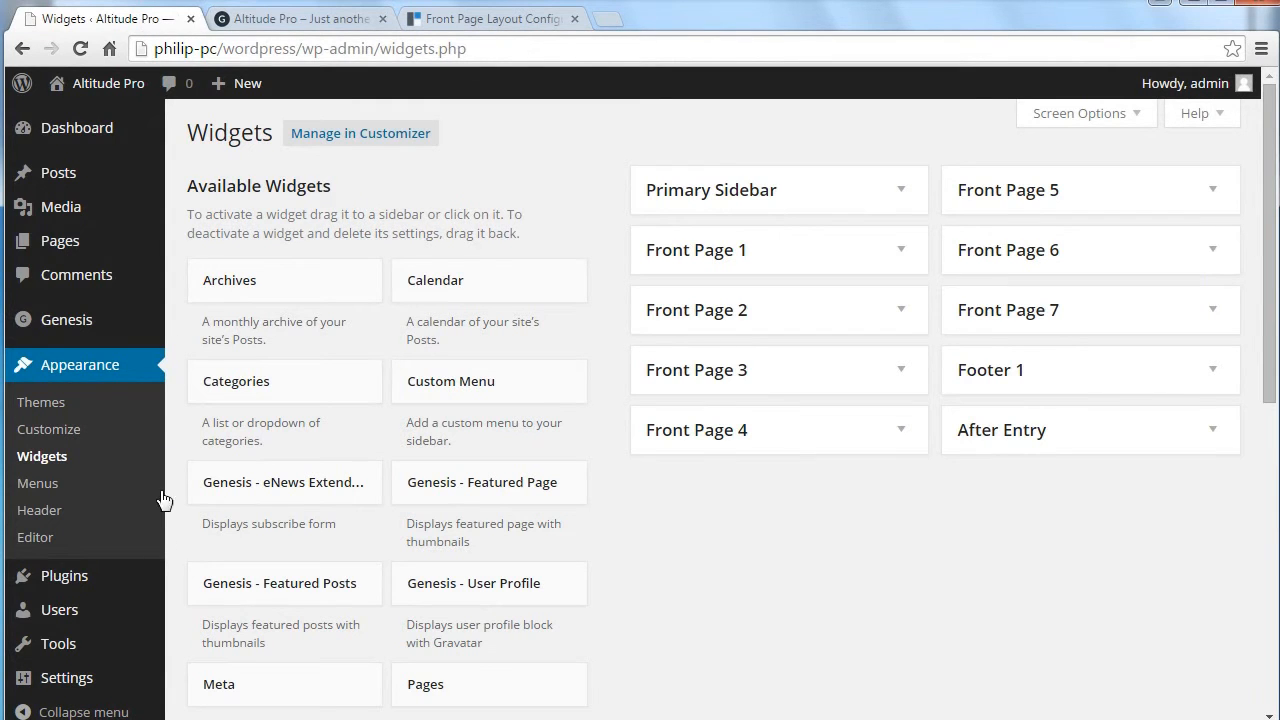
click(48, 429)
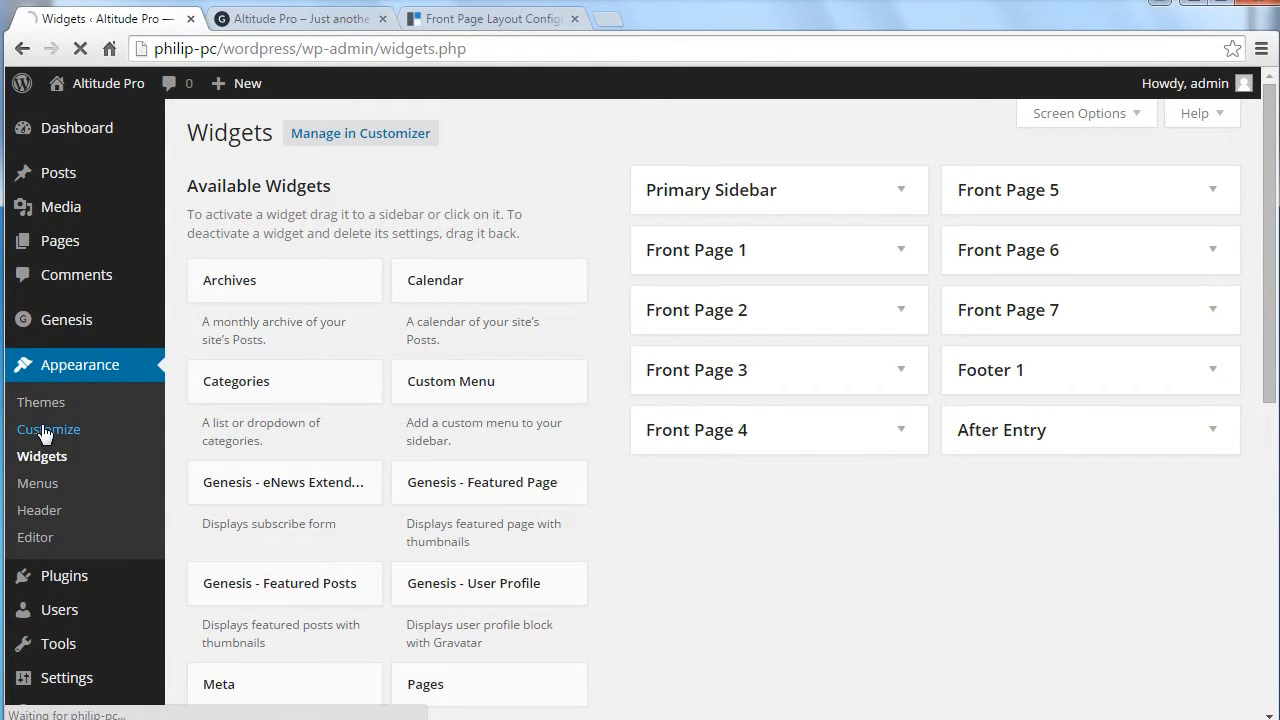
click(47, 429)
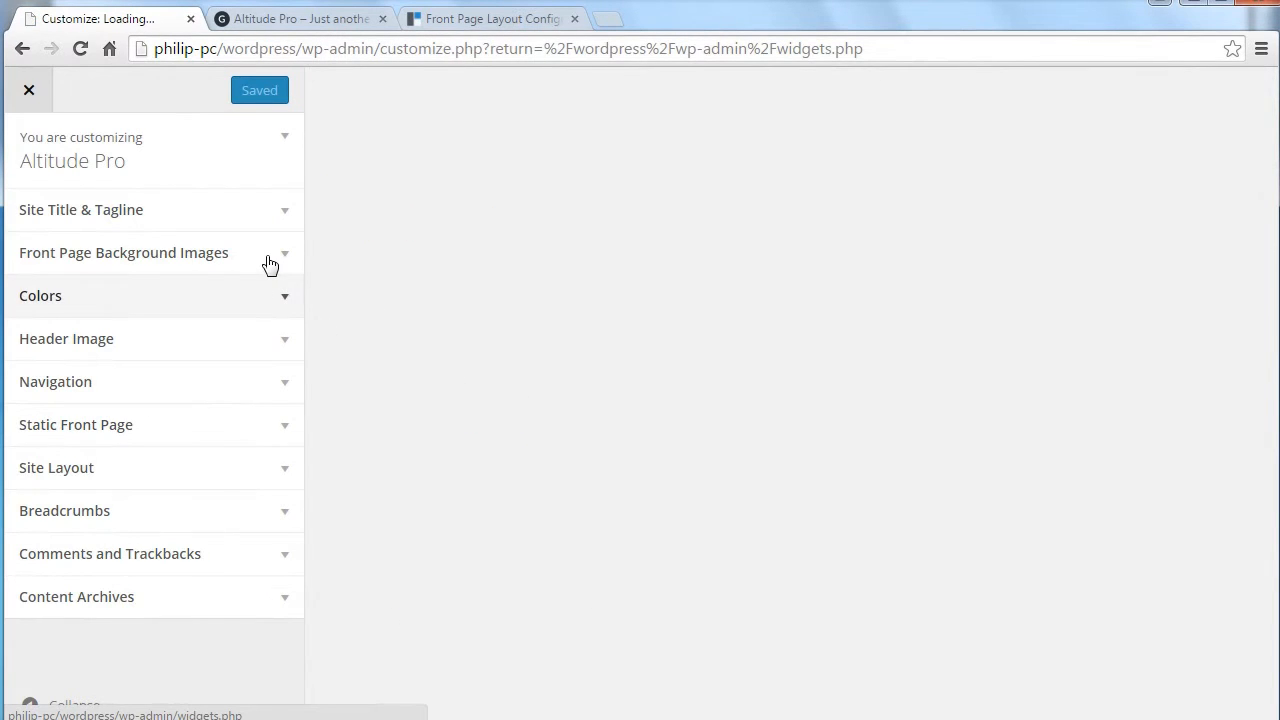
click(124, 252)
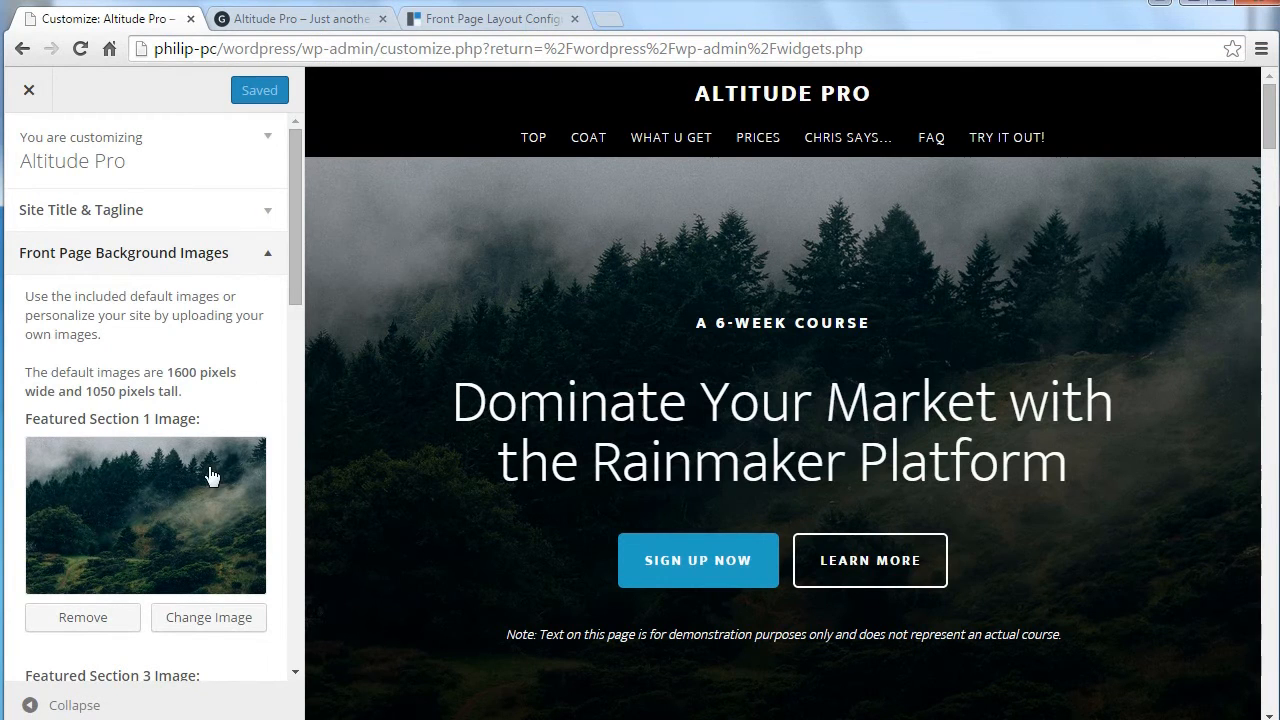
scroll(down, 3)
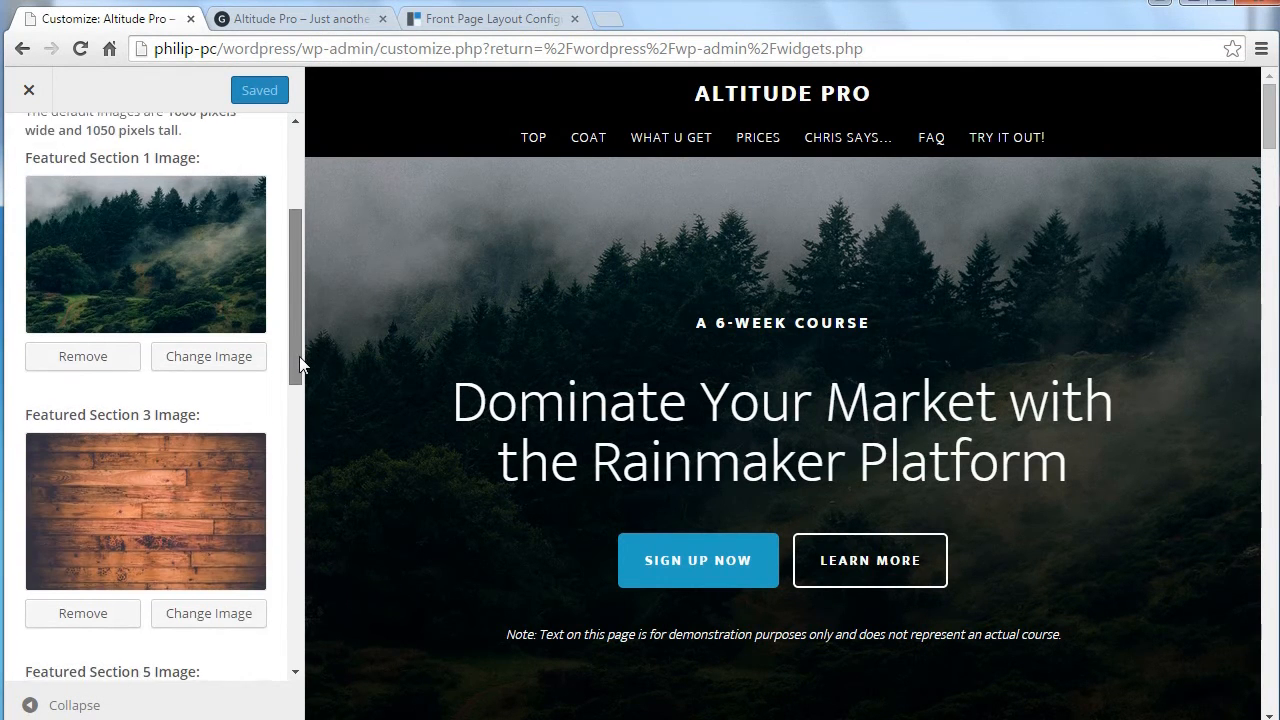
scroll(down, 3)
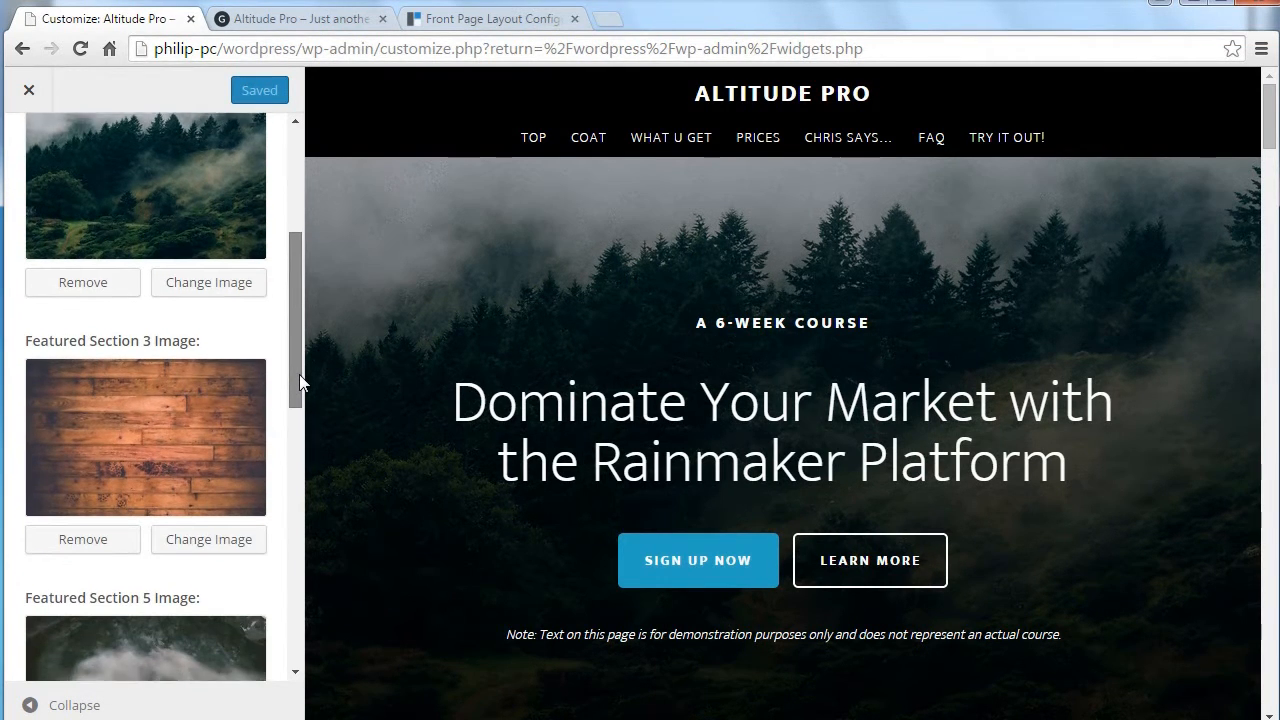
scroll(down, 3)
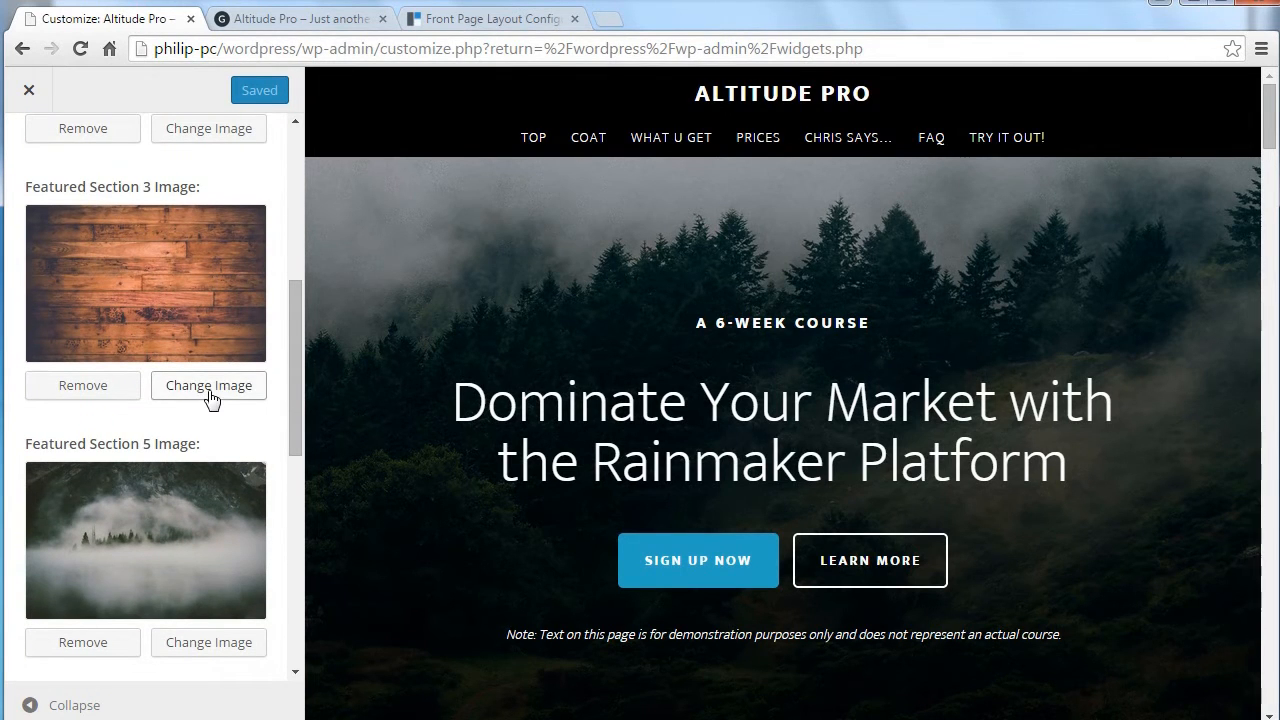
scroll(down, 3)
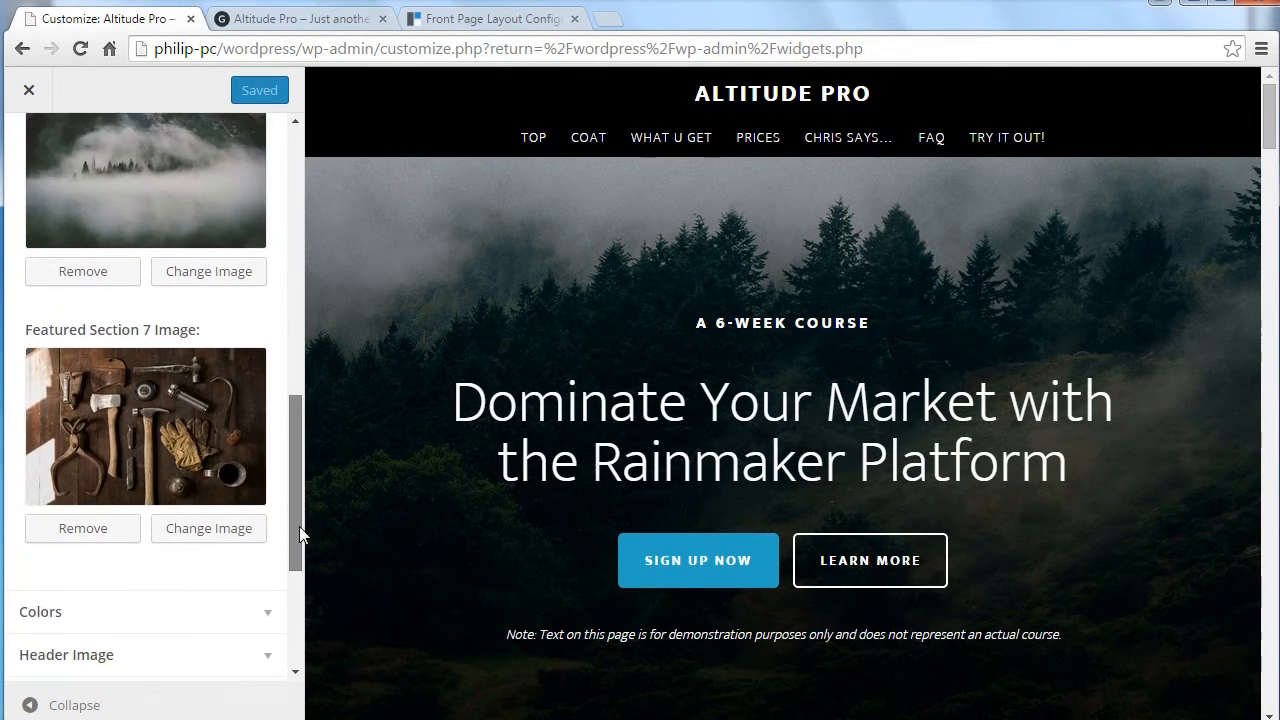
scroll(up, 3)
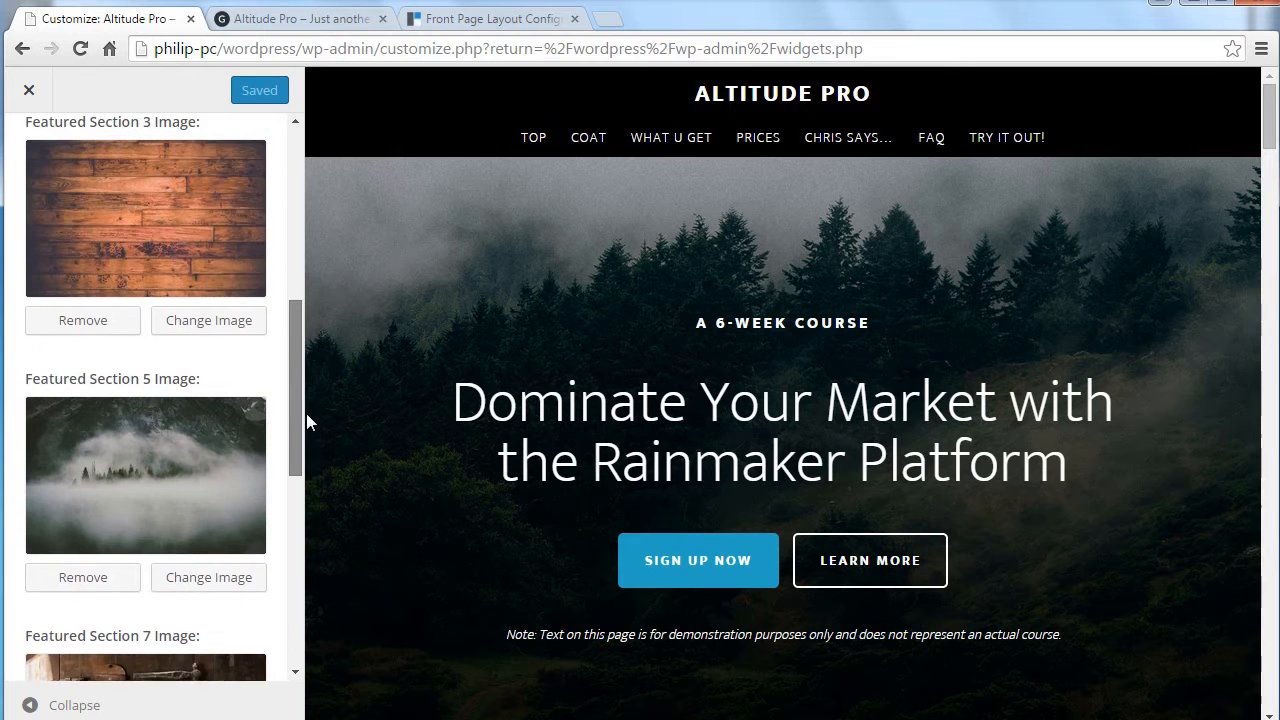
scroll(up, 3)
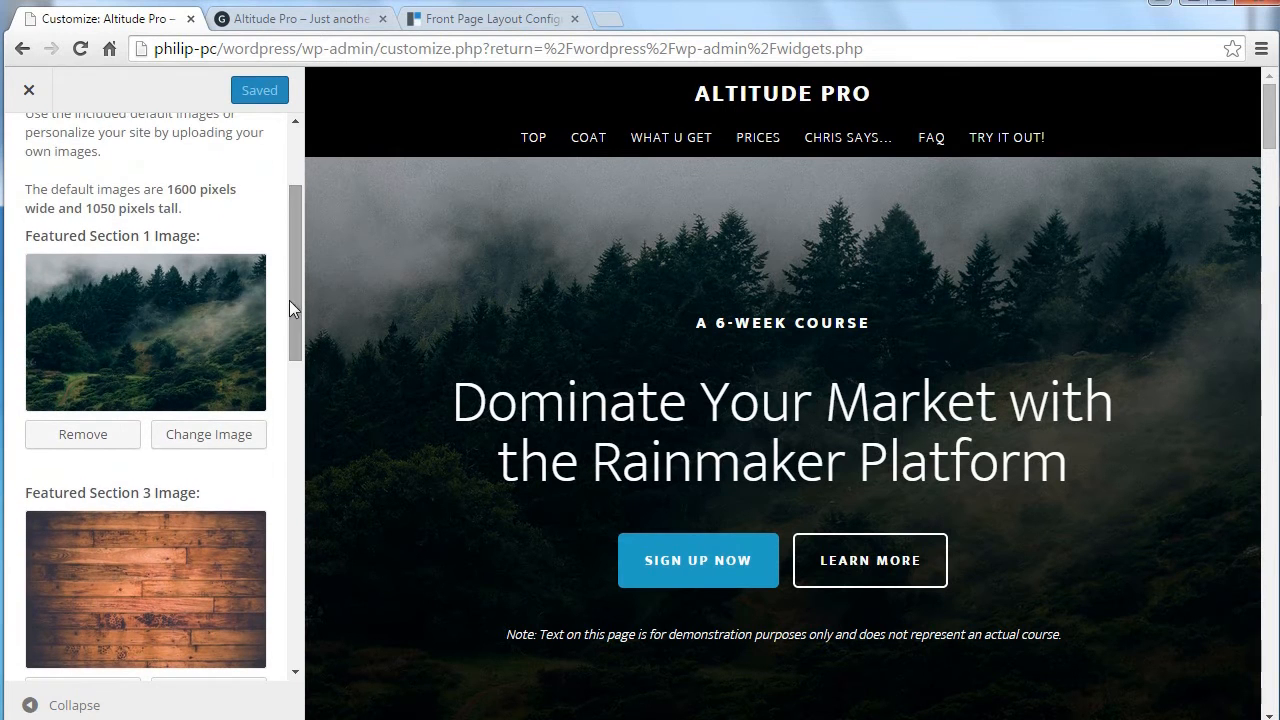
mouse_move(150, 297)
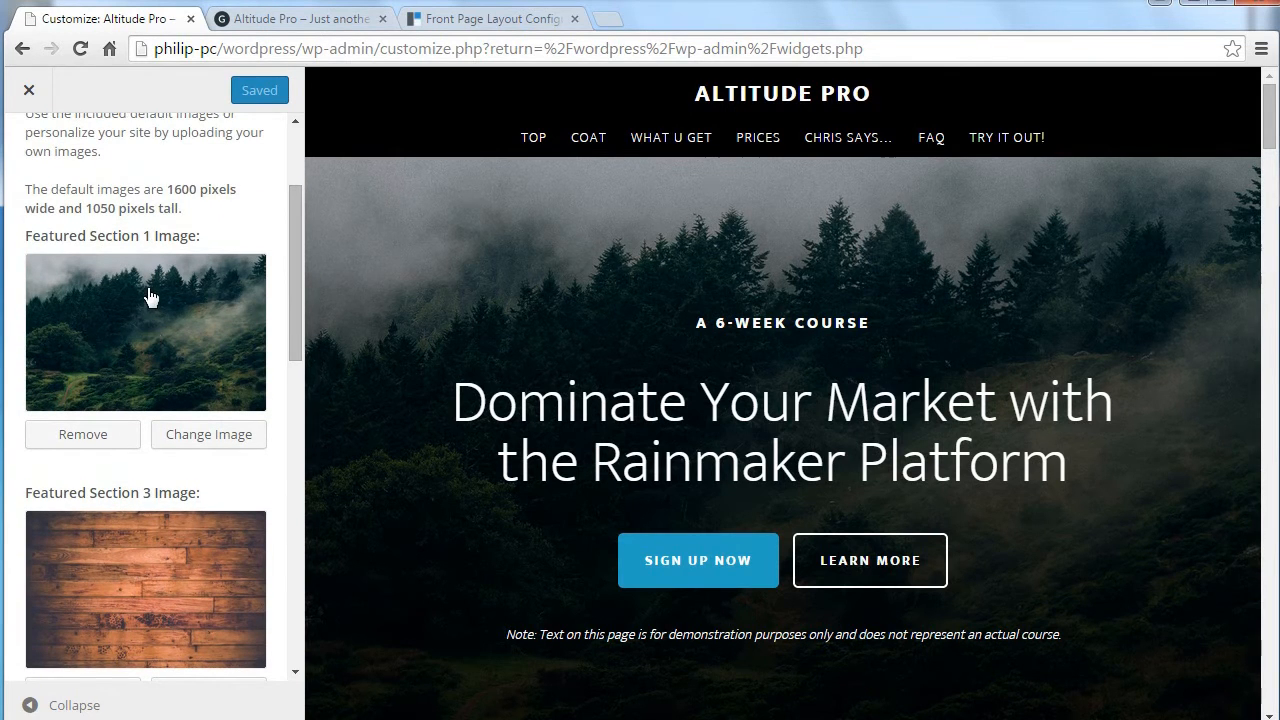
mouse_move(435, 210)
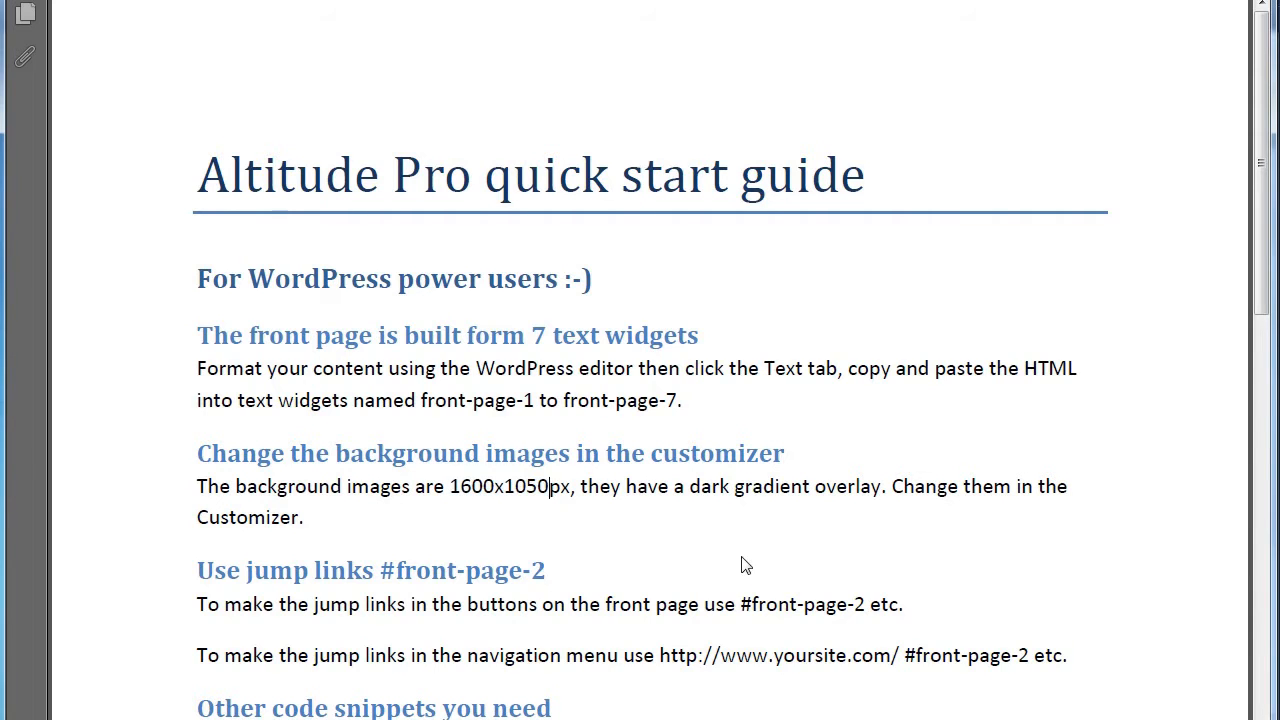
scroll(down, 3)
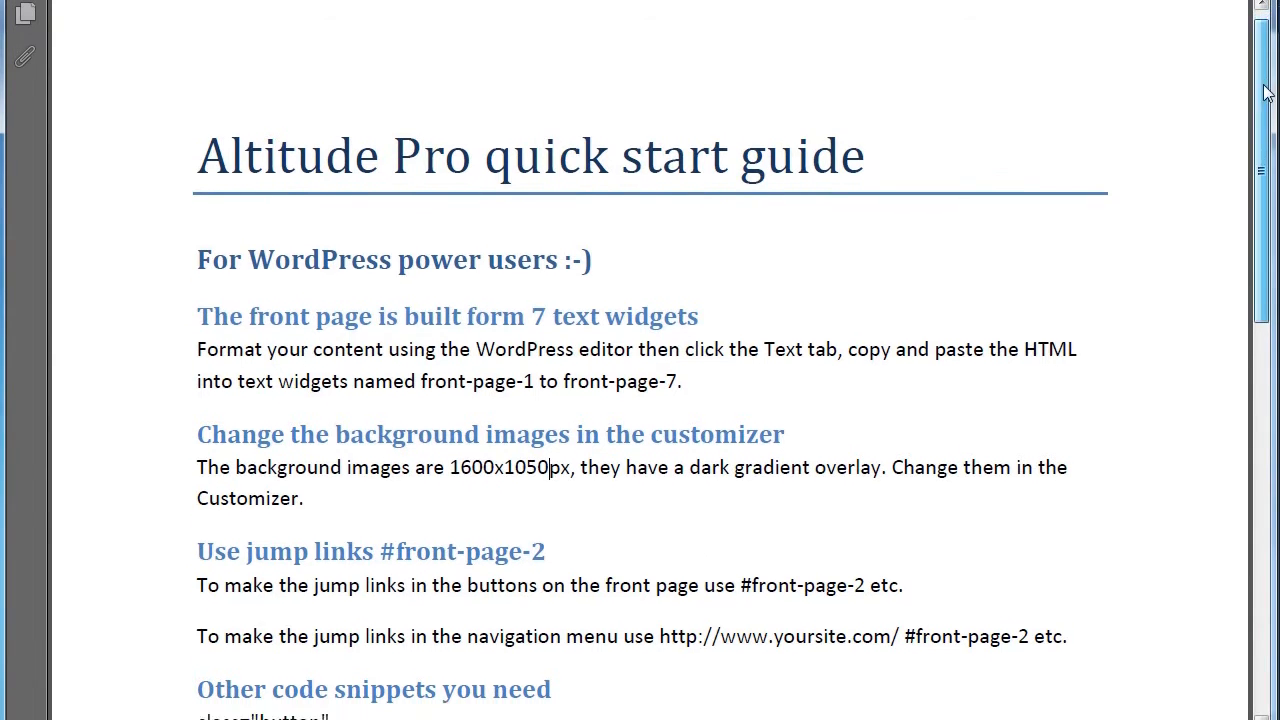
scroll(down, 3)
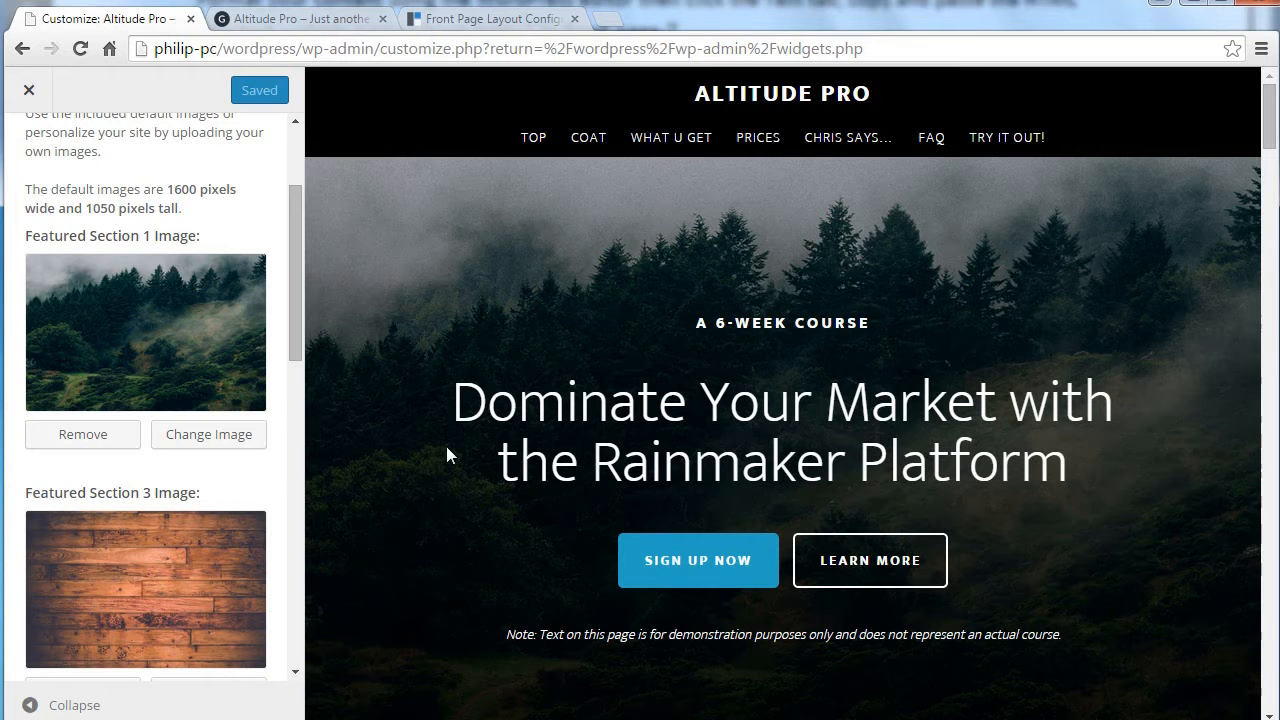
mouse_move(70, 93)
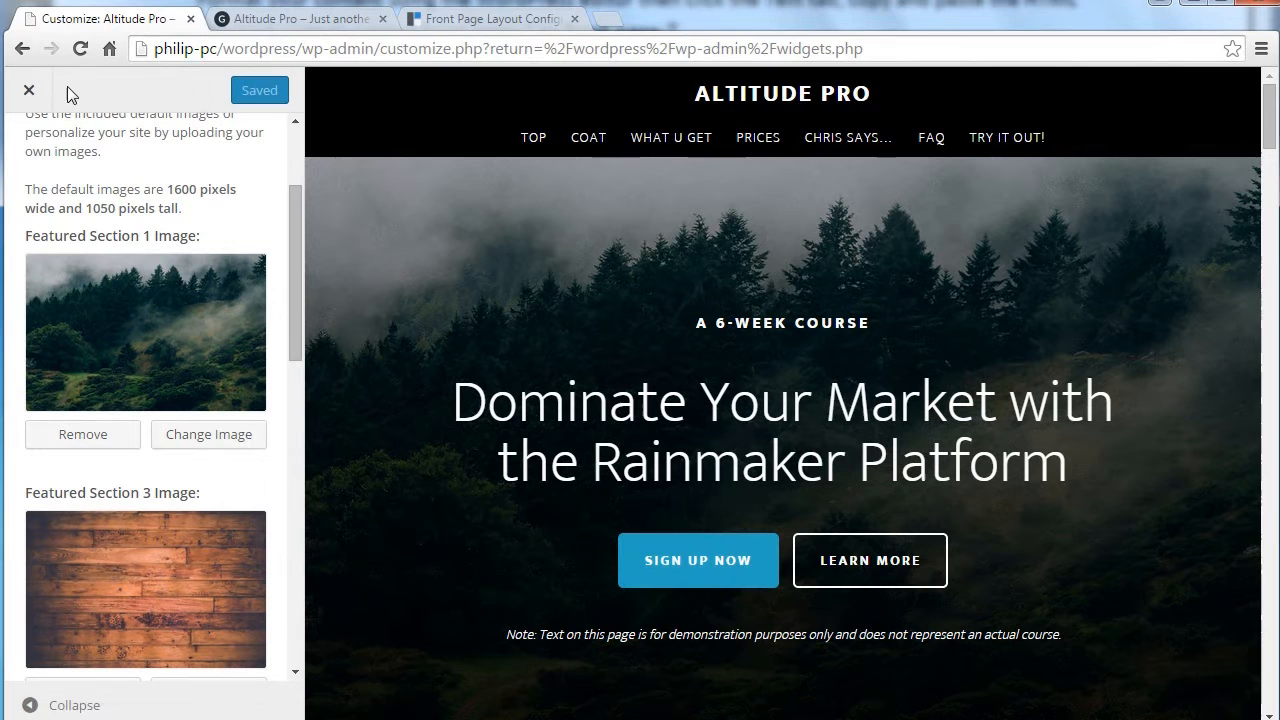
Step: Close the Customizer, check the front page's two hero buttons, then return to the guide
click(29, 90)
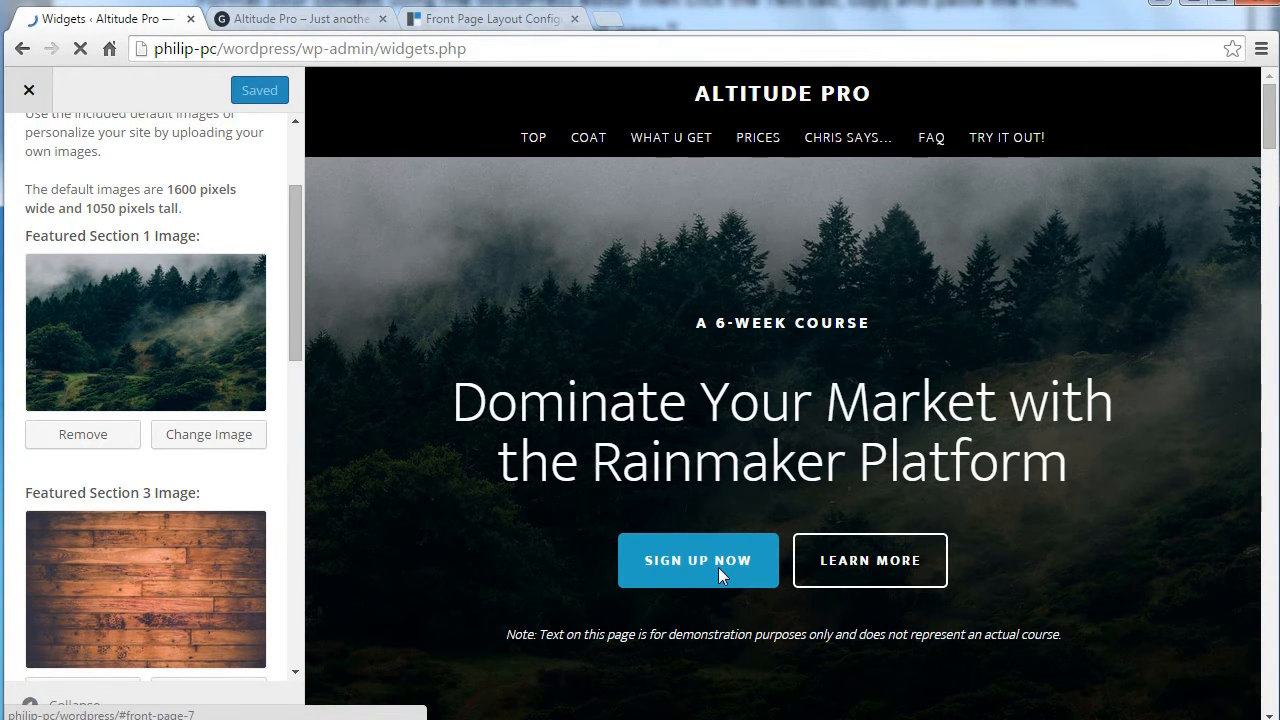
click(300, 18)
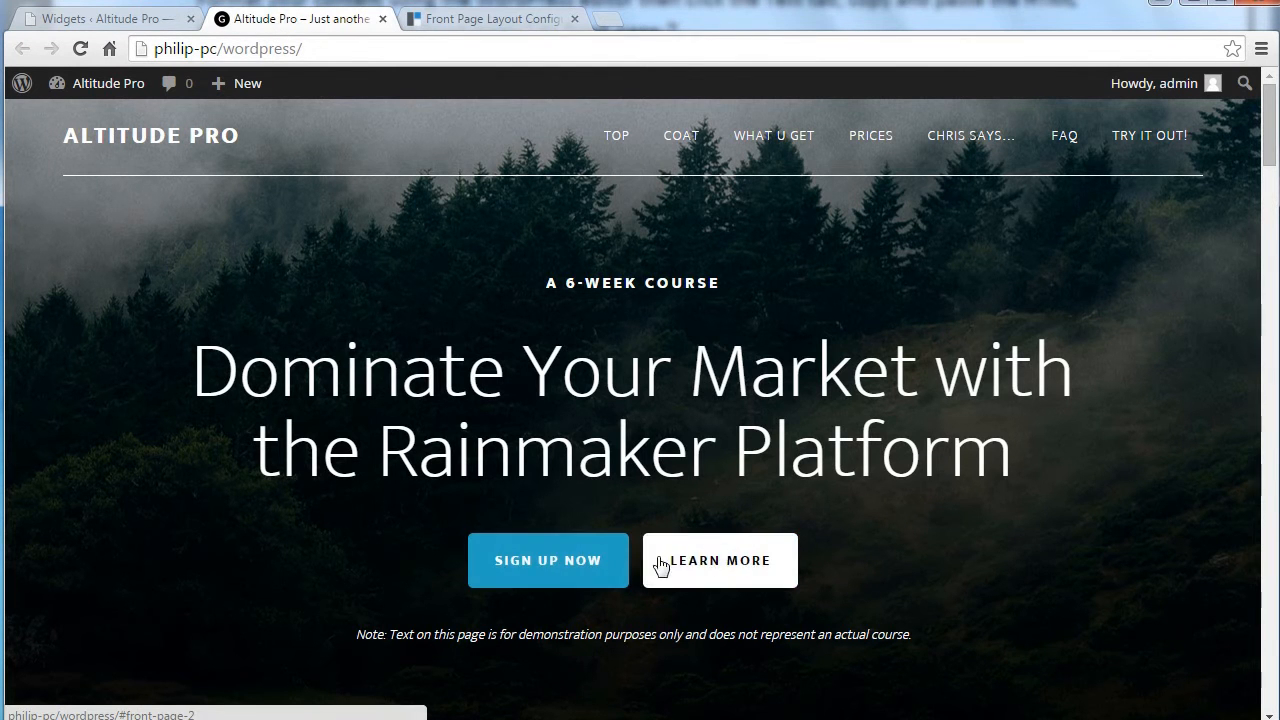
mouse_move(548, 570)
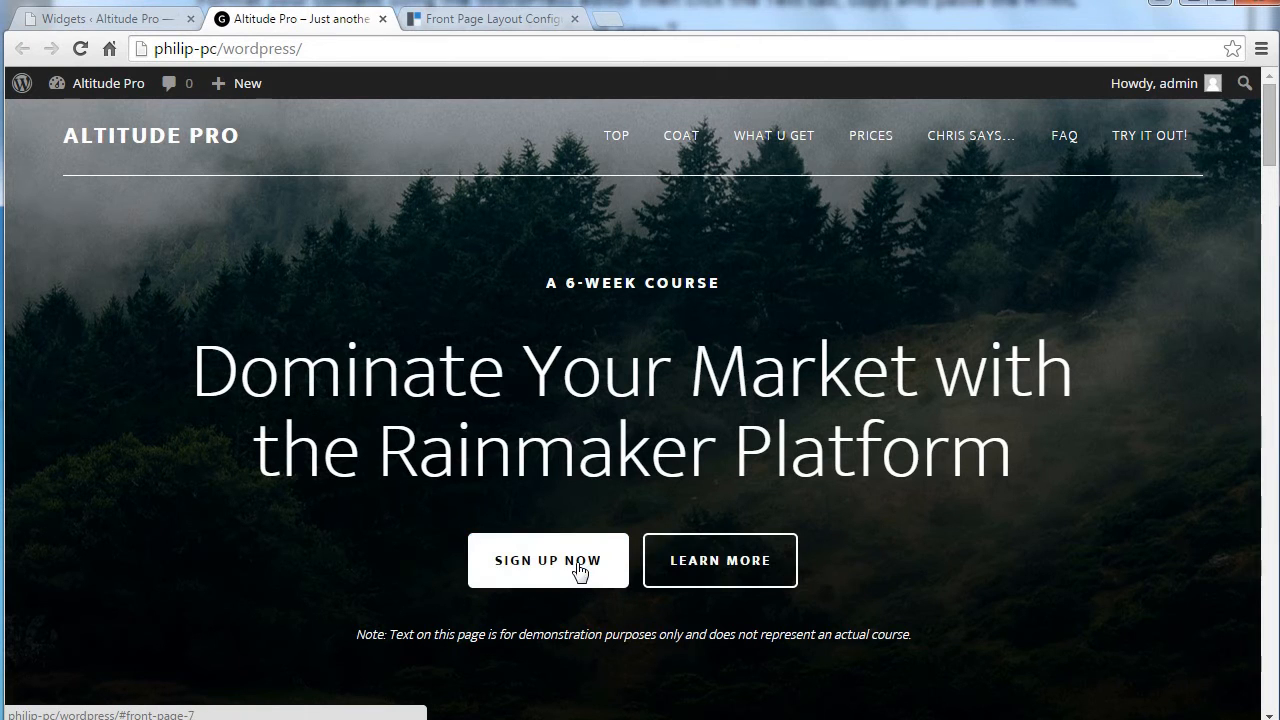
click(548, 560)
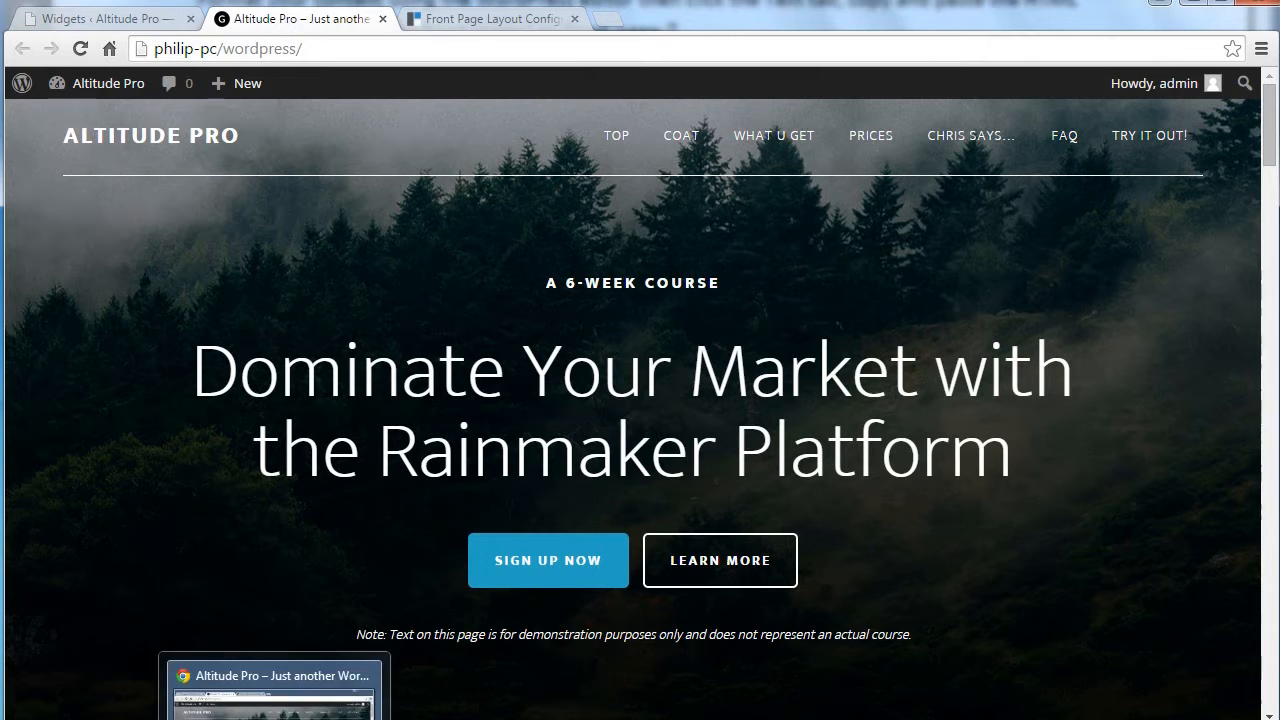
click(489, 18)
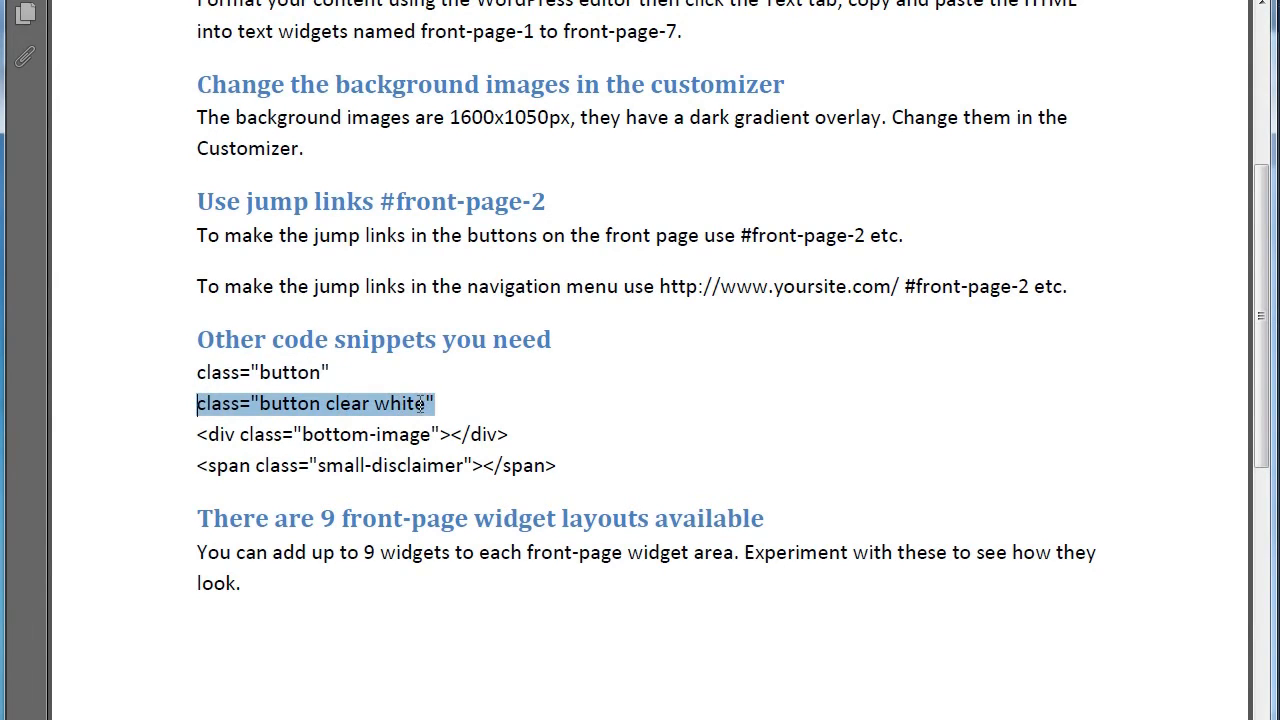
click(290, 18)
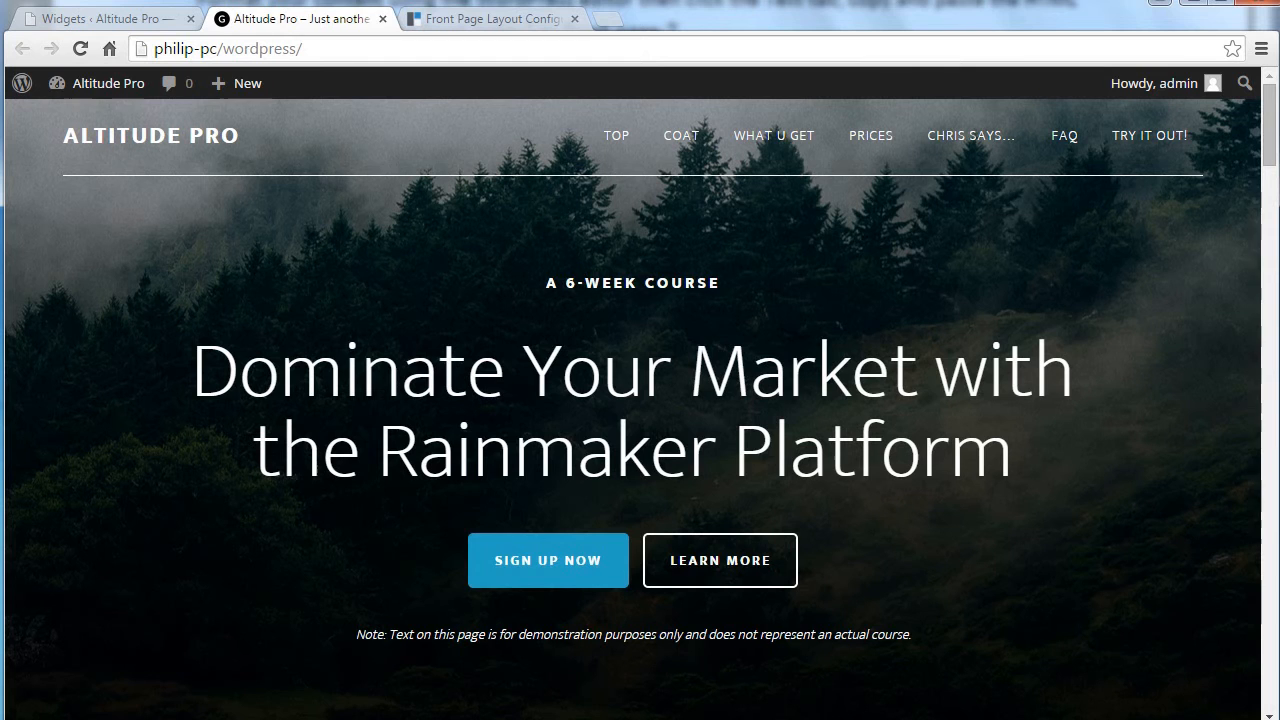
mouse_move(530, 602)
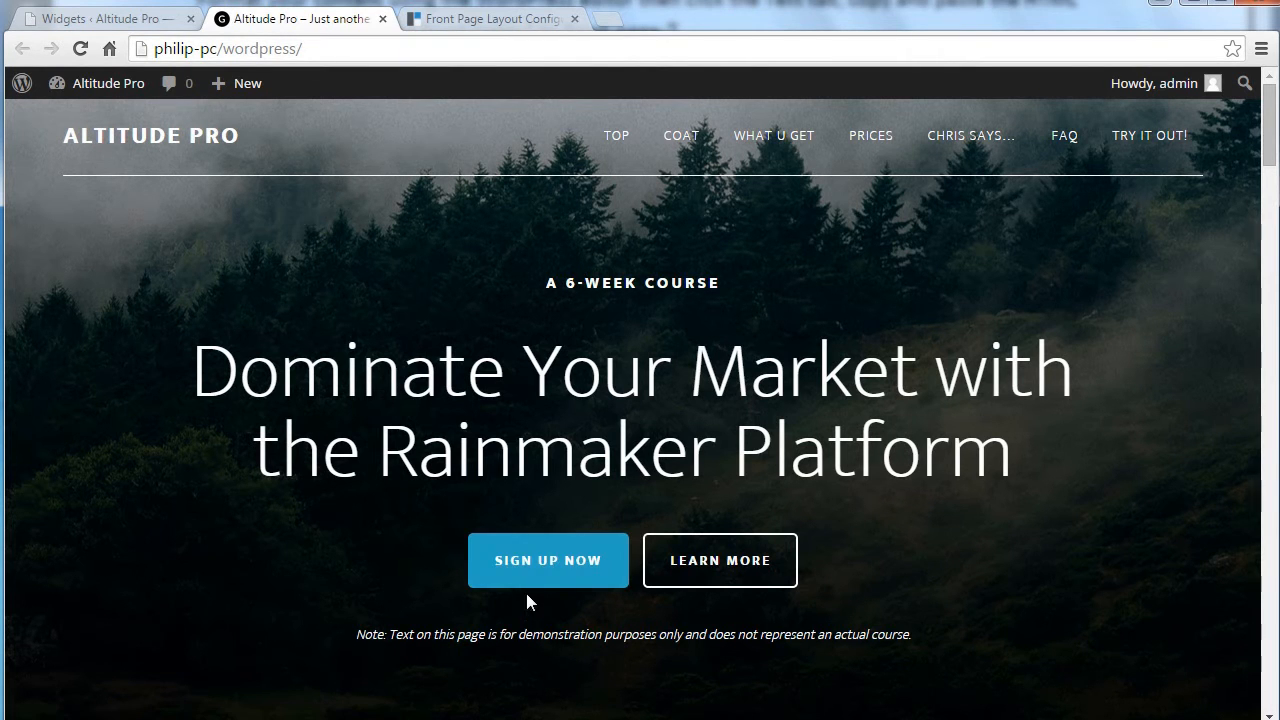
mouse_move(665, 625)
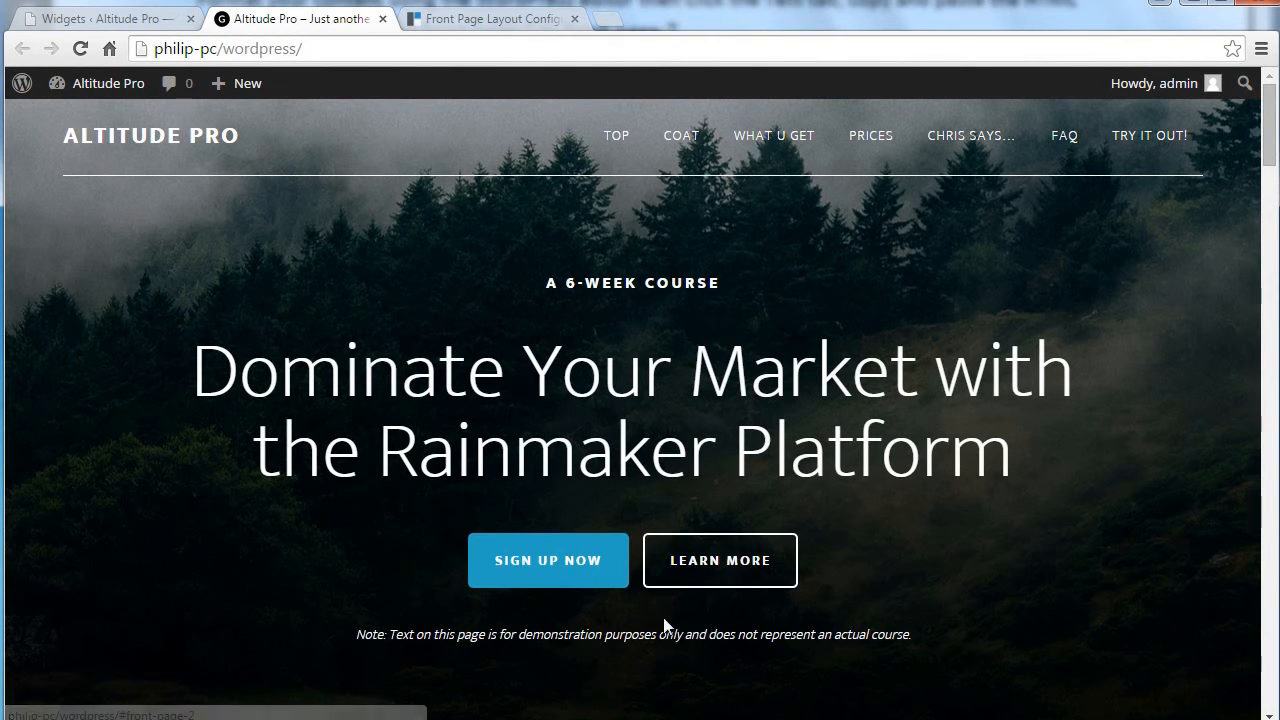
mouse_move(672, 611)
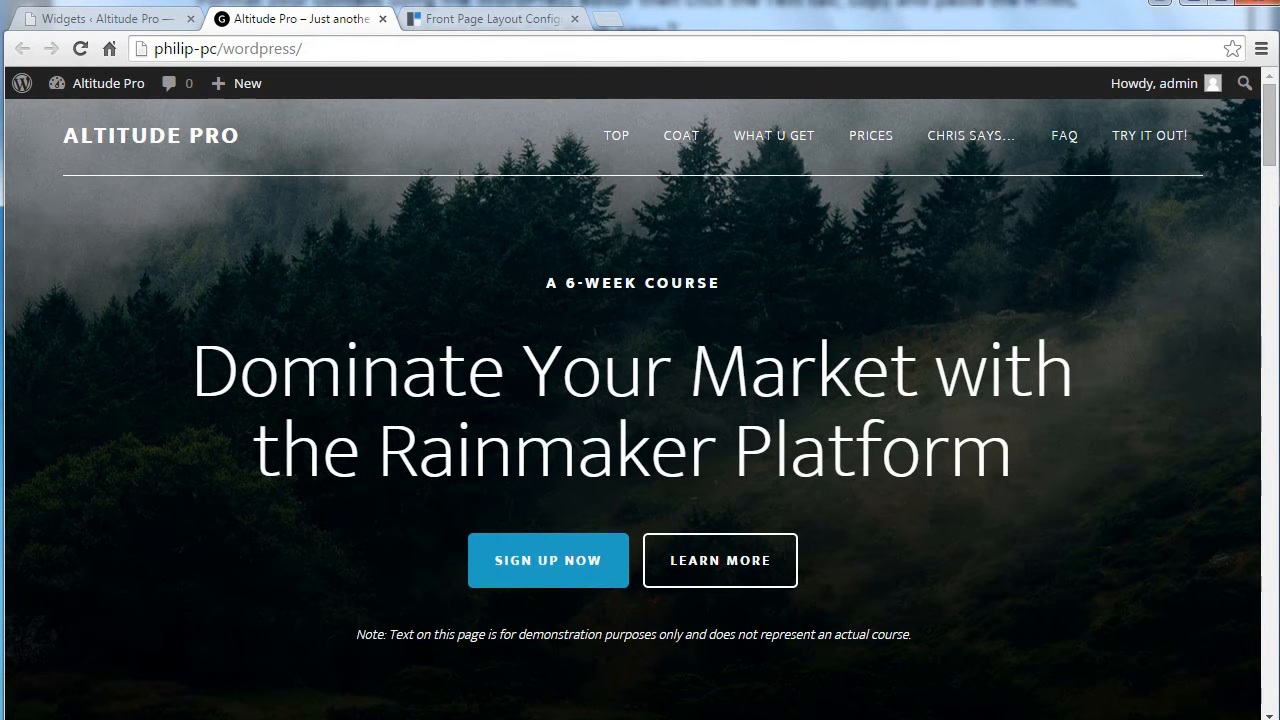
click(490, 18)
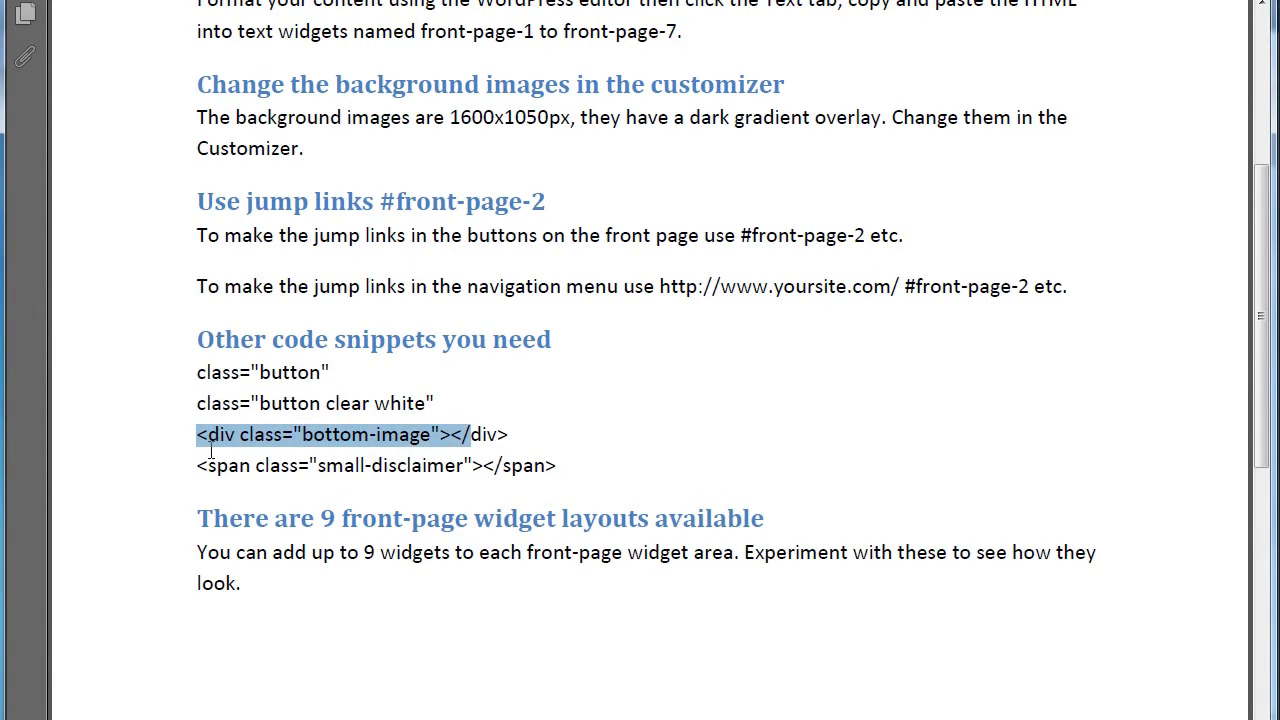
click(290, 18)
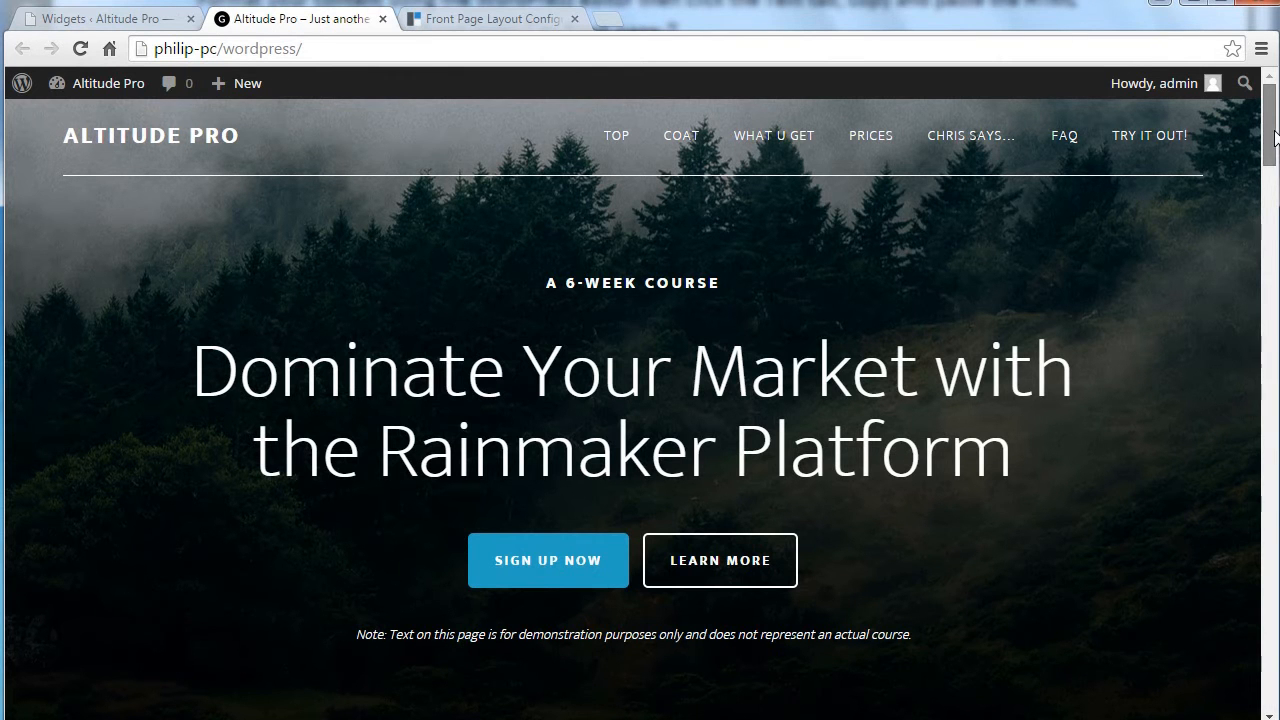
scroll(down, 3)
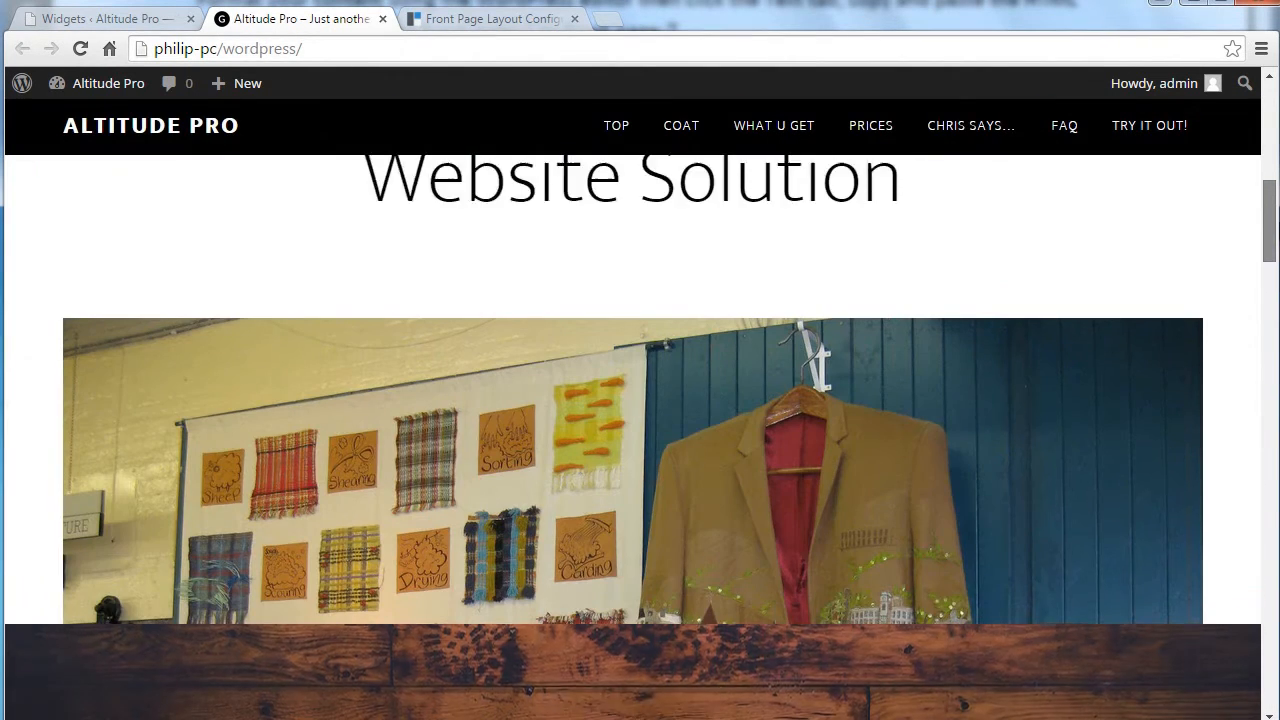
scroll(up, 3)
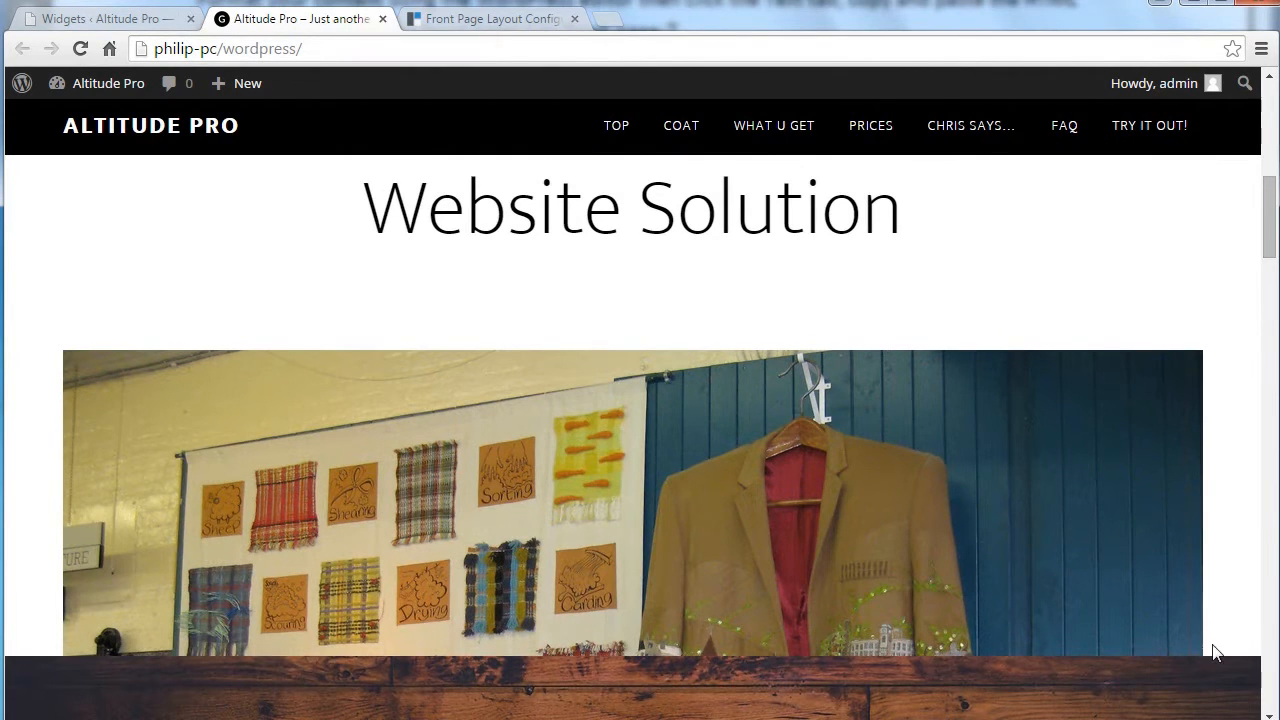
mouse_move(548, 498)
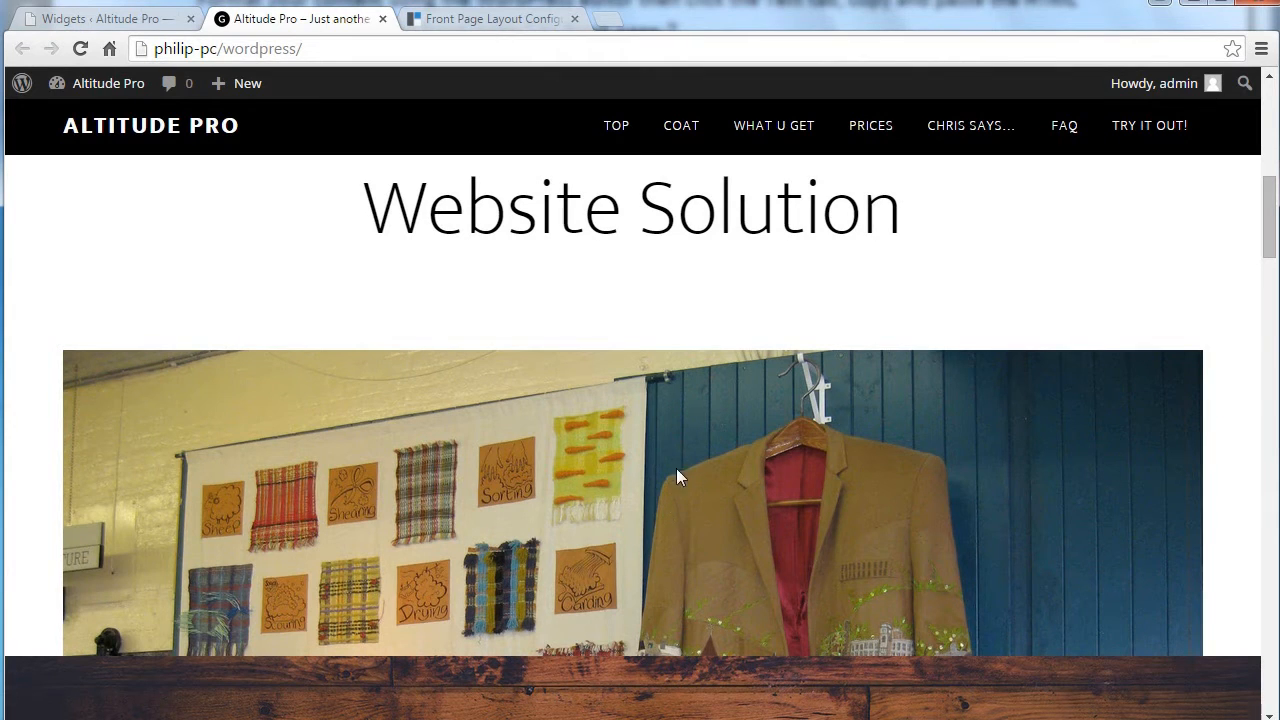
mouse_move(591, 584)
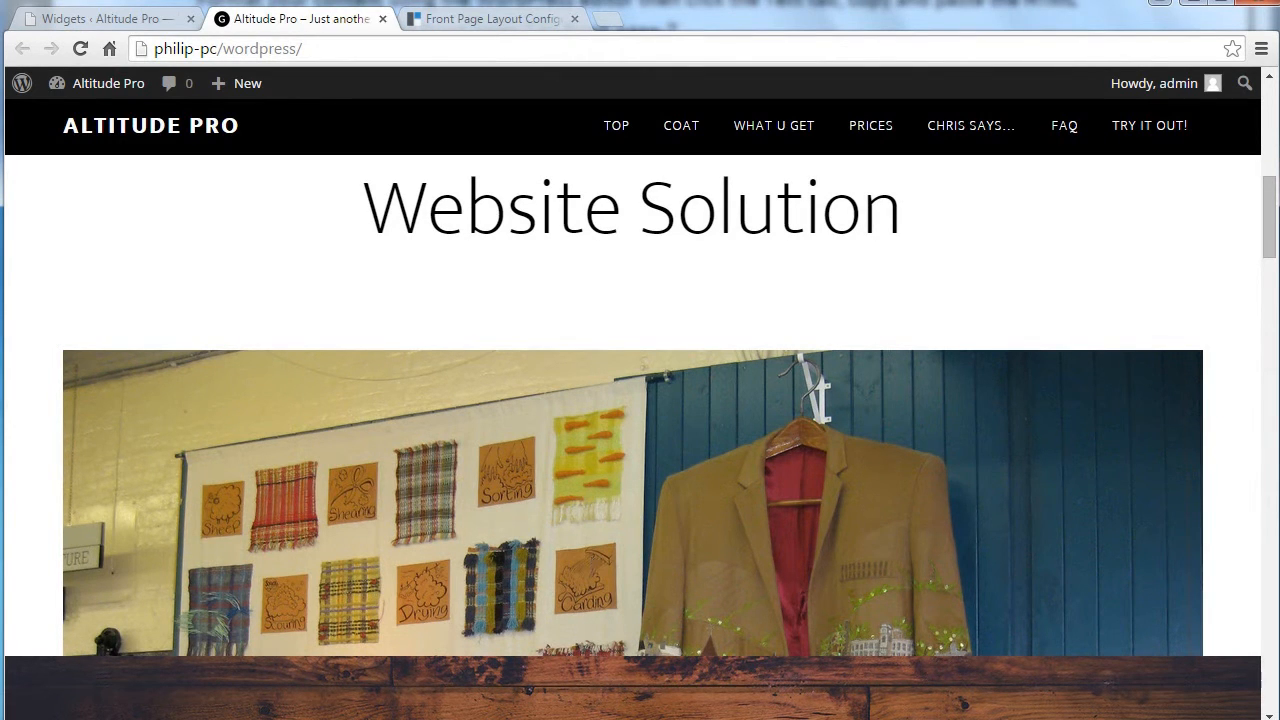
mouse_move(547, 610)
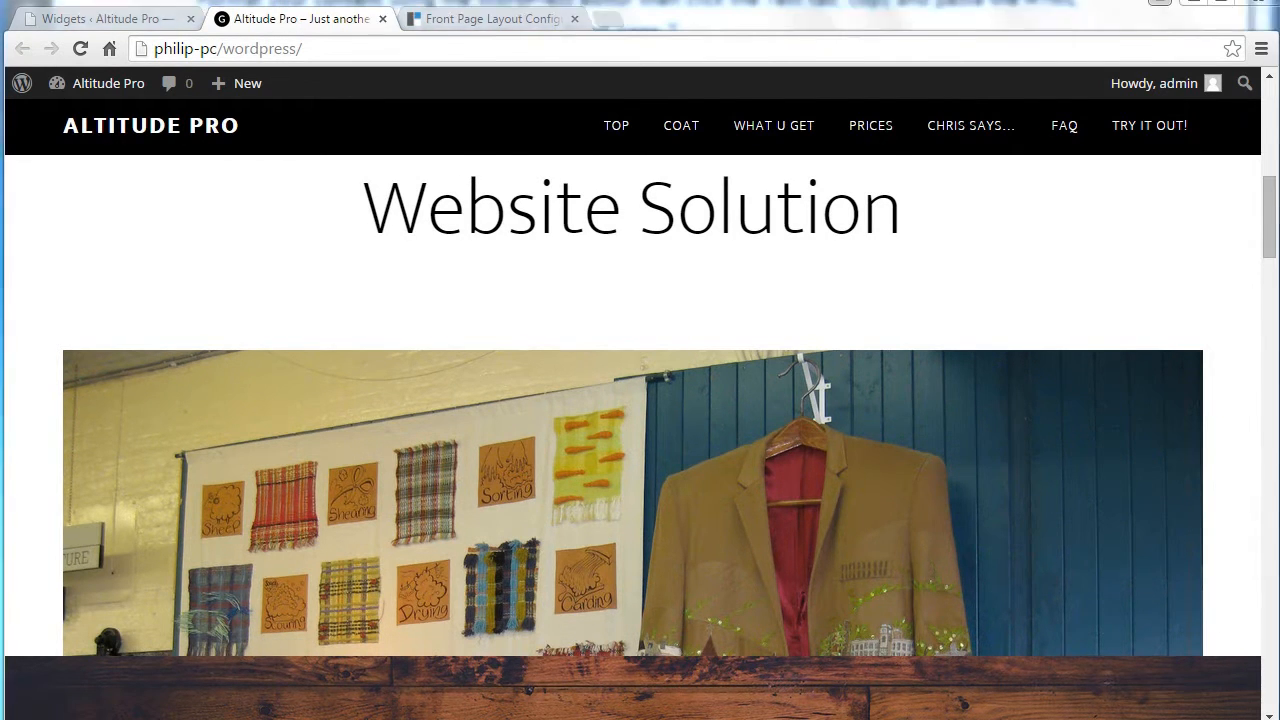
click(490, 18)
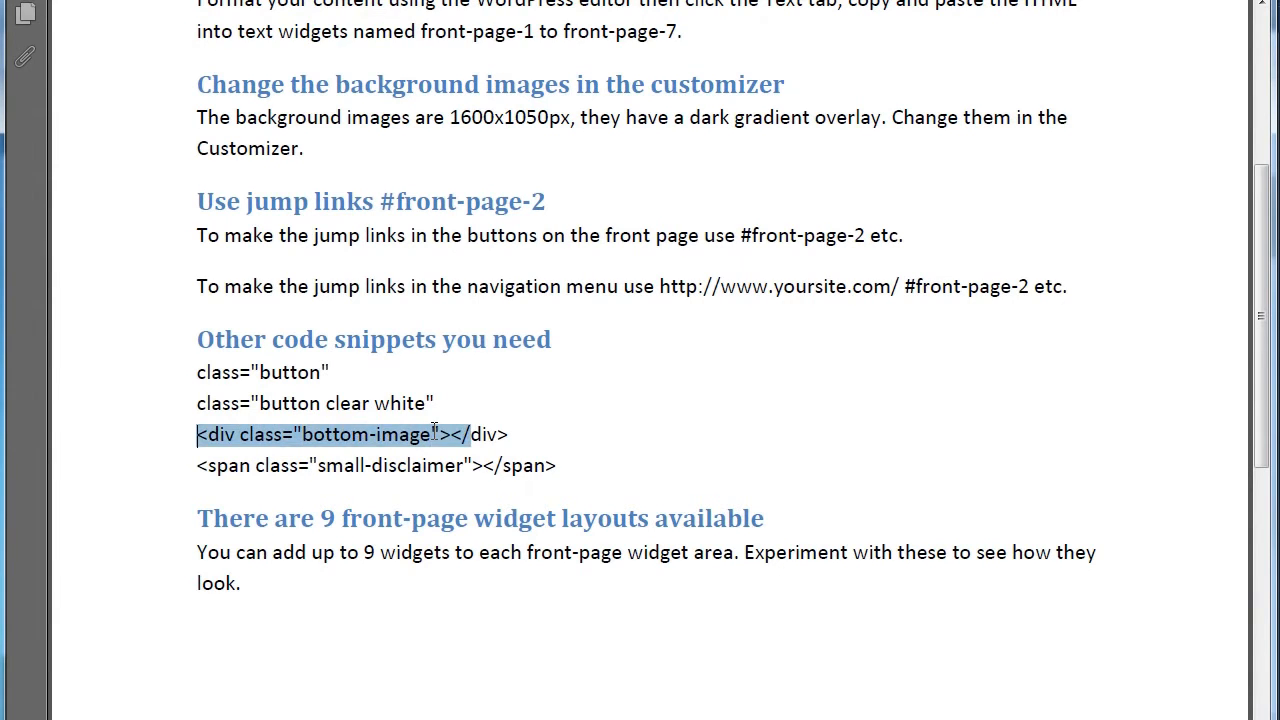
click(445, 434)
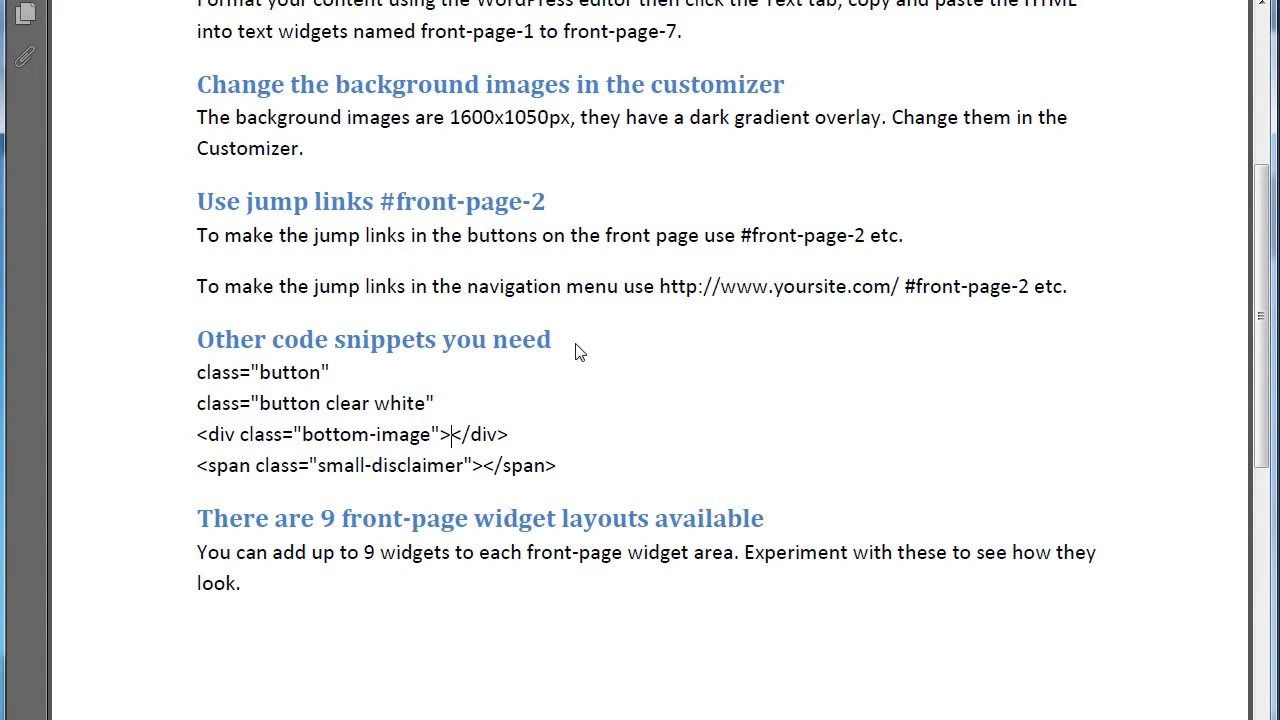
mouse_move(487, 469)
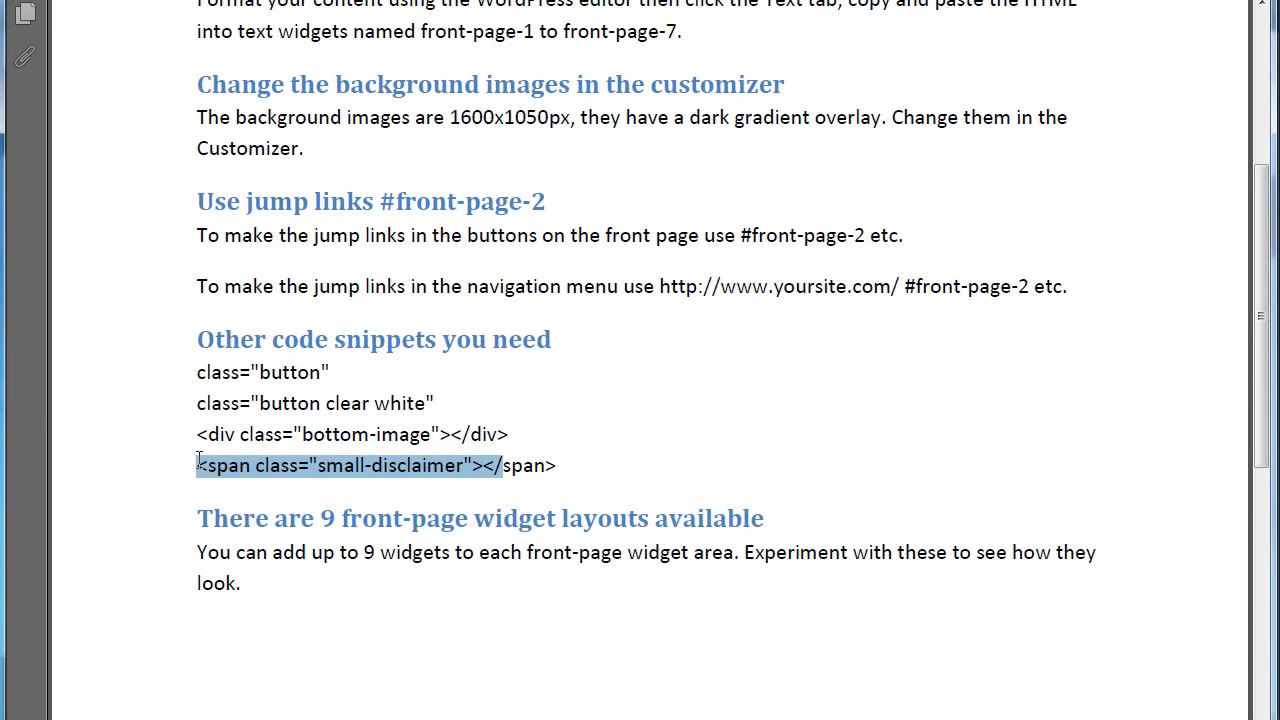
Step: Return to the live front page and scroll back up to the hero section
click(290, 18)
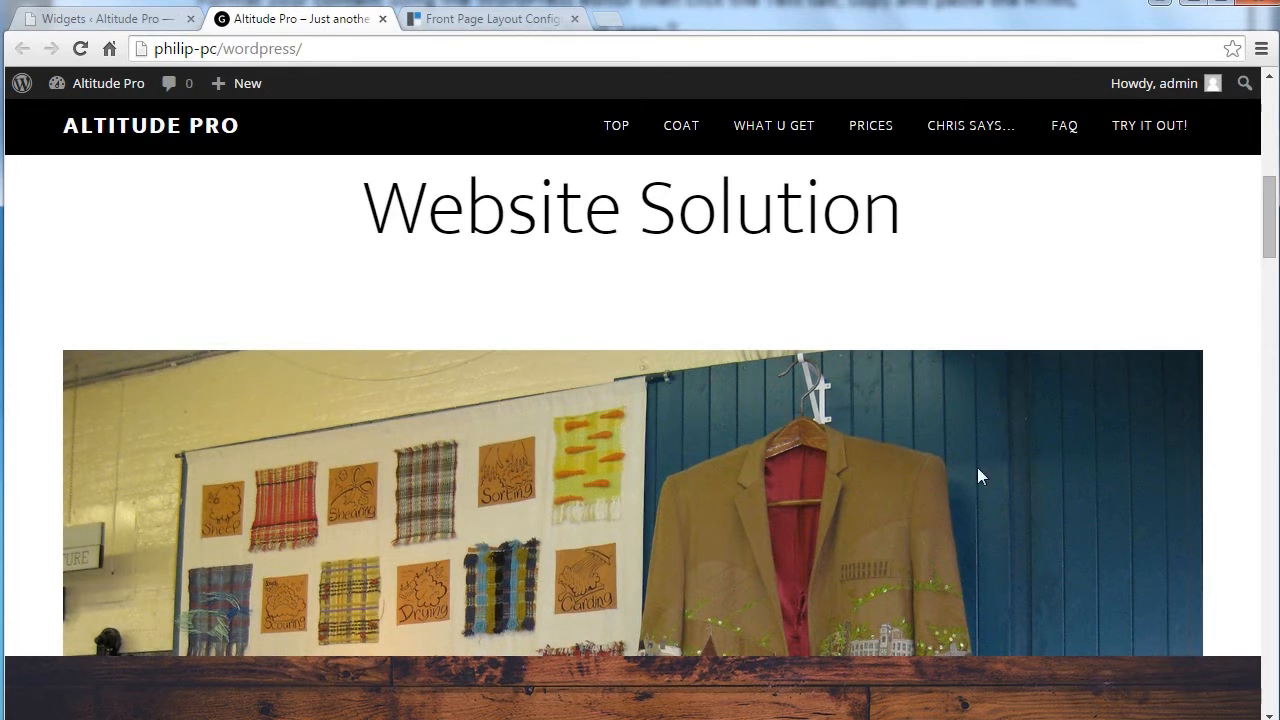
scroll(up, 3)
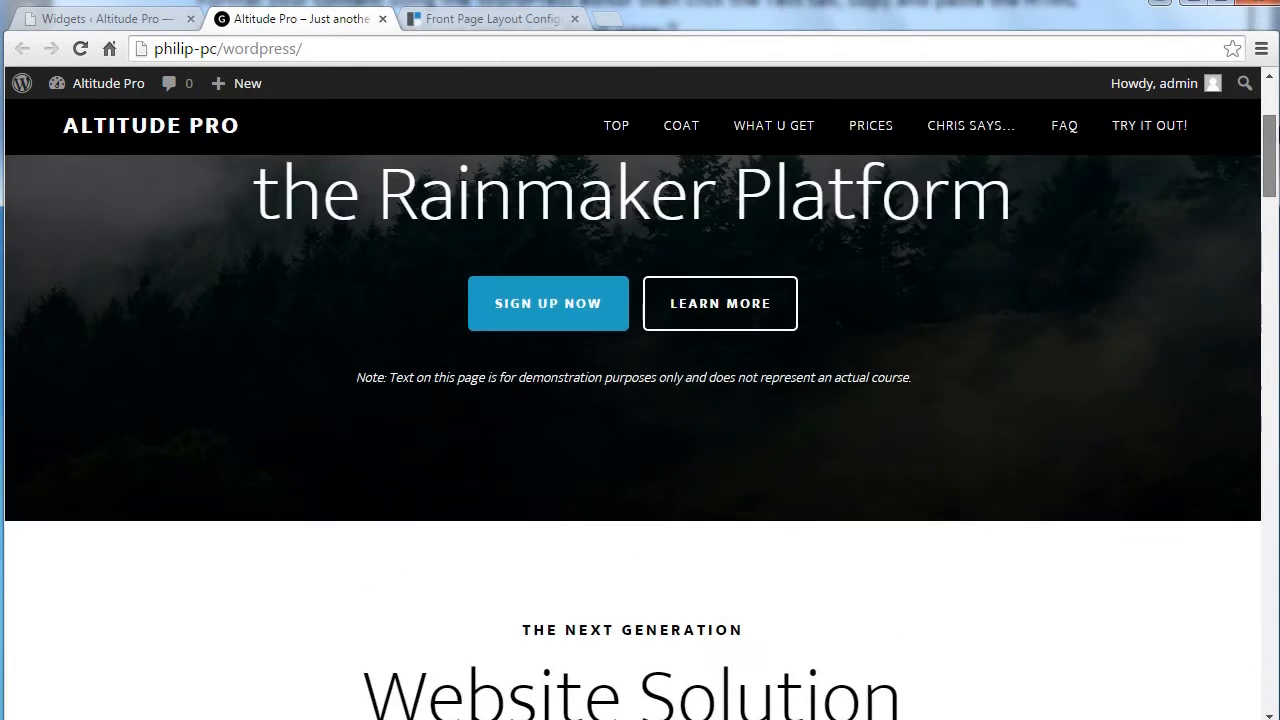
scroll(up, 3)
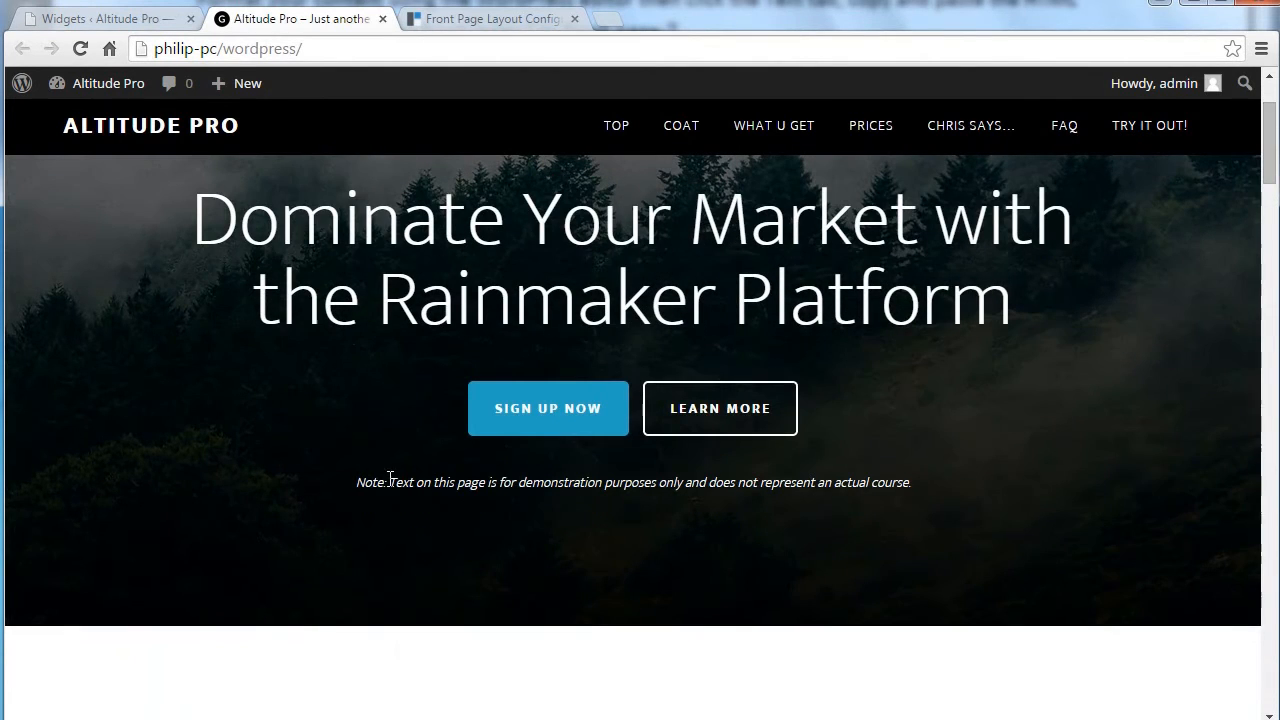
mouse_move(843, 484)
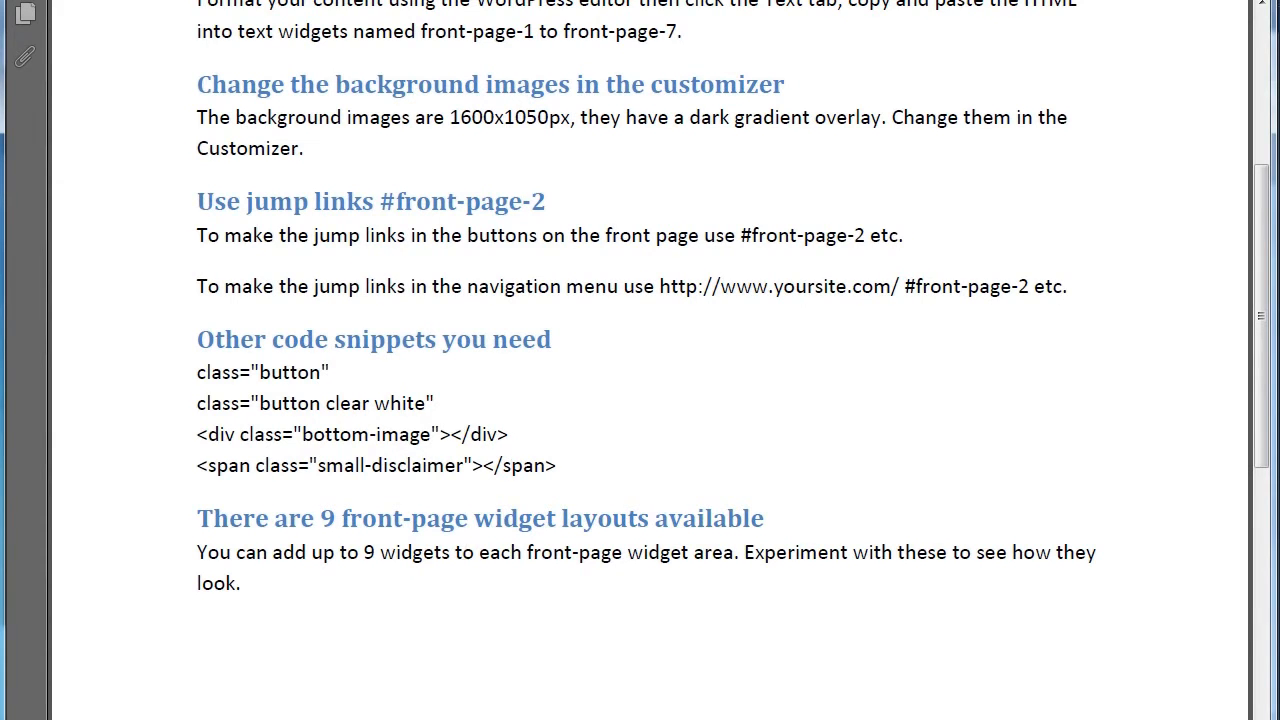
Step: Switch to the Widgets admin tab listing the Front Page 1–7 areas
click(295, 18)
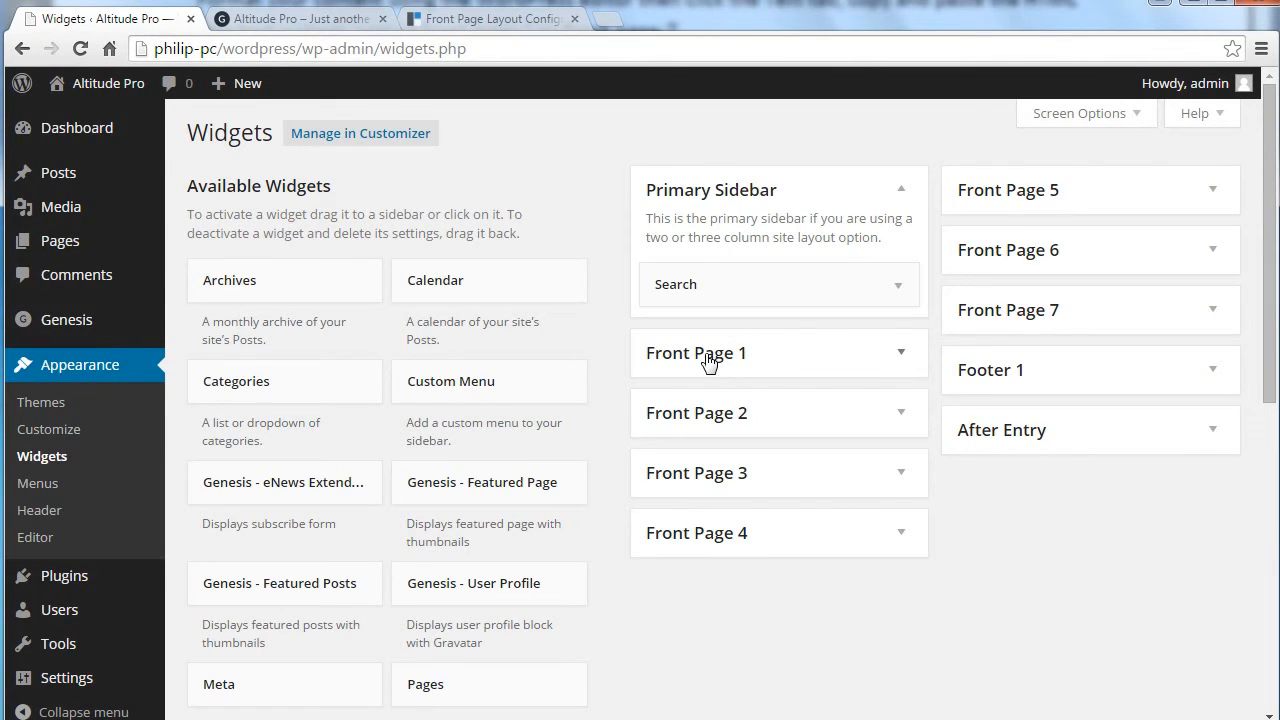
mouse_move(1046, 232)
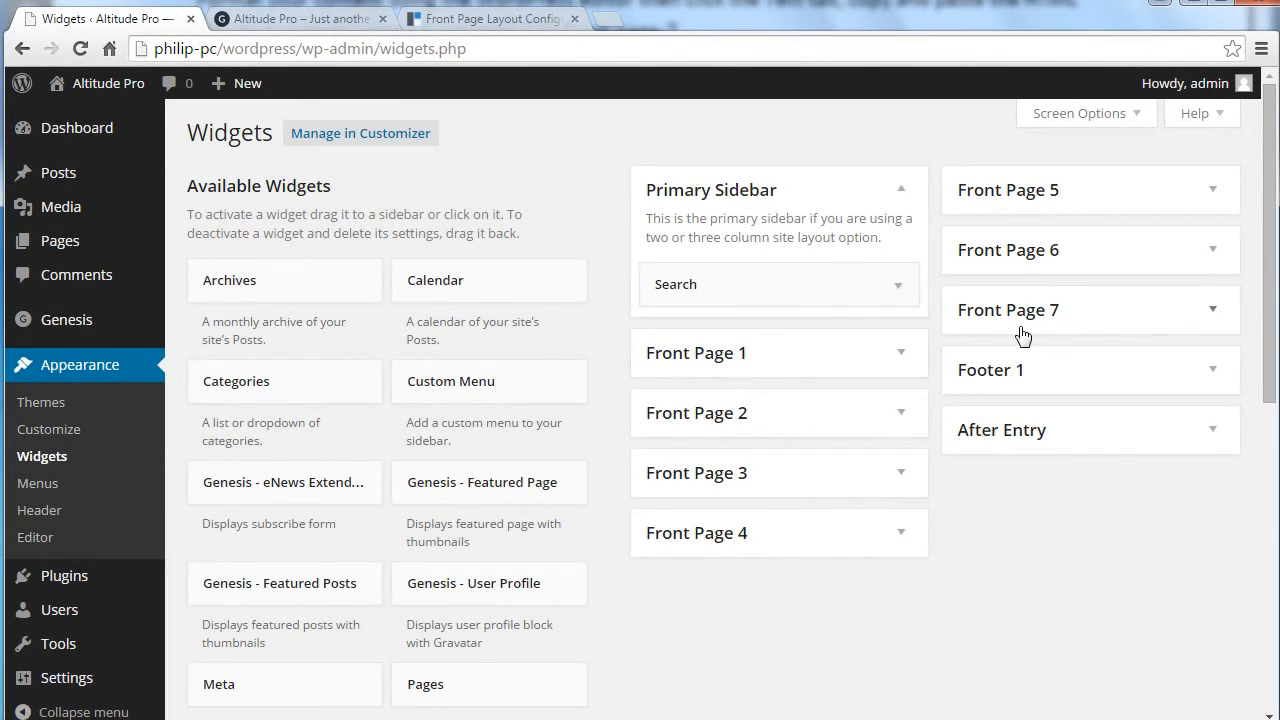
mouse_move(1037, 249)
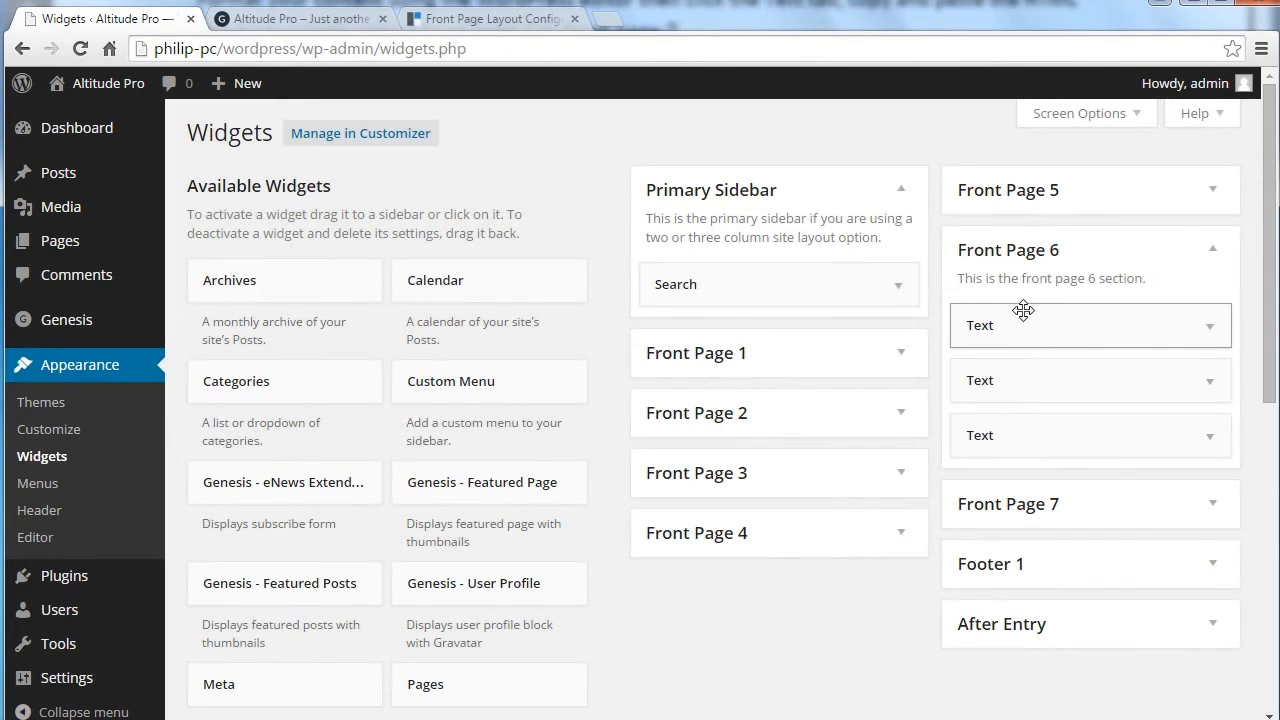
mouse_move(1015, 331)
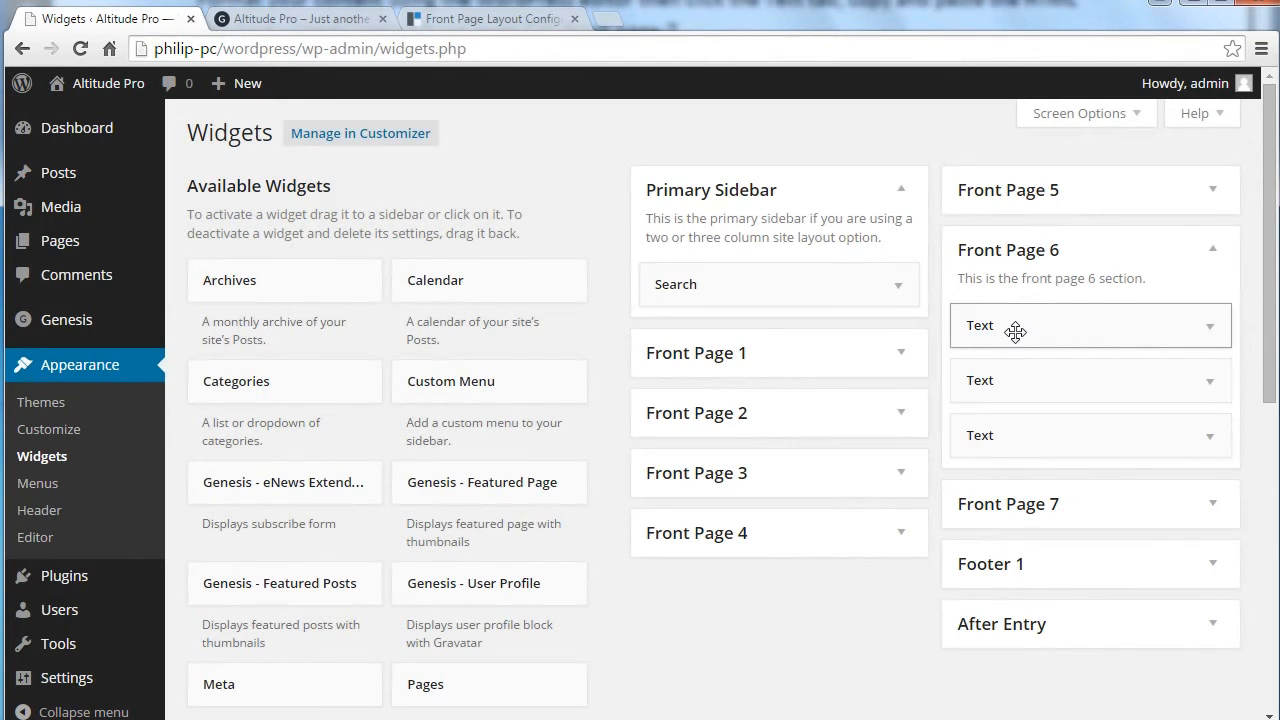
mouse_move(1000, 303)
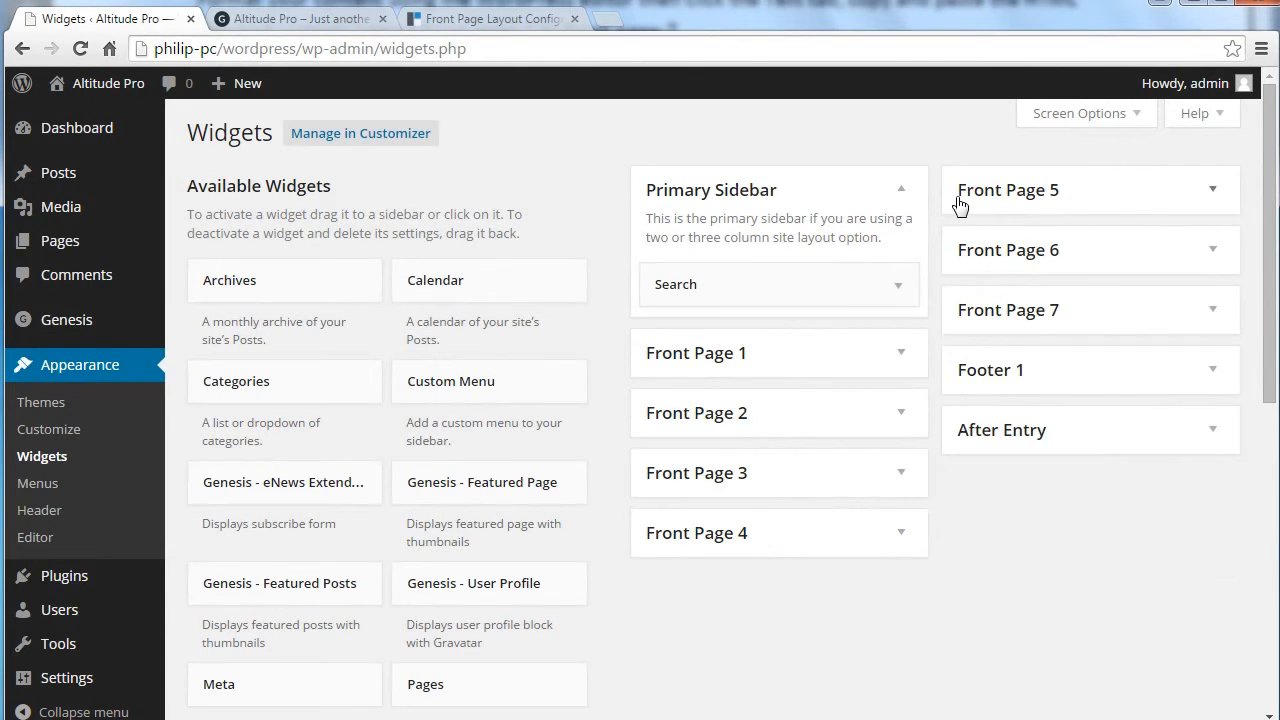
mouse_move(800, 357)
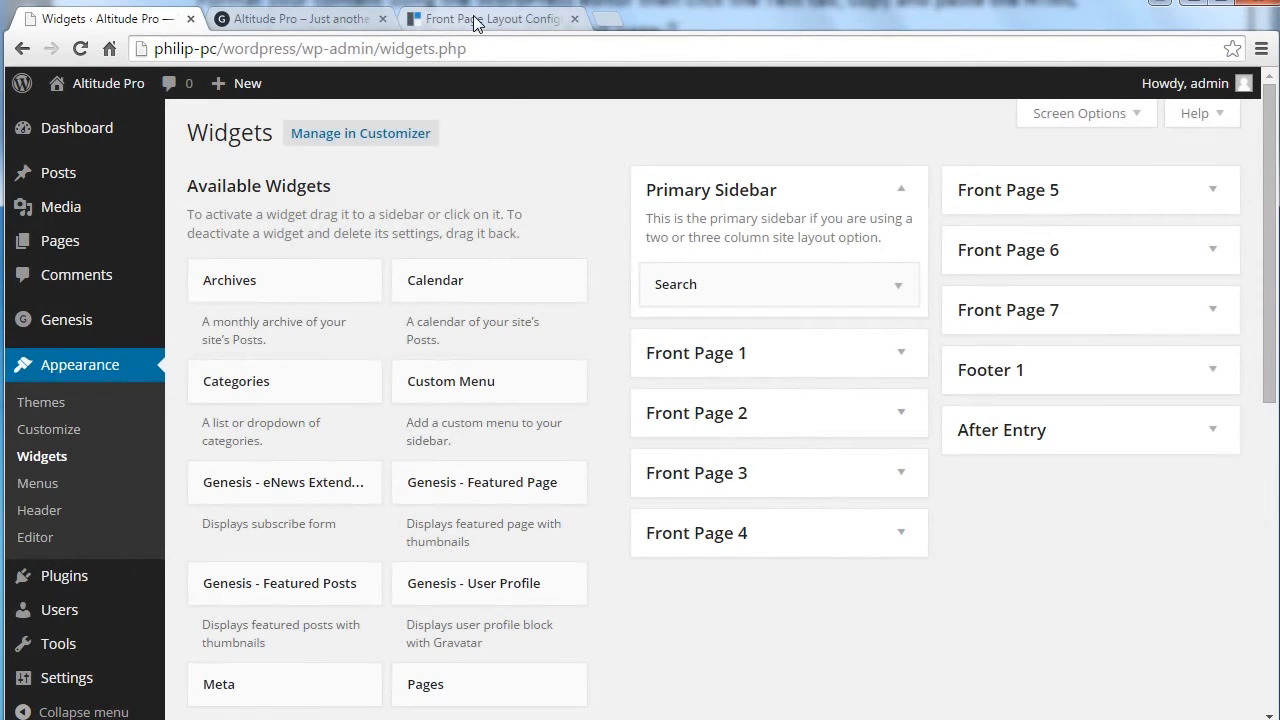
Step: Switch to the StudioPress Front Page Layout Configurations tab with nine layout diagrams
click(490, 18)
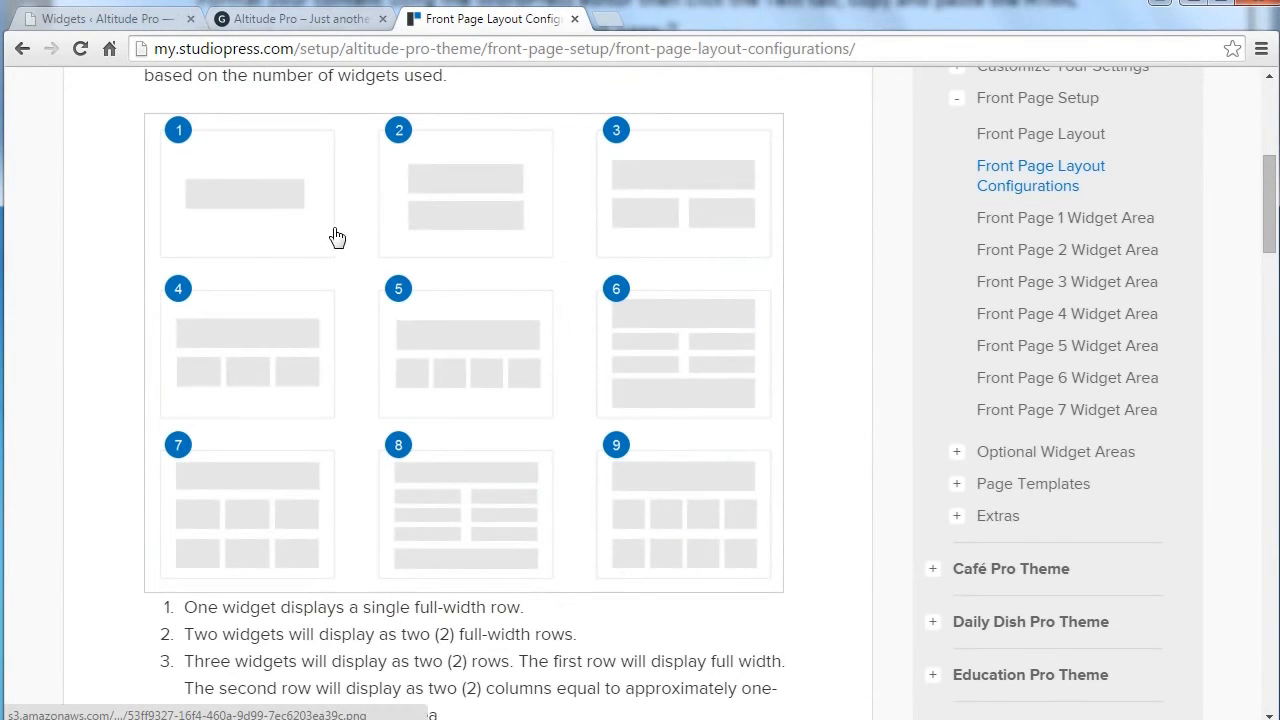
mouse_move(263, 210)
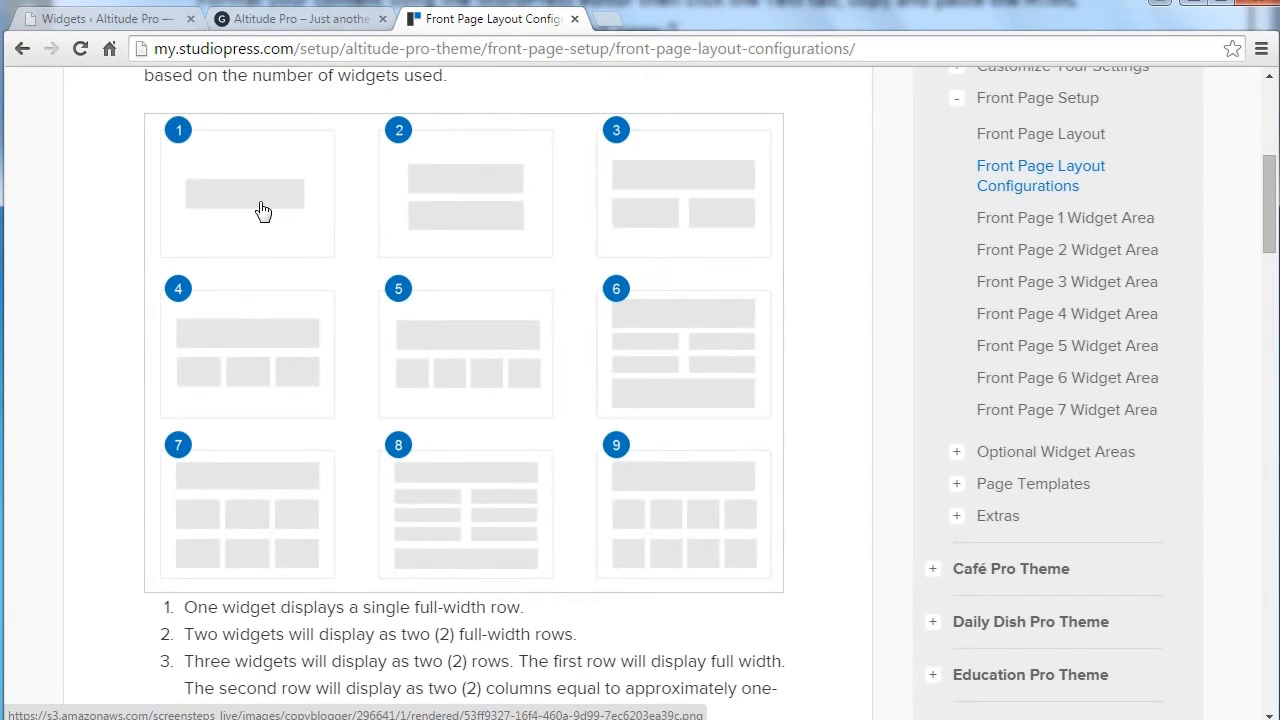
mouse_move(434, 204)
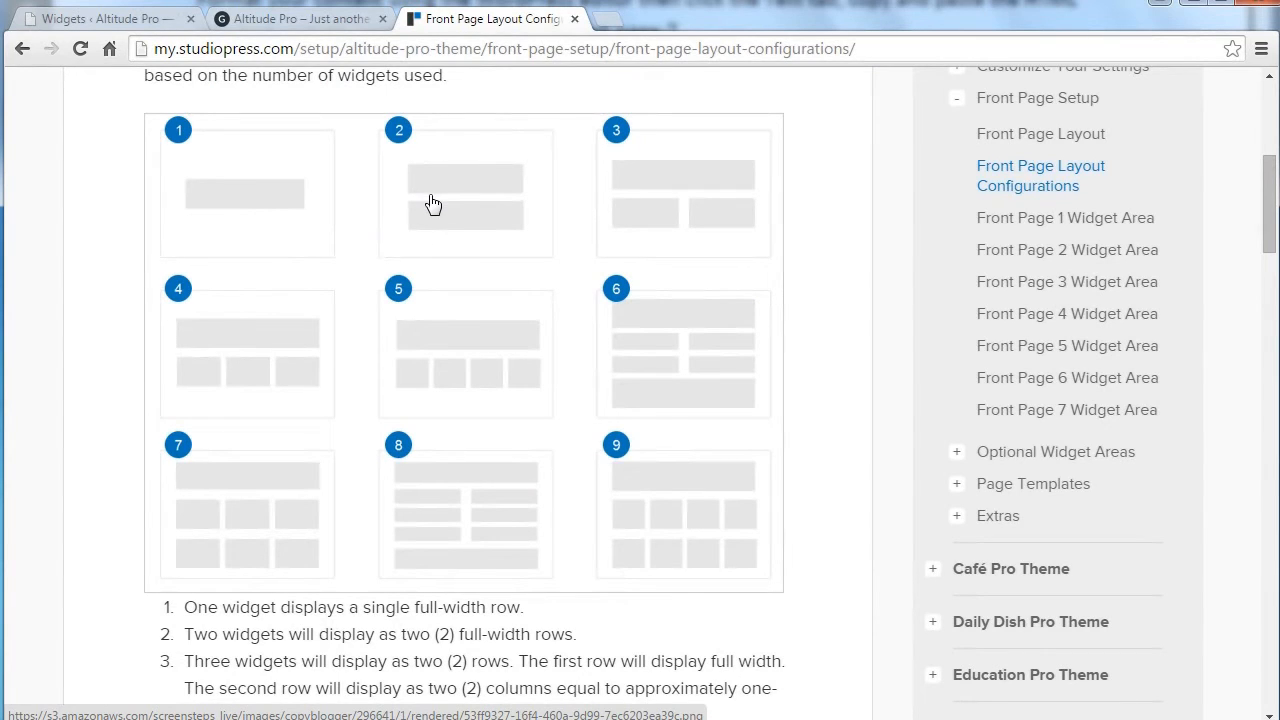
mouse_move(401, 336)
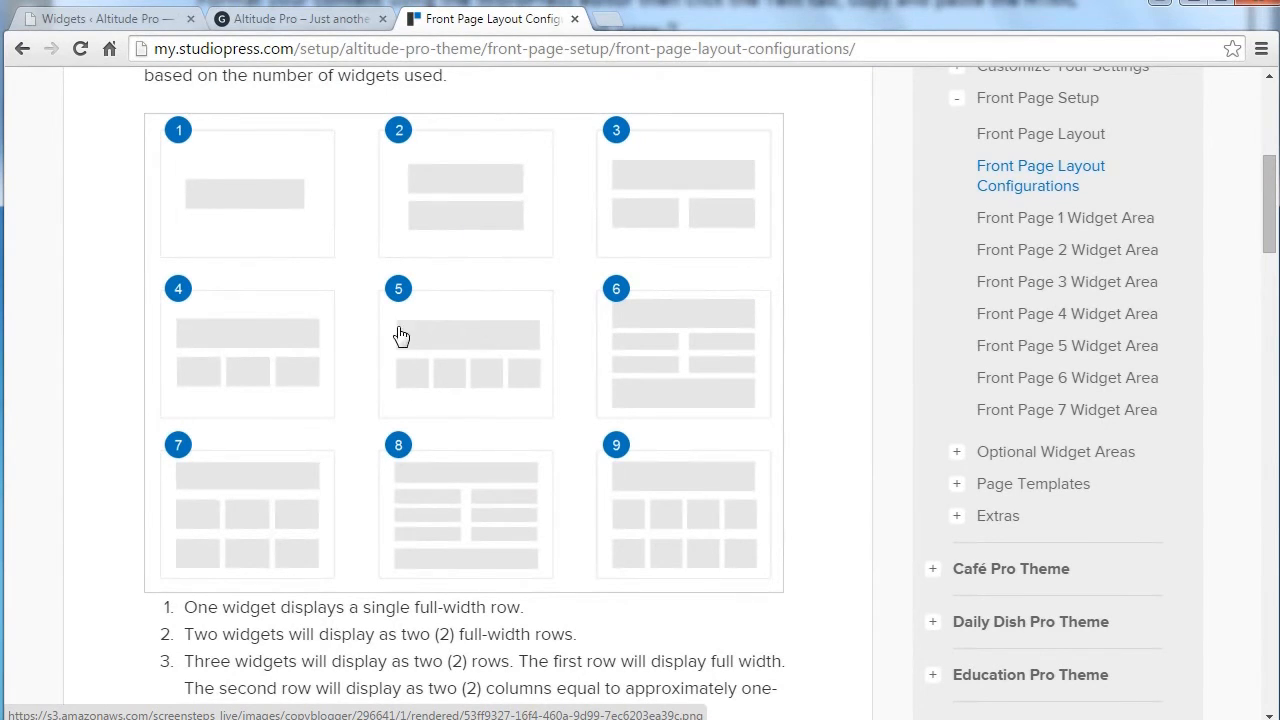
mouse_move(527, 380)
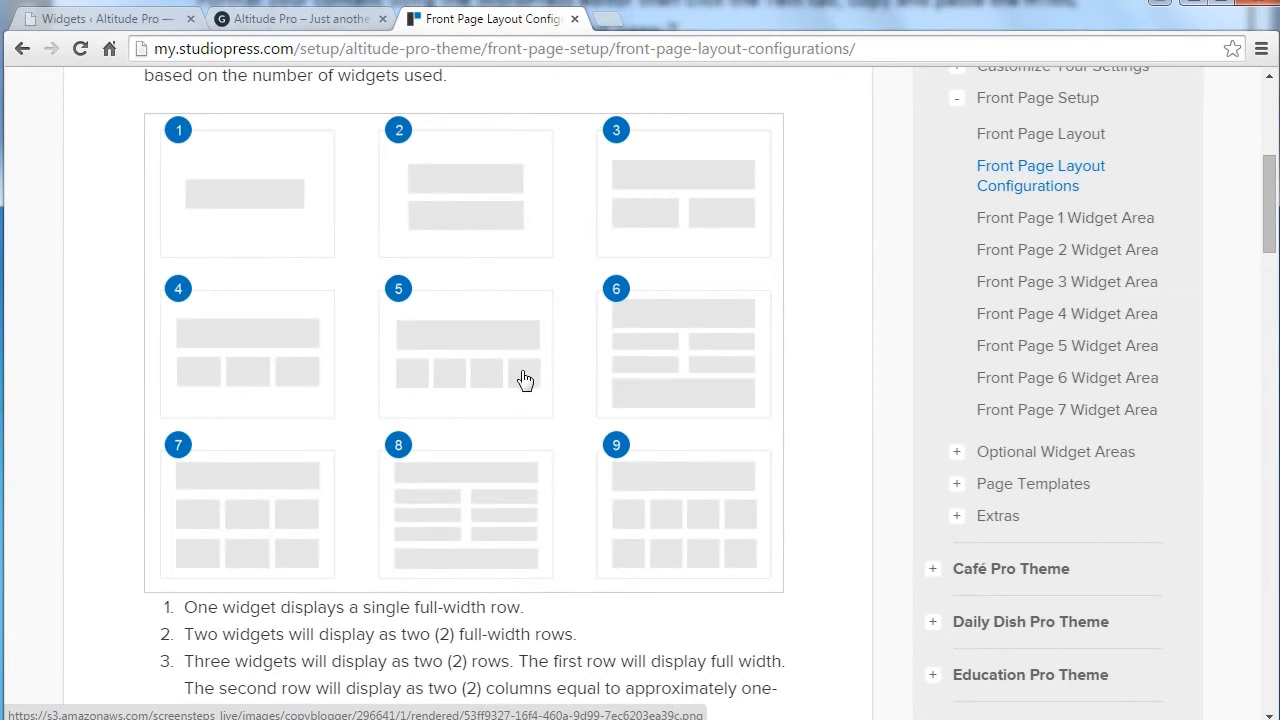
mouse_move(618, 350)
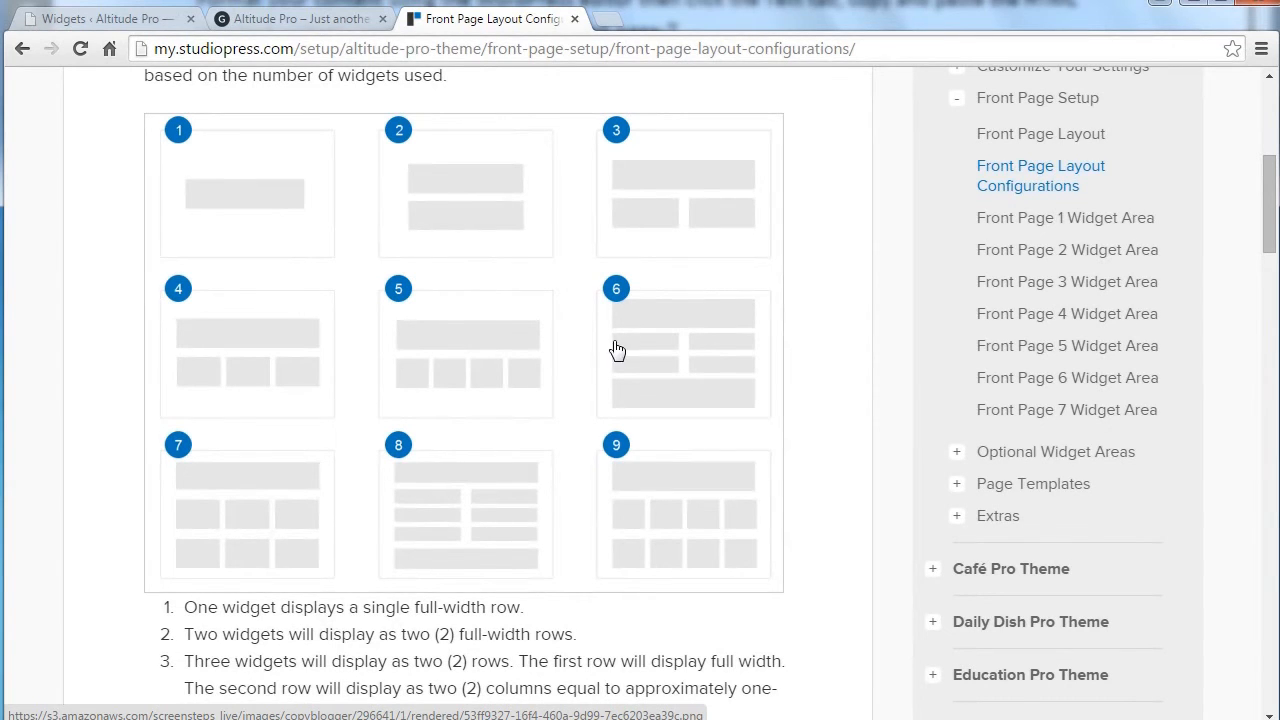
mouse_move(630, 333)
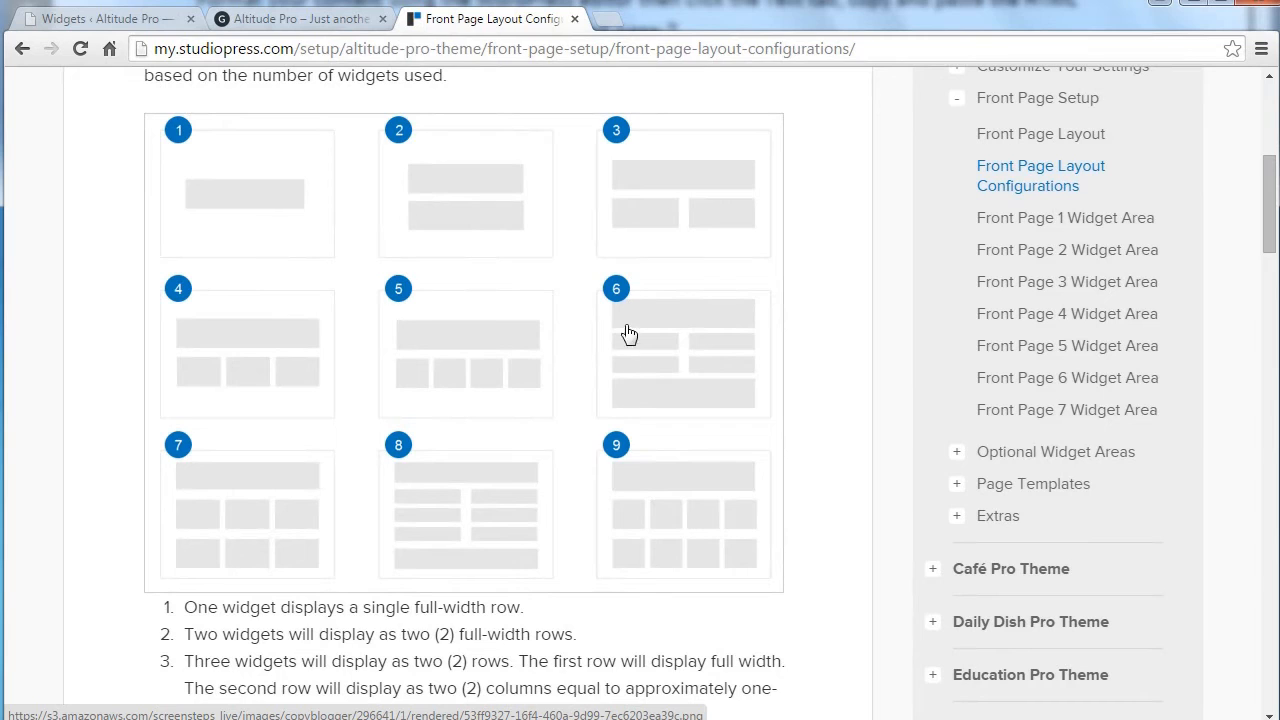
mouse_move(630, 410)
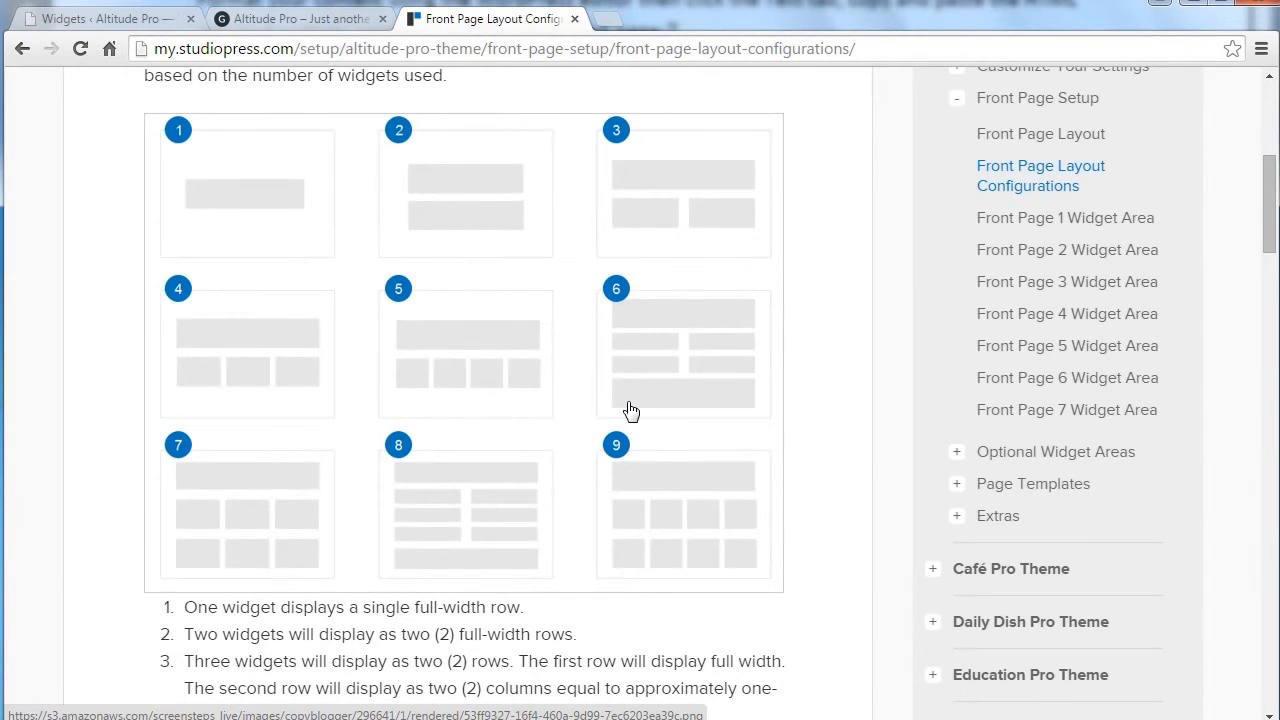
mouse_move(697, 356)
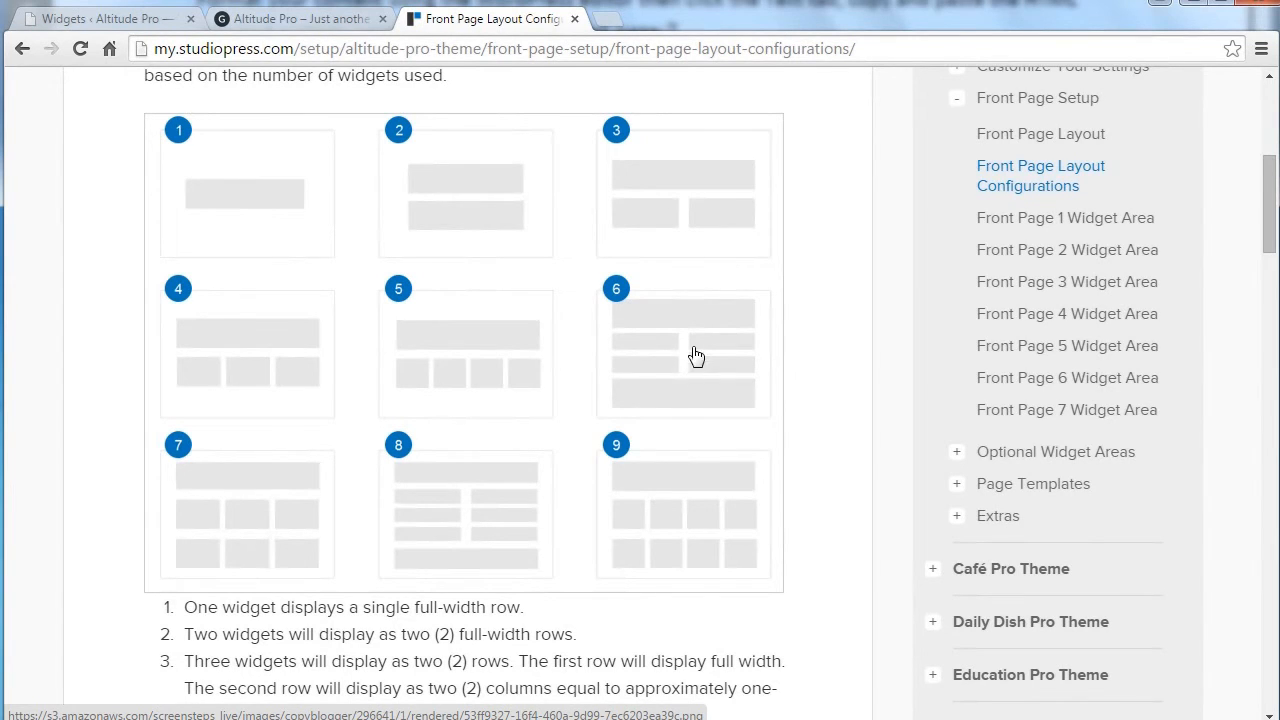
mouse_move(424, 602)
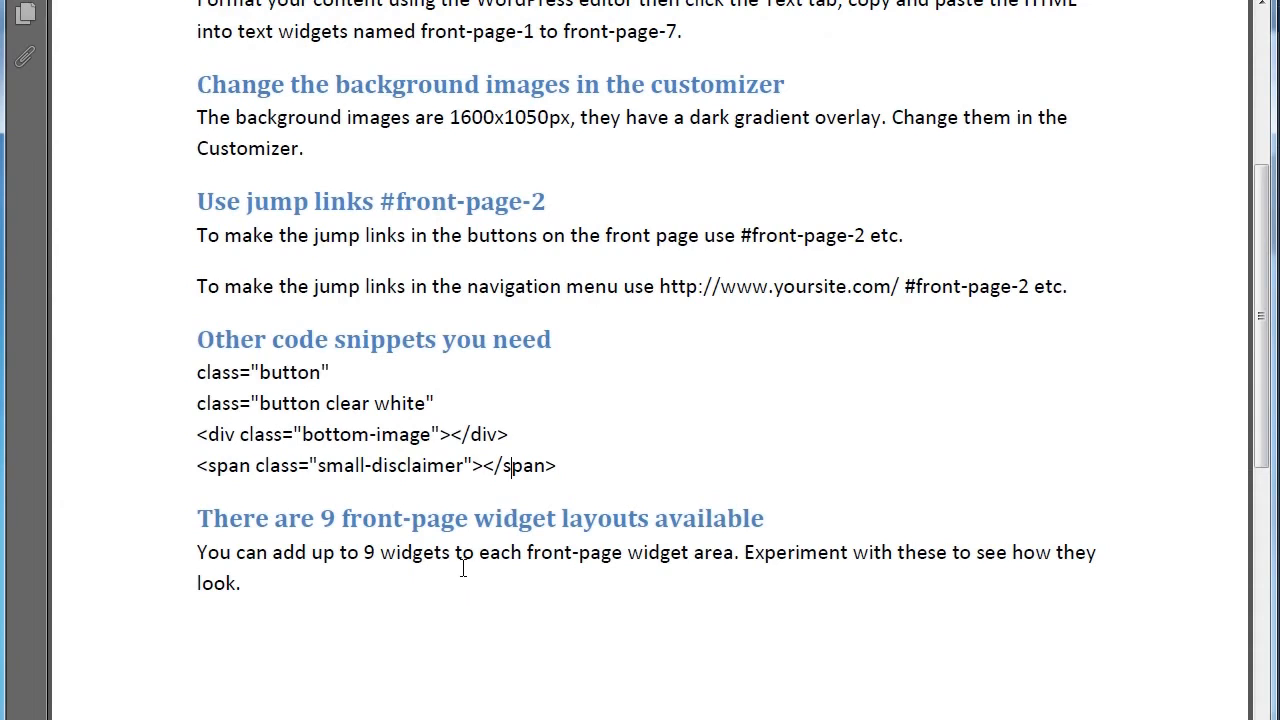
mouse_move(1174, 373)
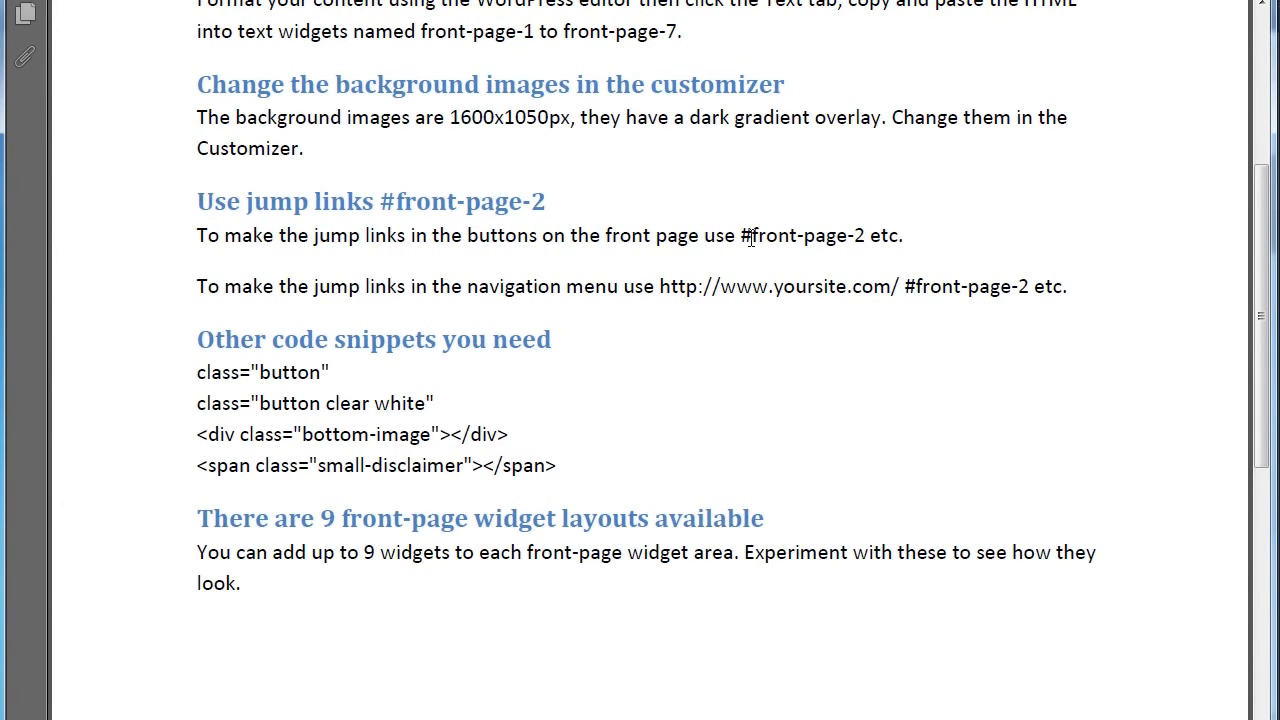
Step: Select the button jump link #front-page-2 in the quick start guide
double_click(800, 235)
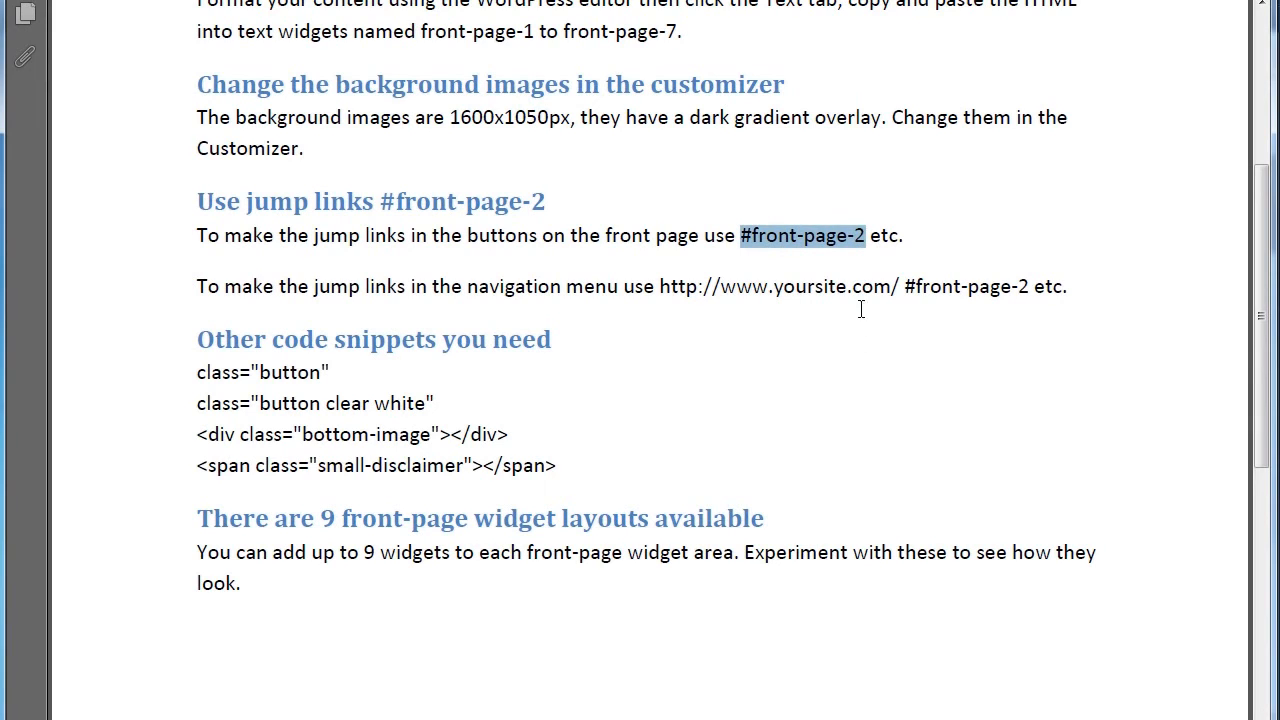
mouse_move(800, 252)
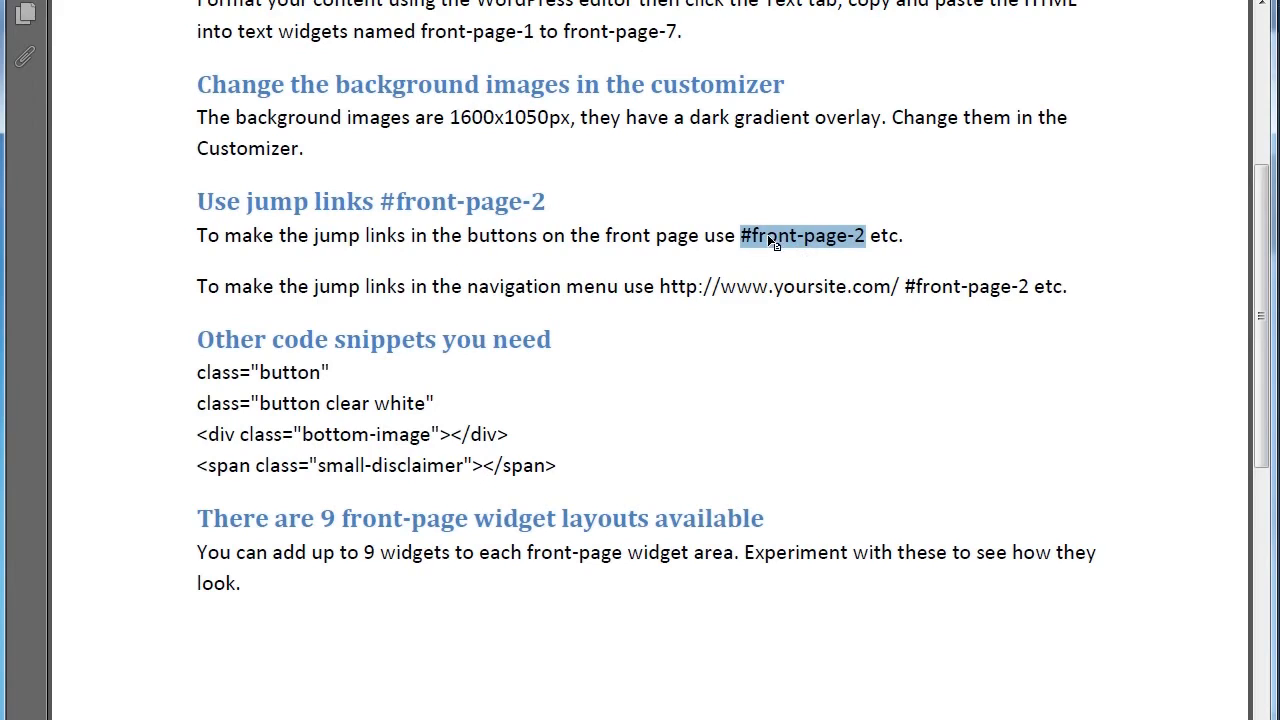
mouse_move(713, 299)
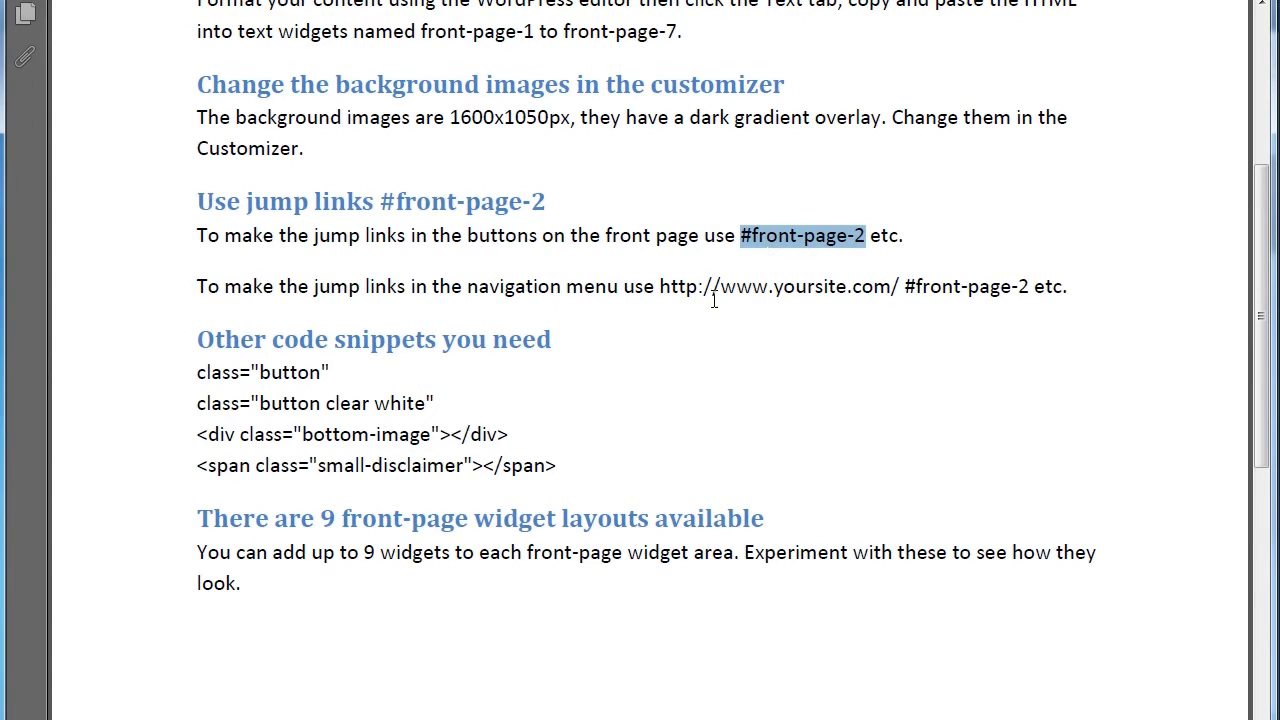
mouse_move(740, 297)
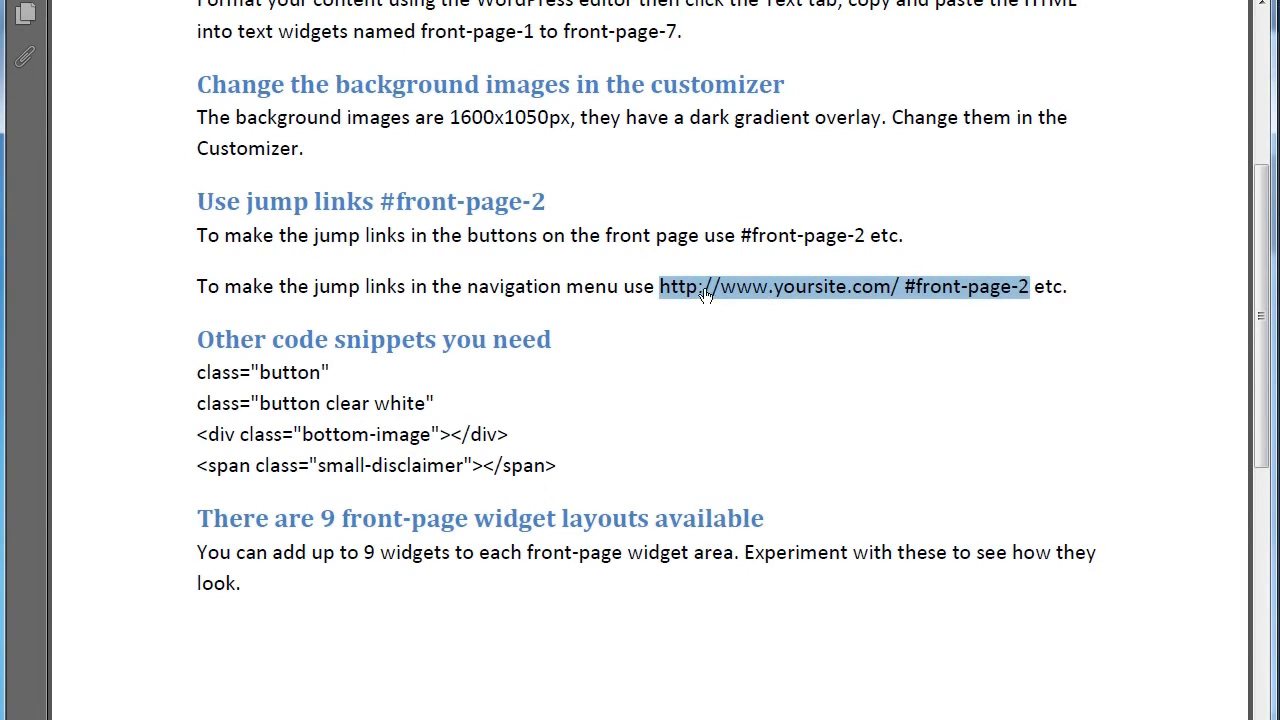
mouse_move(895, 293)
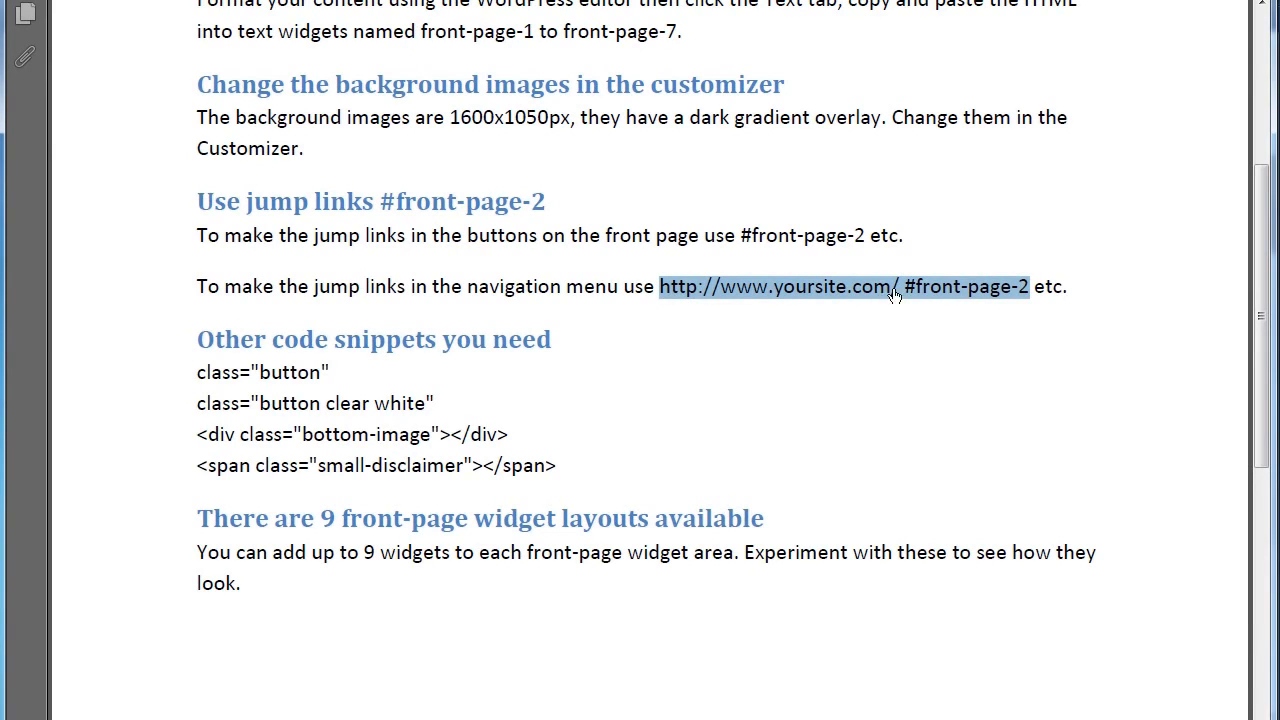
mouse_move(932, 303)
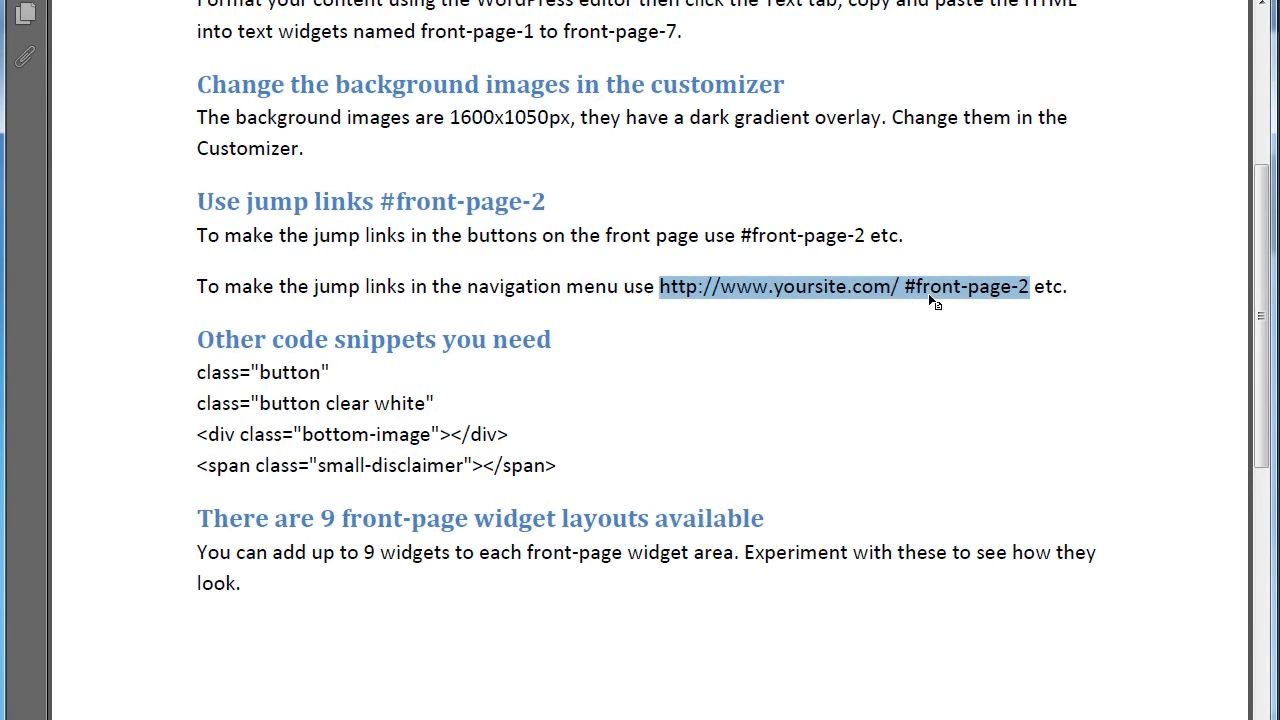
mouse_move(1033, 306)
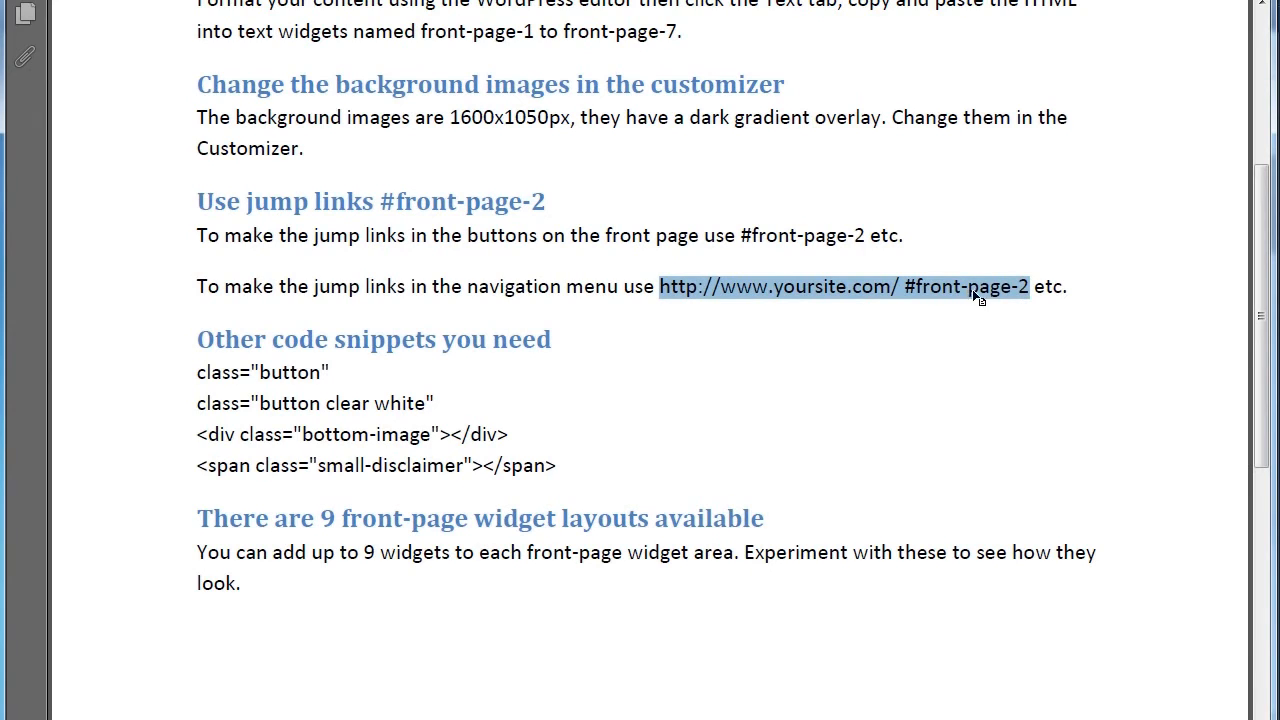
mouse_move(555, 573)
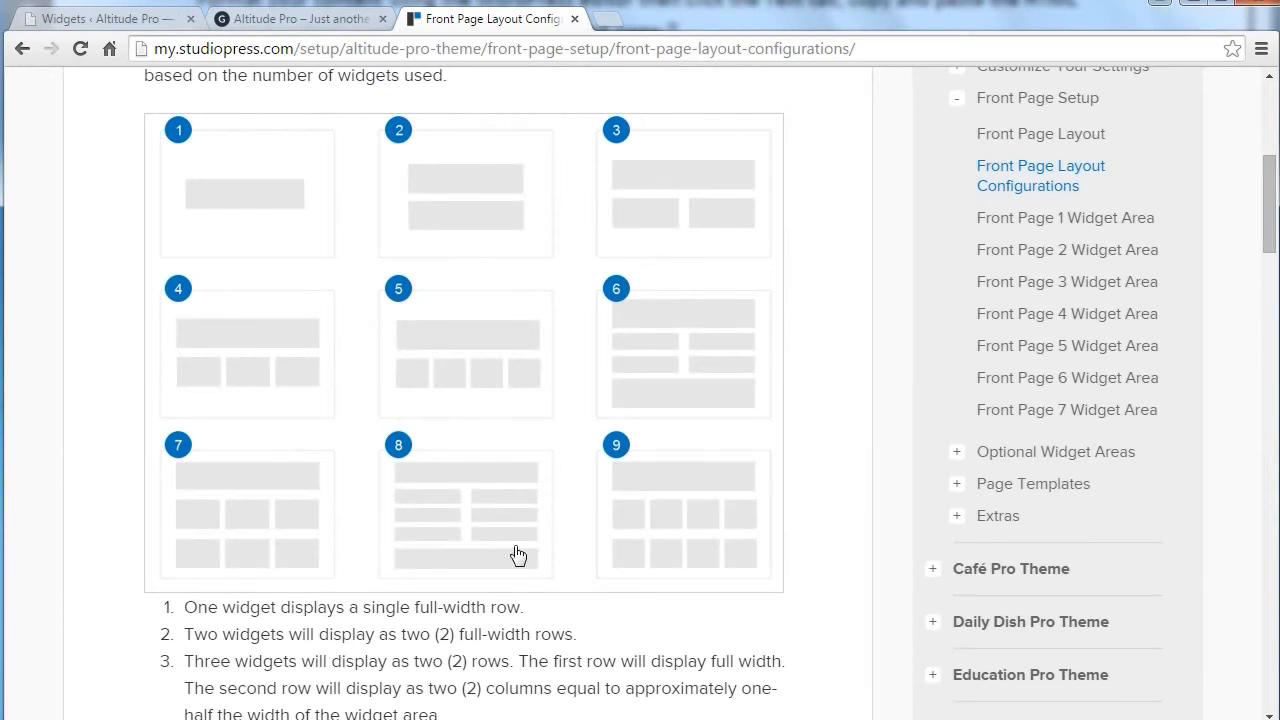
Step: Scroll the live front page through the hero, What's Included and Course Pricing sections
click(297, 18)
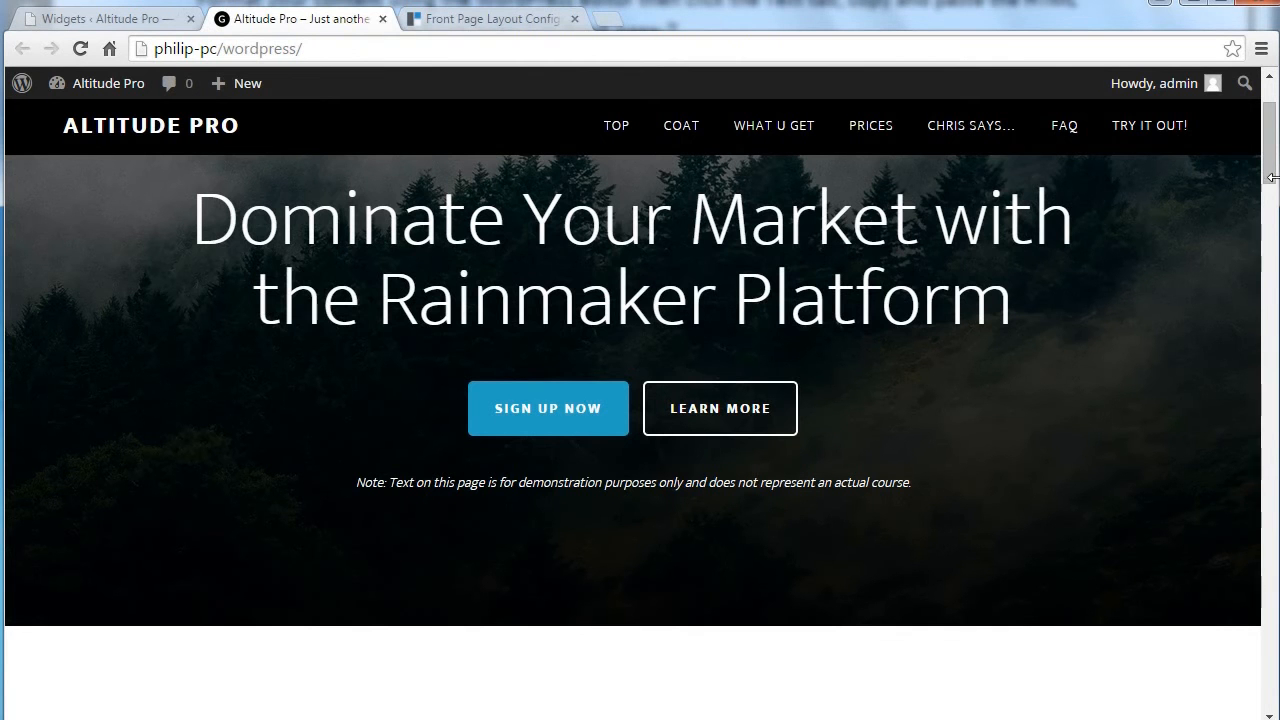
scroll(up, 3)
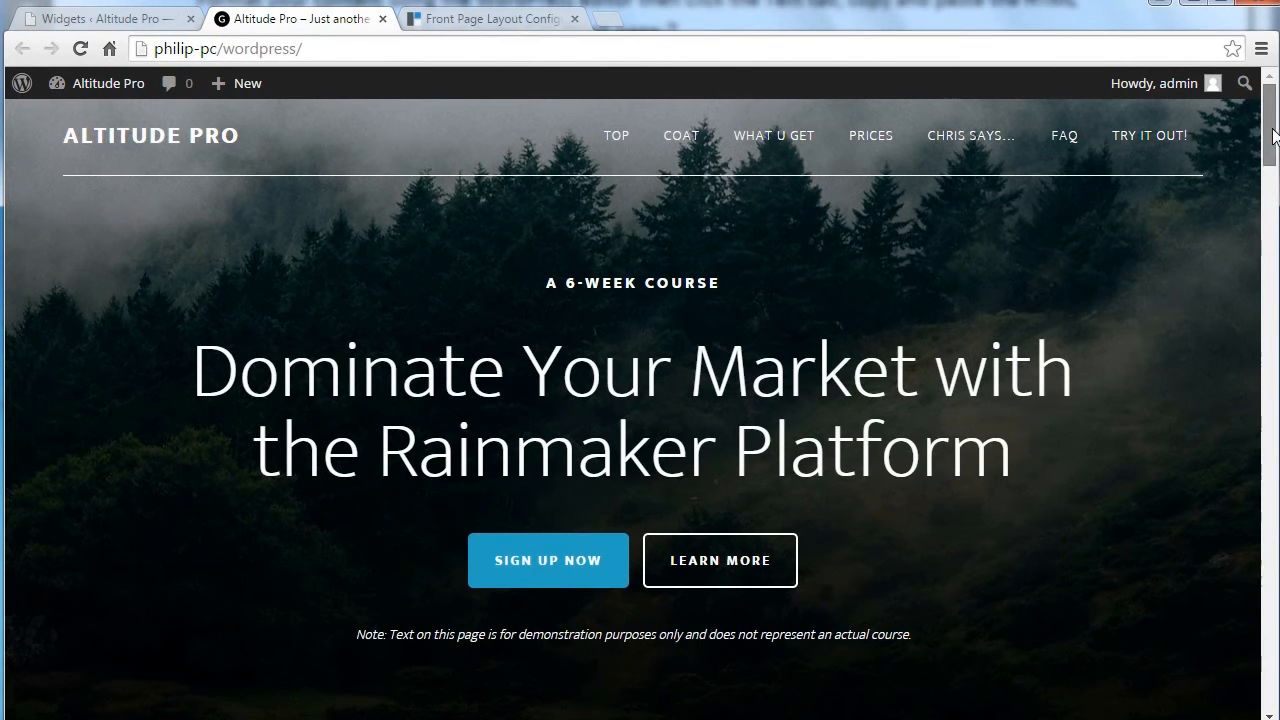
scroll(down, 3)
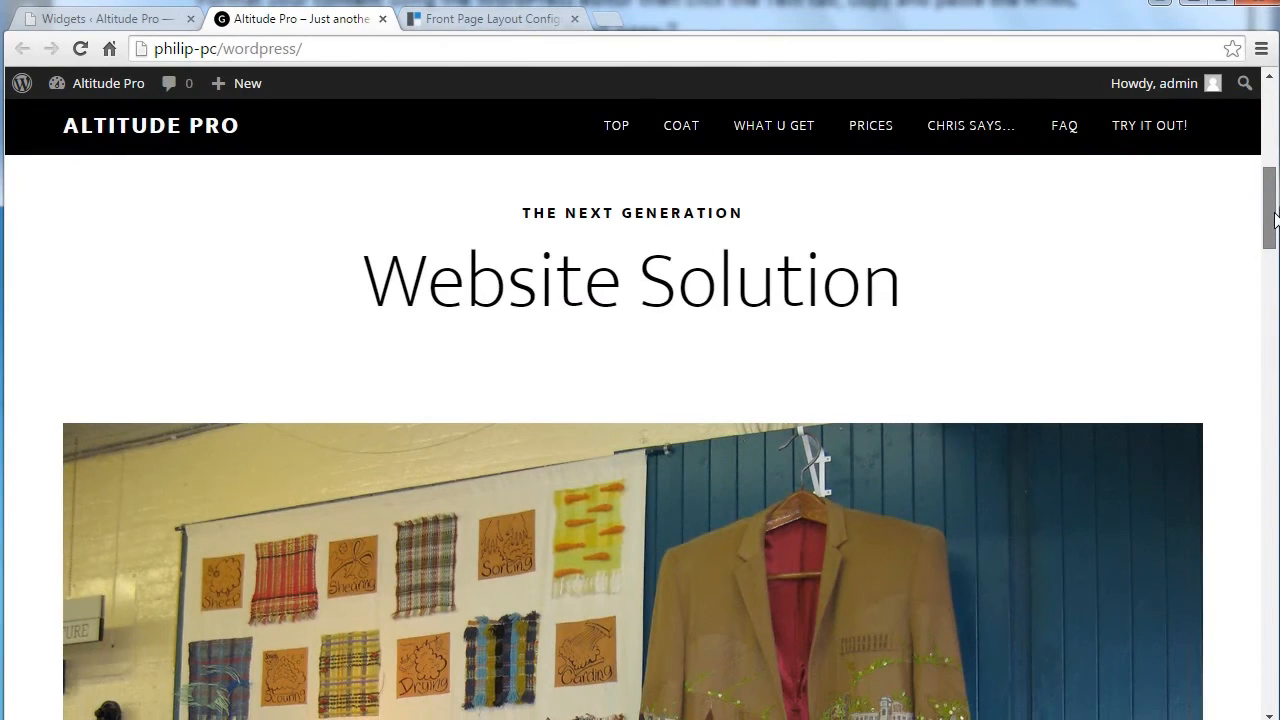
scroll(down, 3)
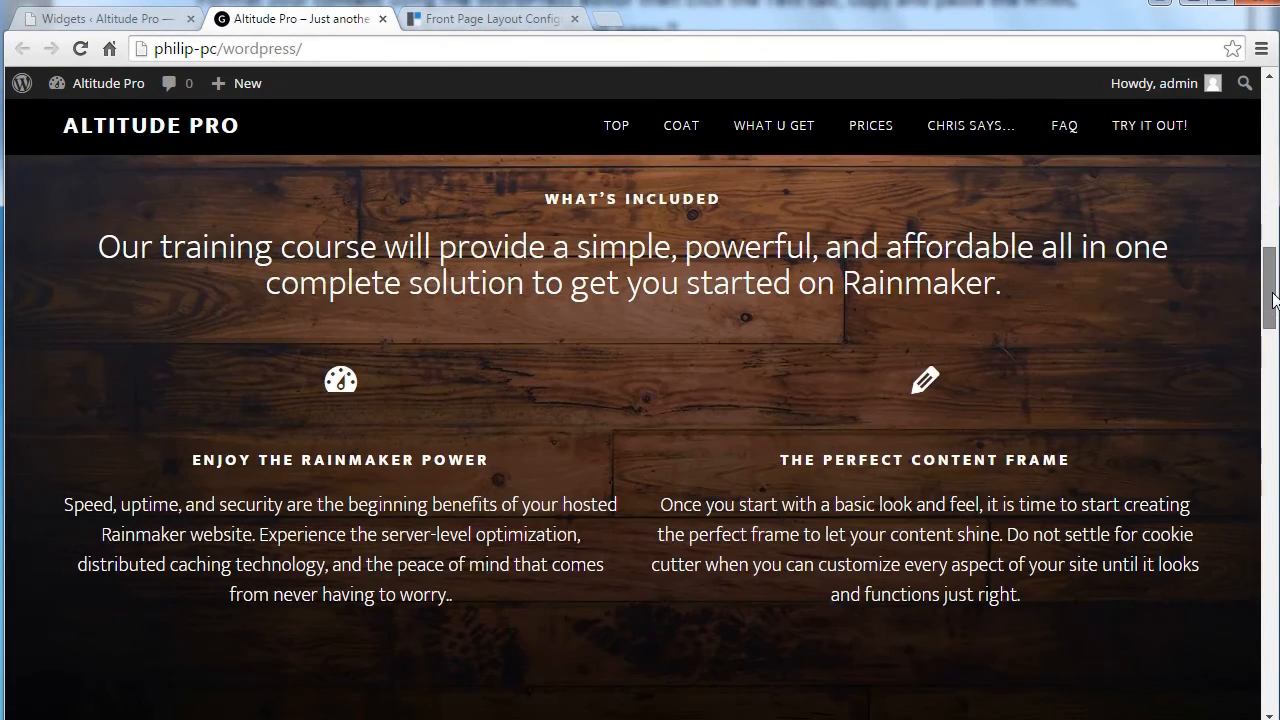
scroll(down, 3)
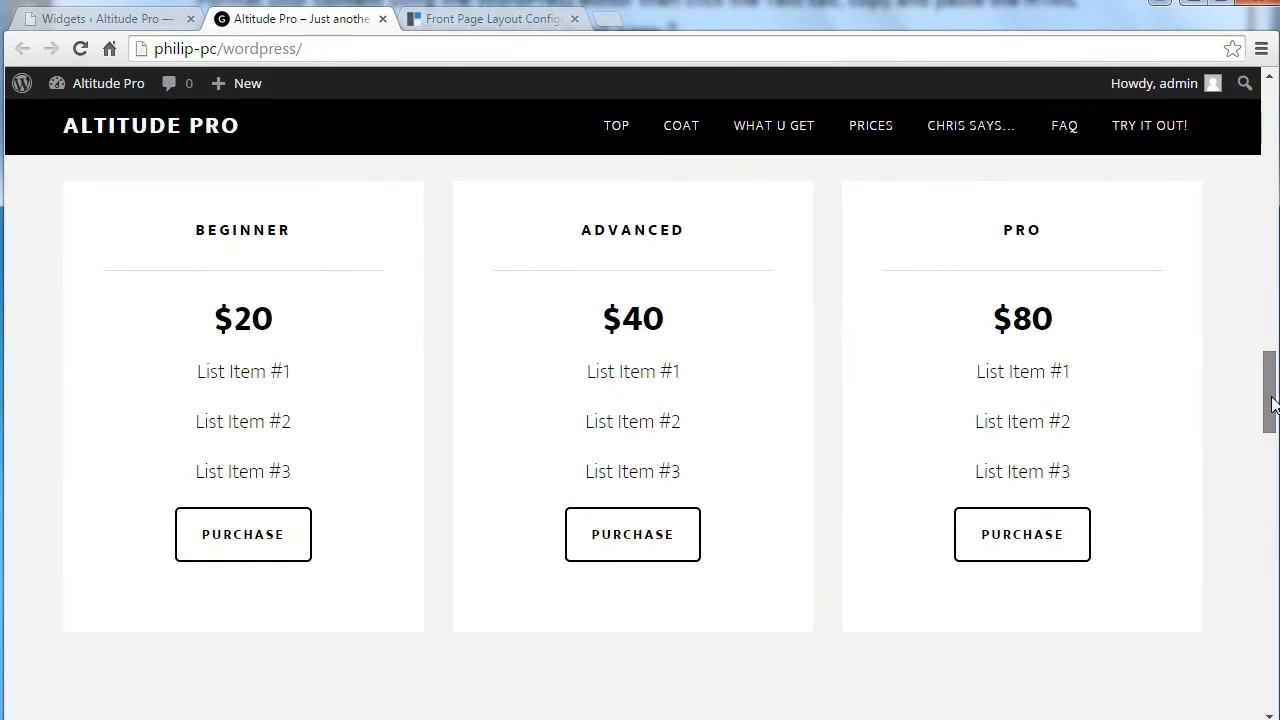
scroll(up, 3)
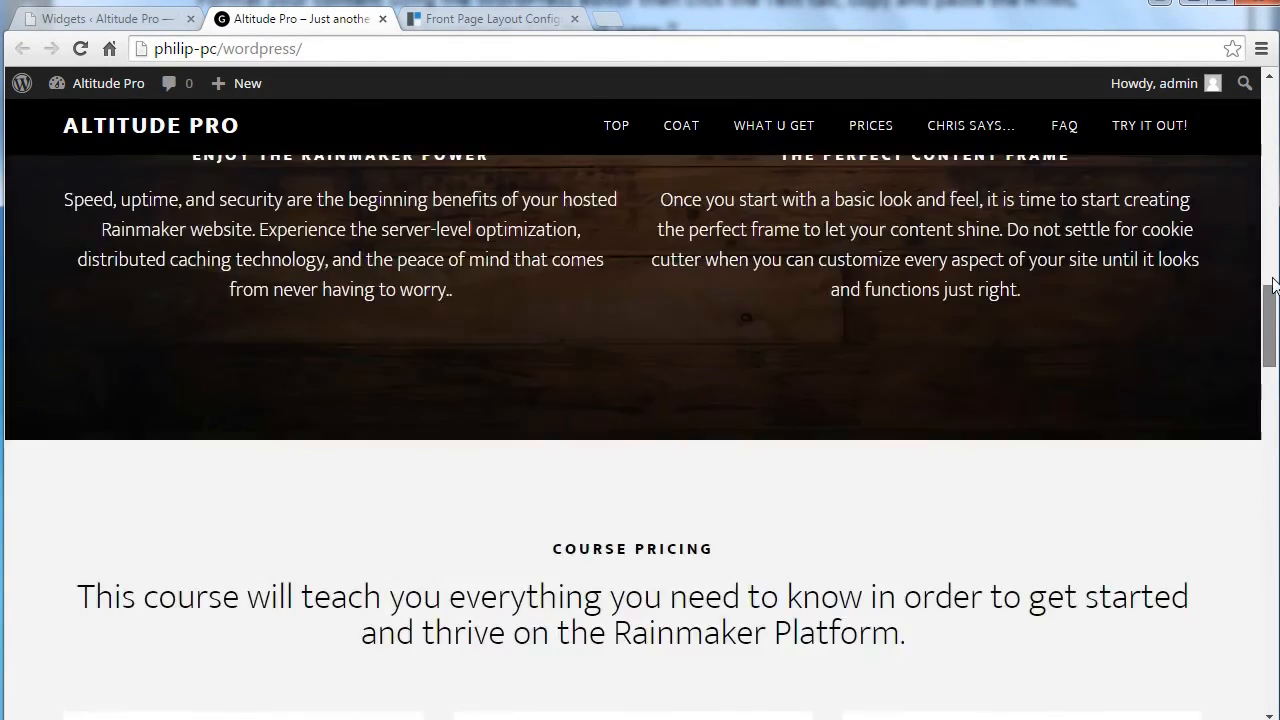
scroll(up, 3)
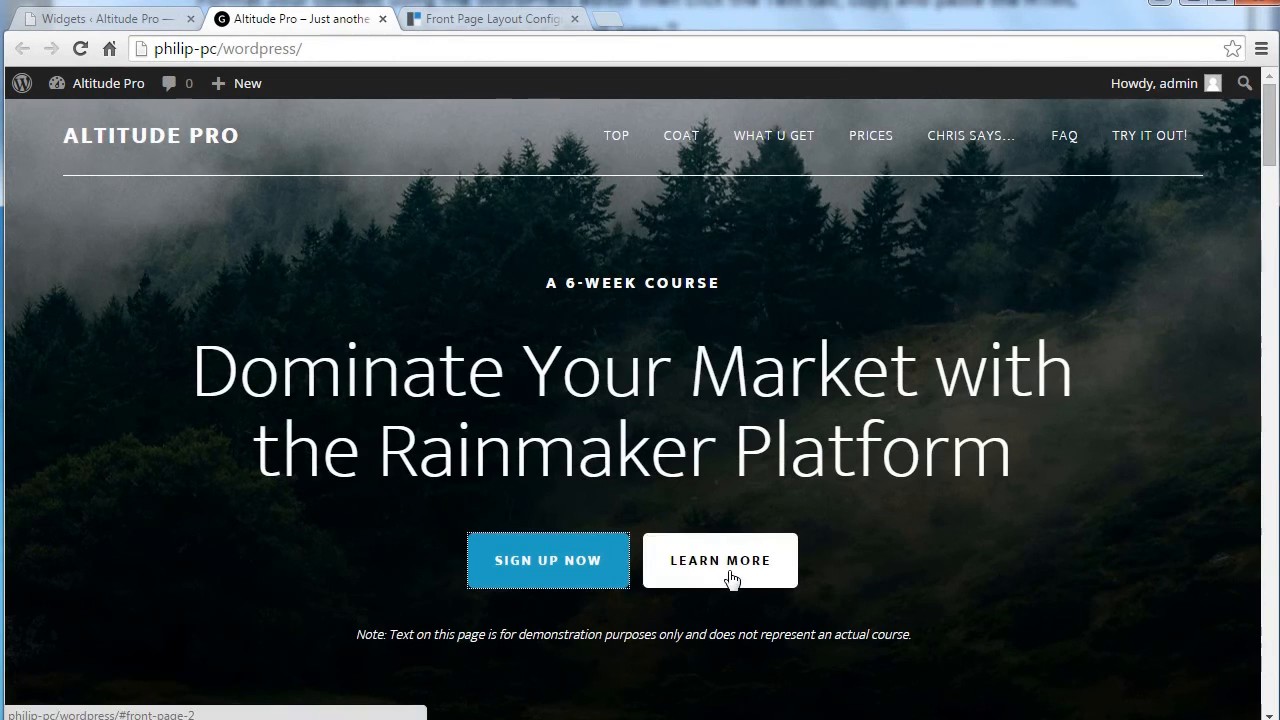
scroll(down, 3)
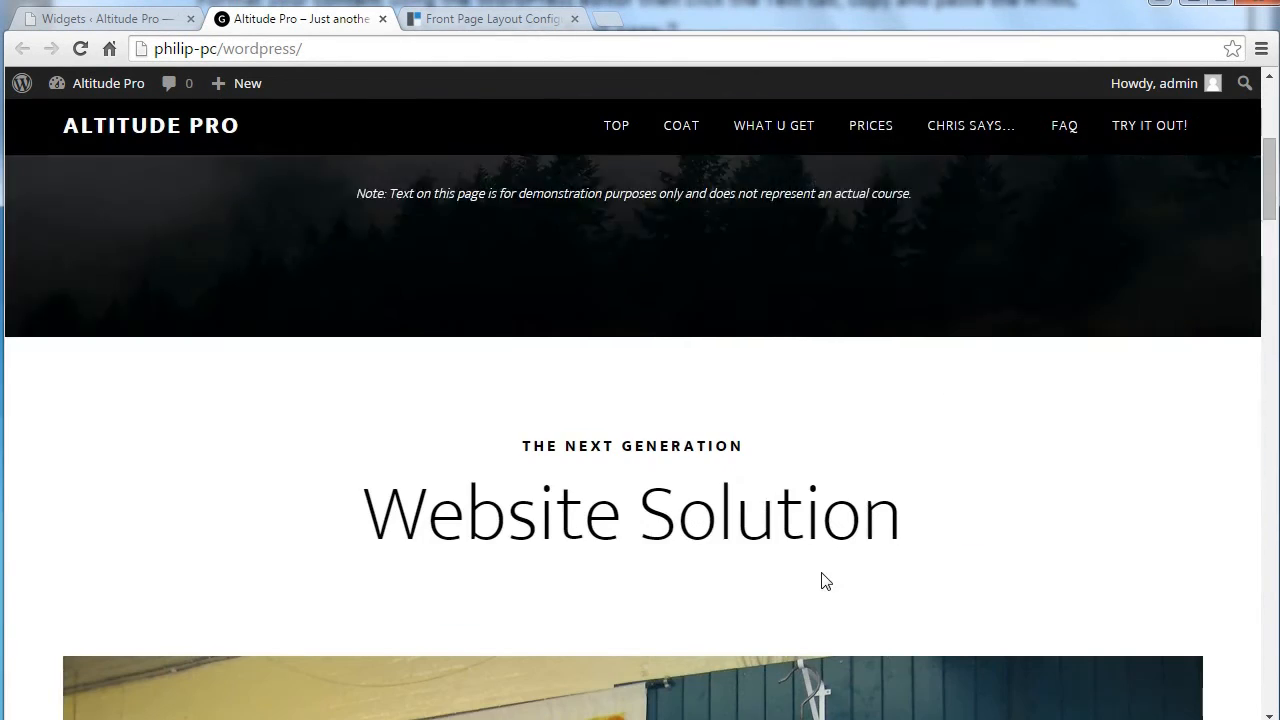
scroll(down, 3)
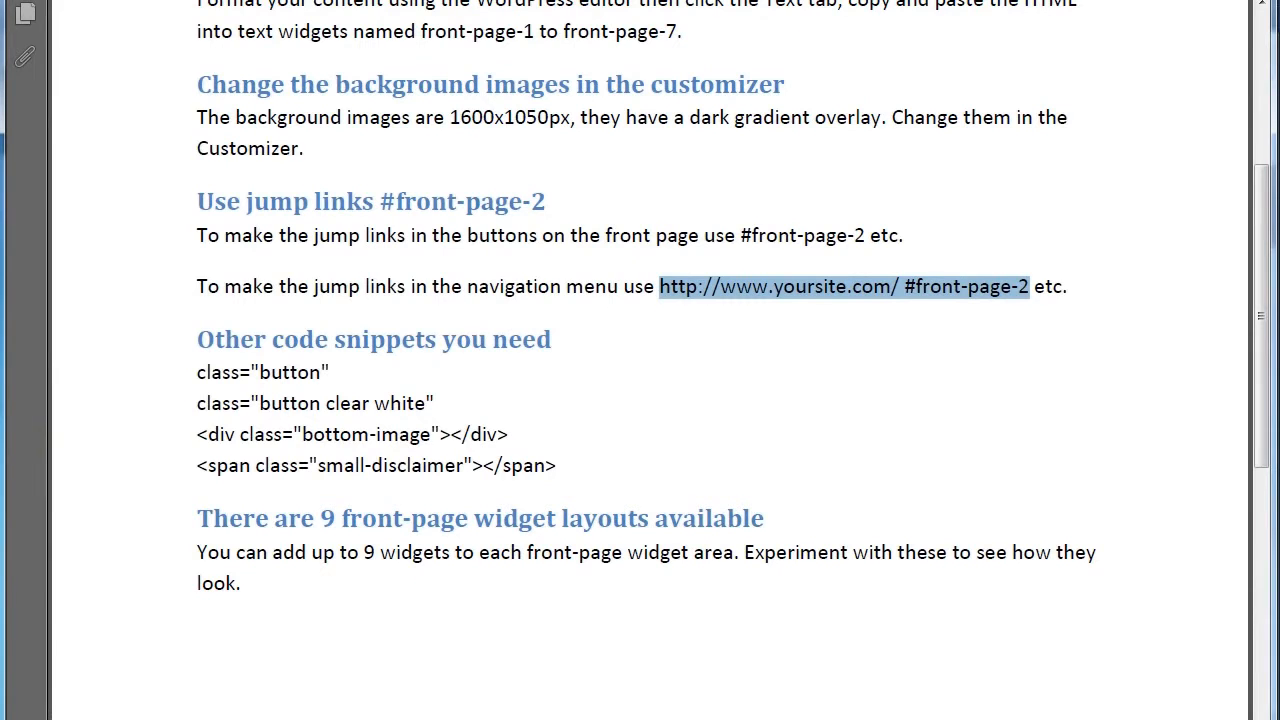
click(630, 396)
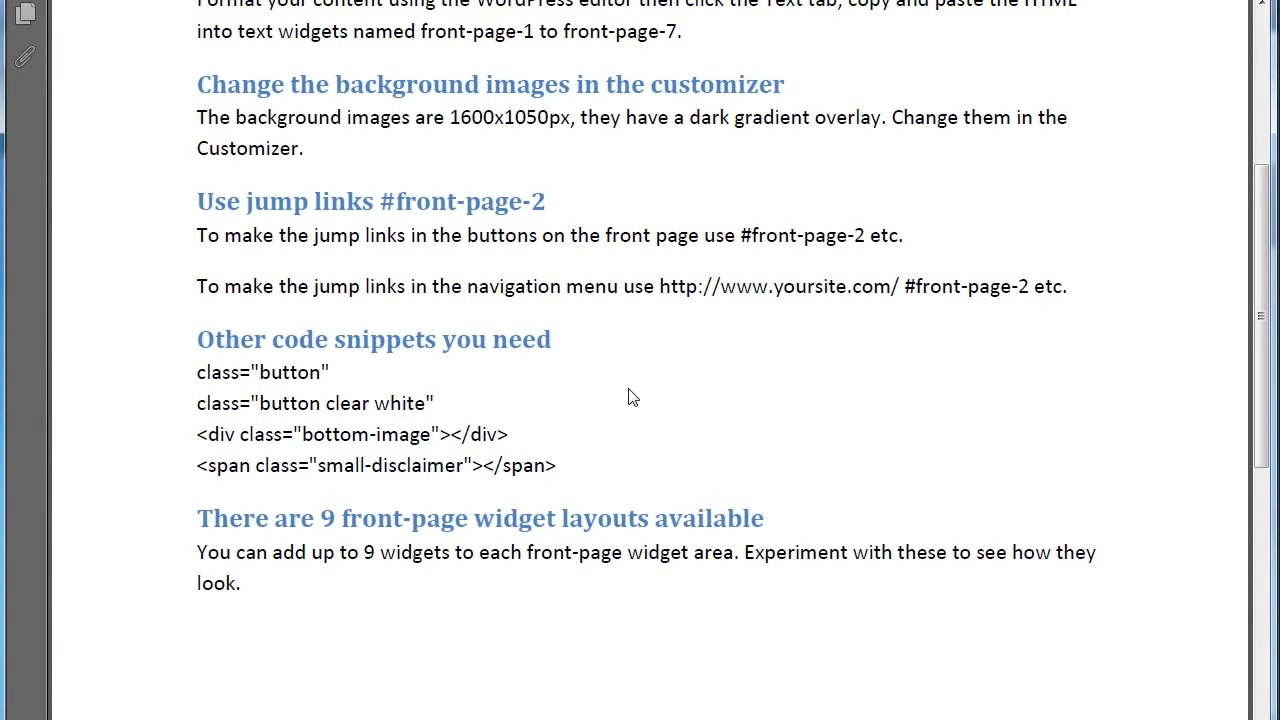
mouse_move(607, 417)
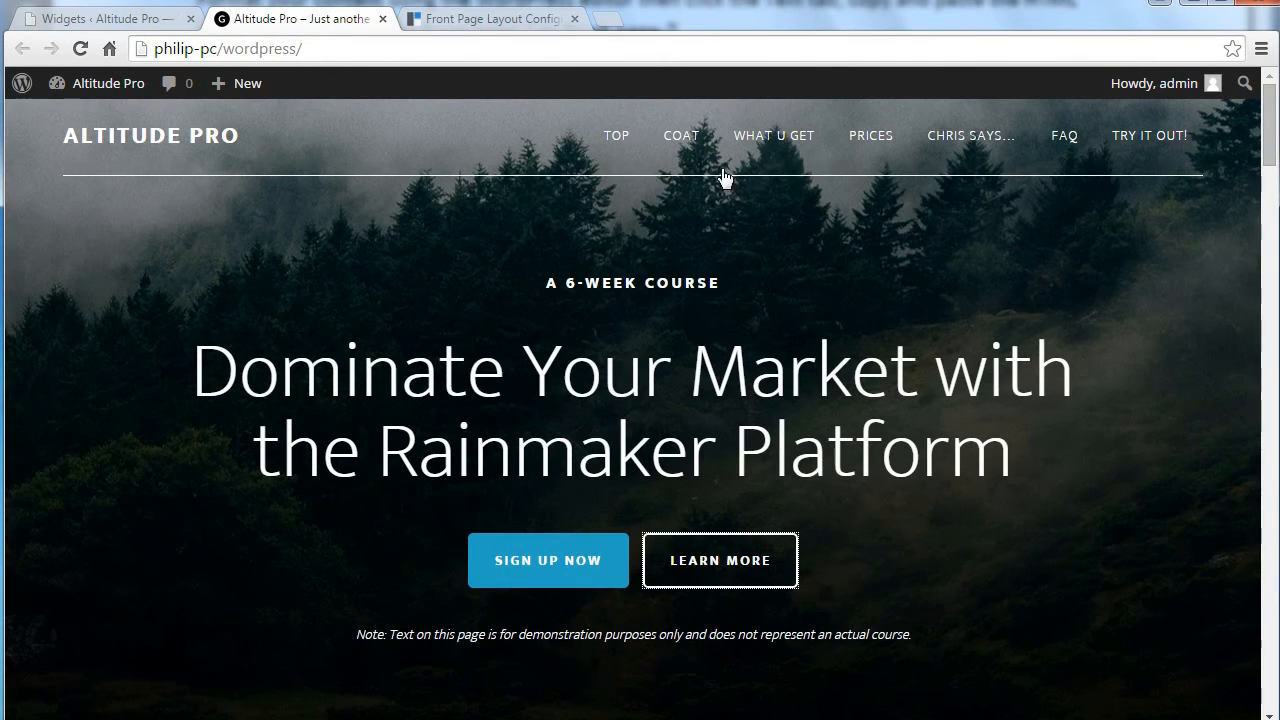
mouse_move(475, 226)
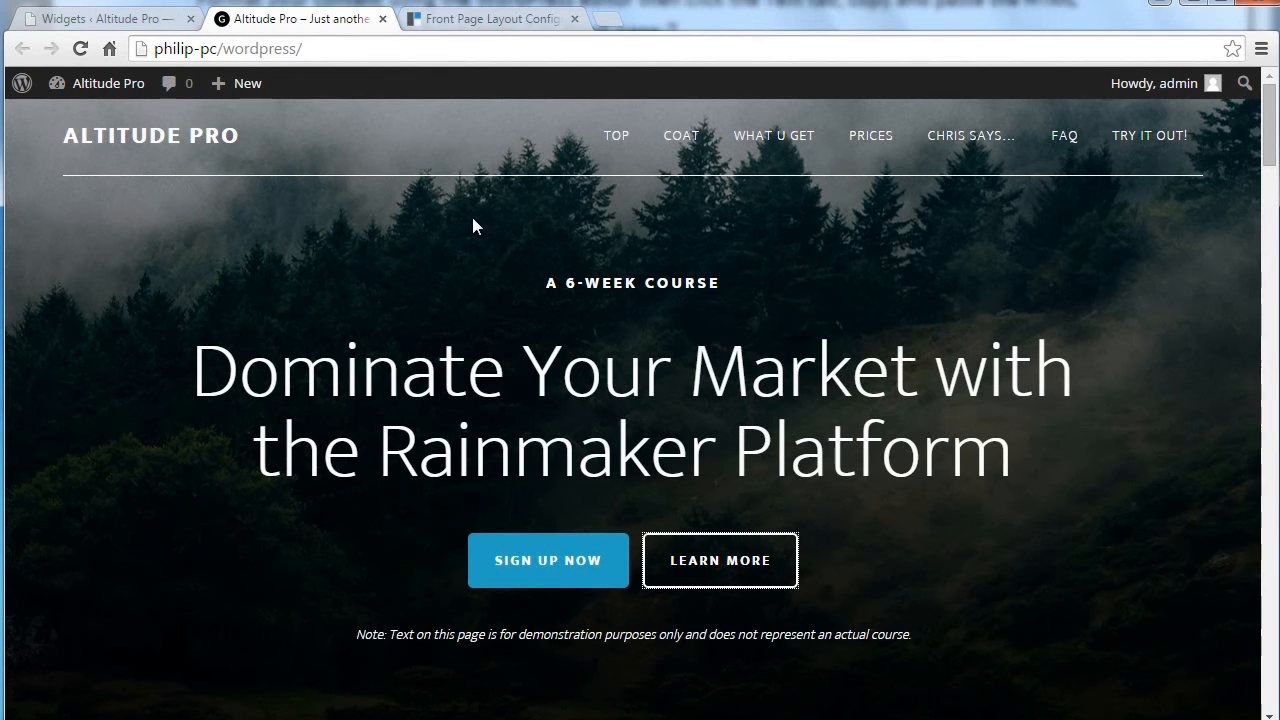
mouse_move(278, 456)
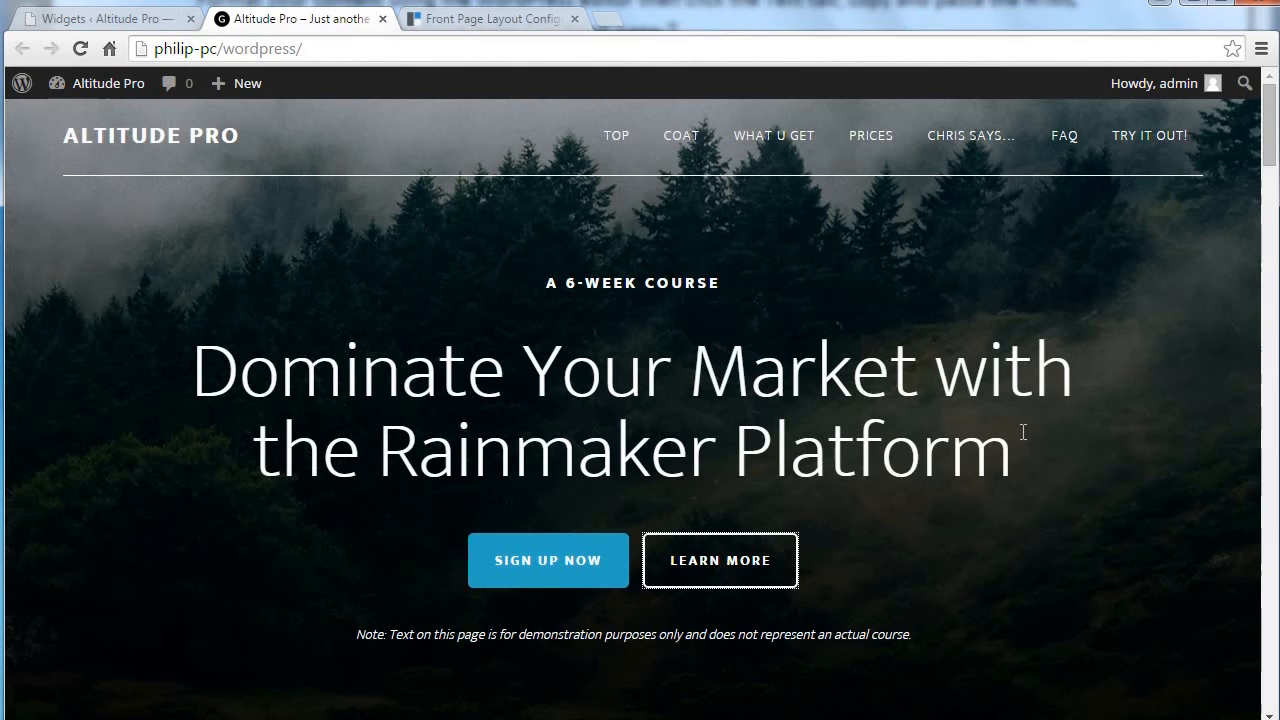
mouse_move(888, 259)
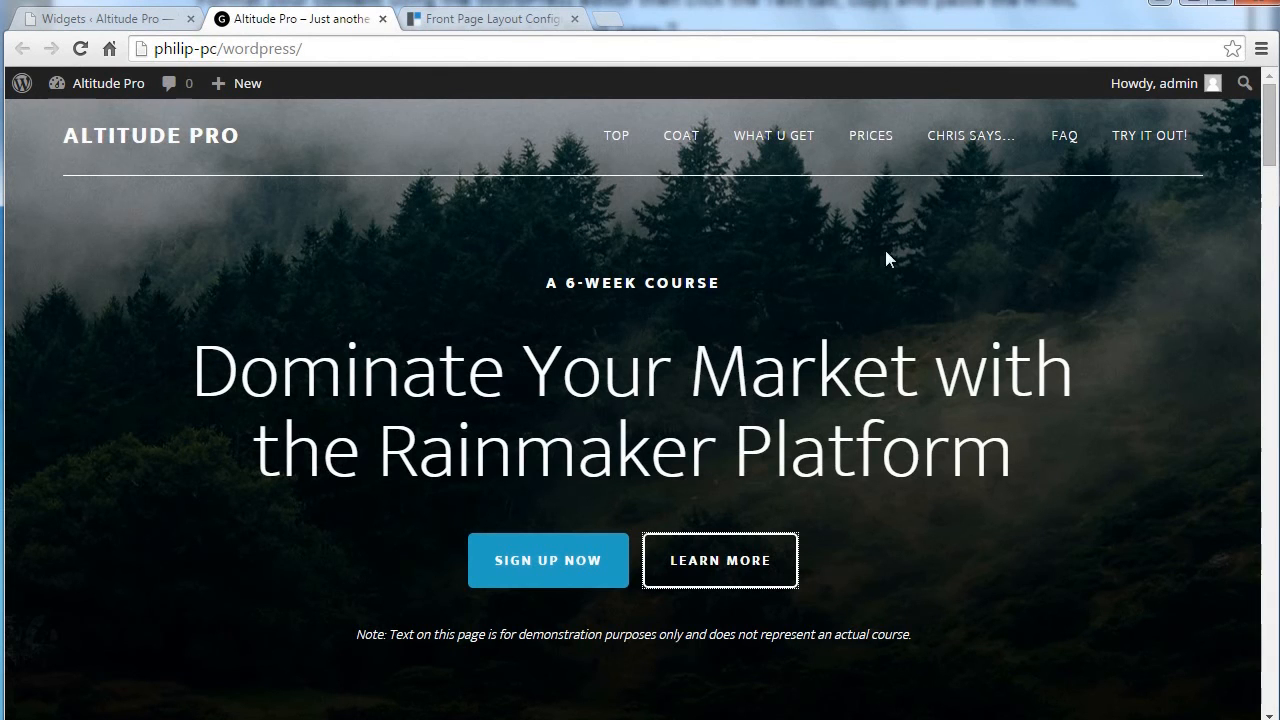
mouse_move(1192, 662)
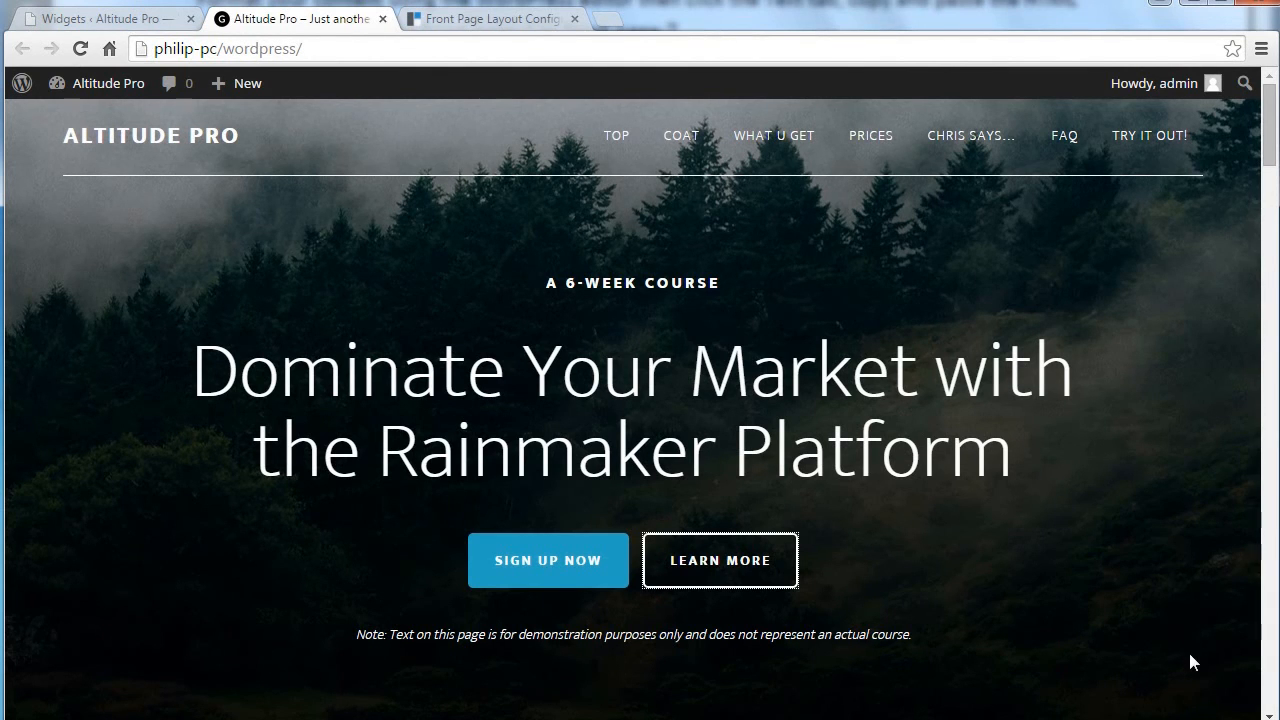
mouse_move(1114, 514)
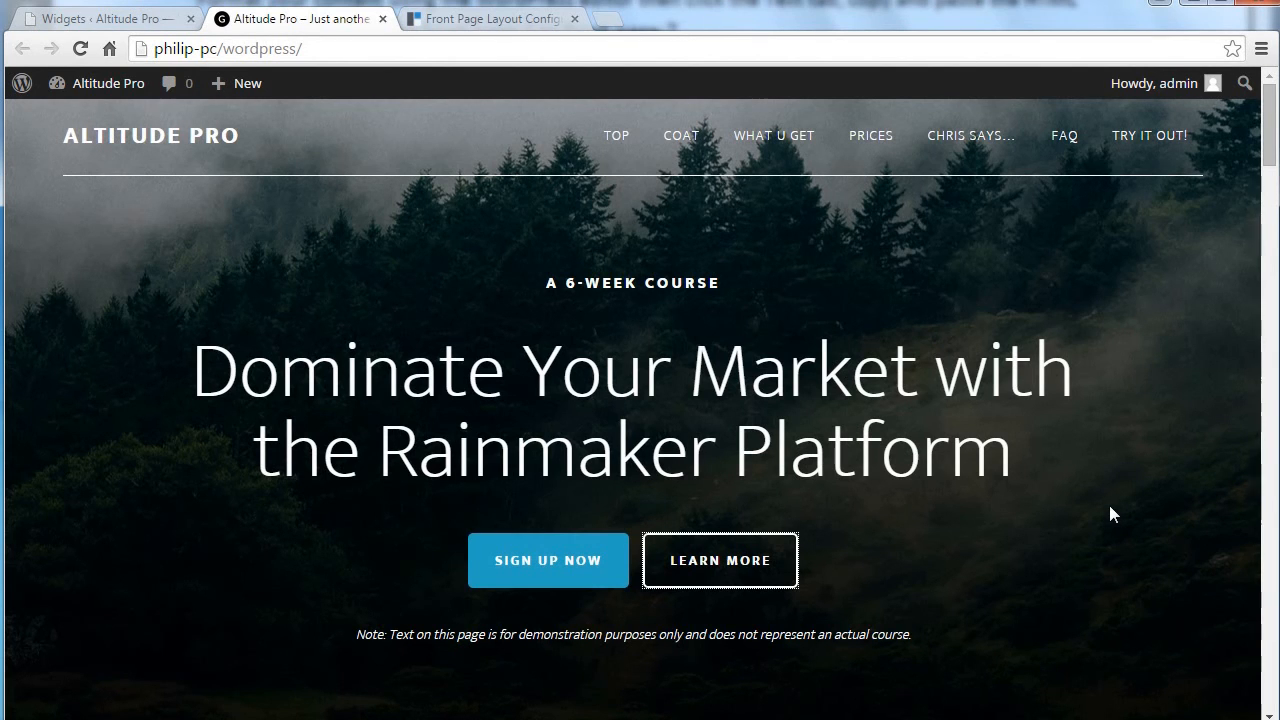
mouse_move(1107, 504)
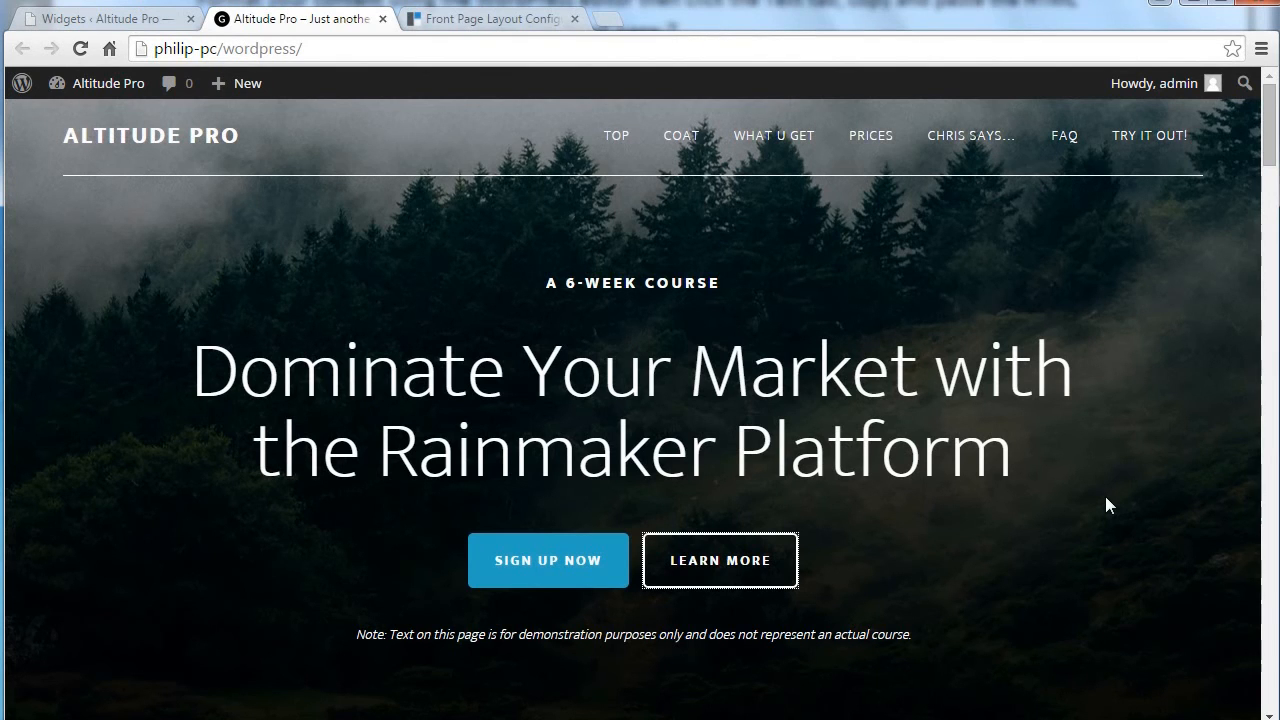
mouse_move(616, 135)
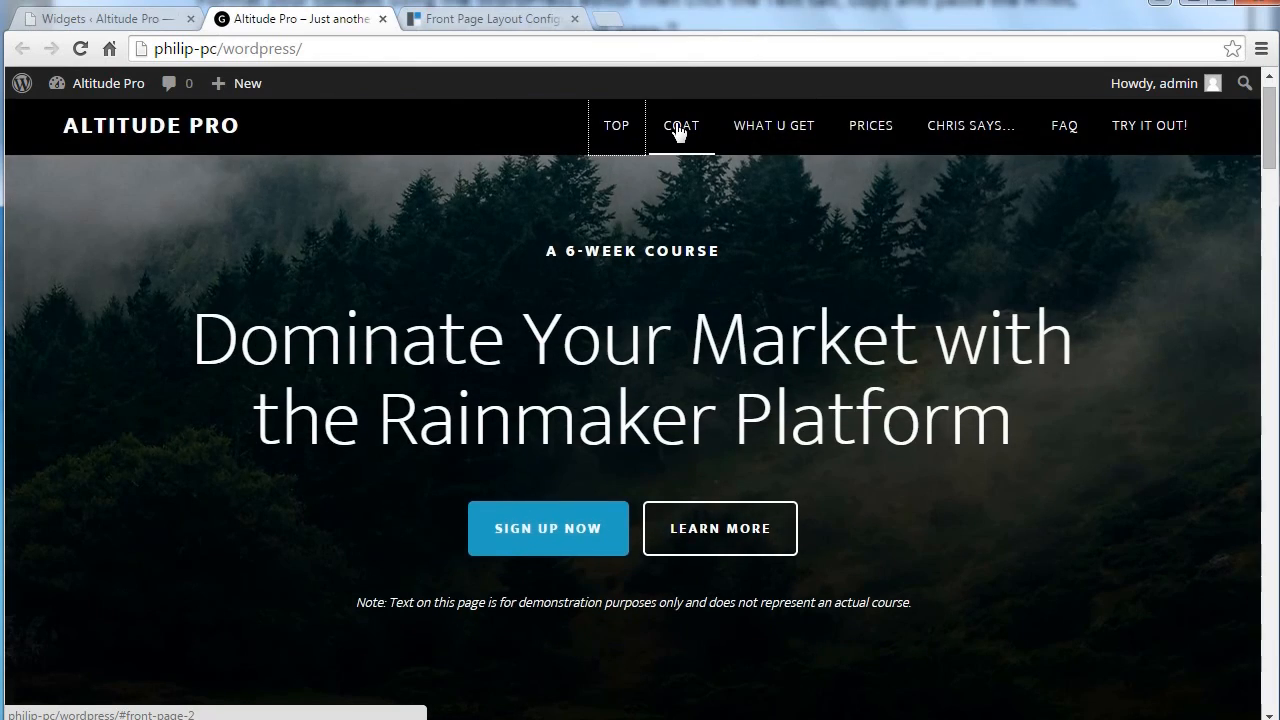
click(773, 125)
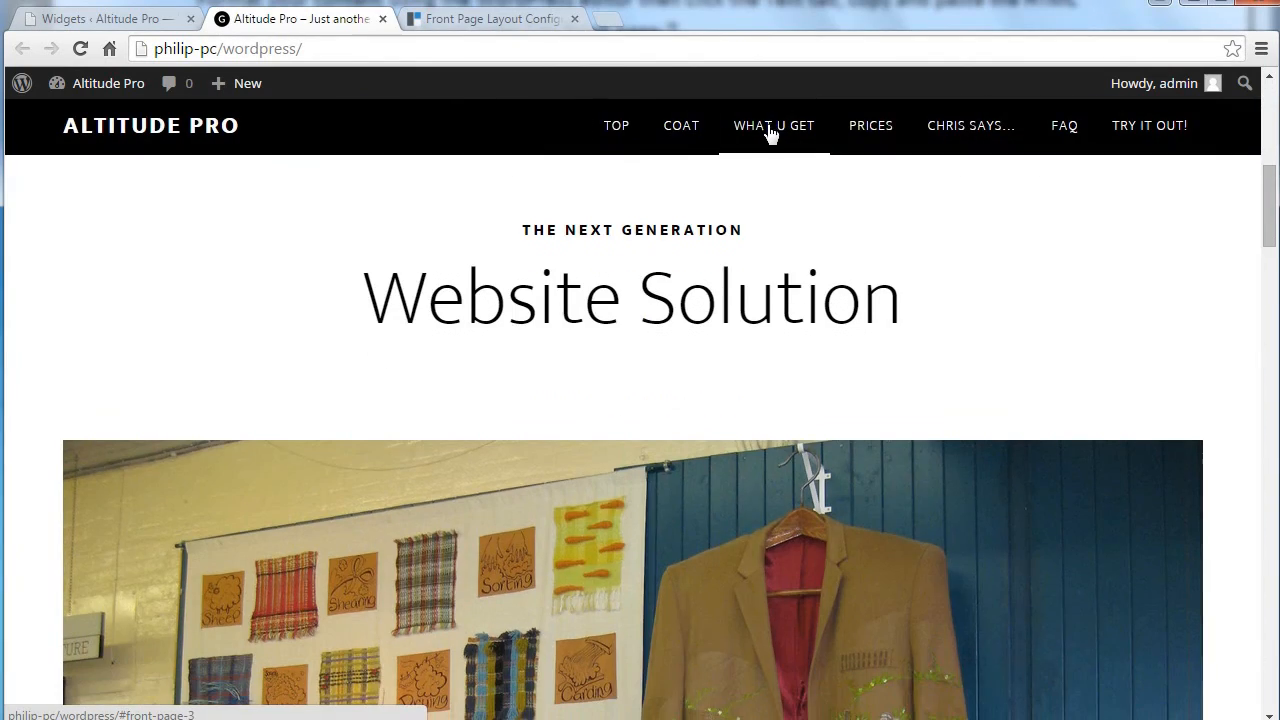
click(870, 125)
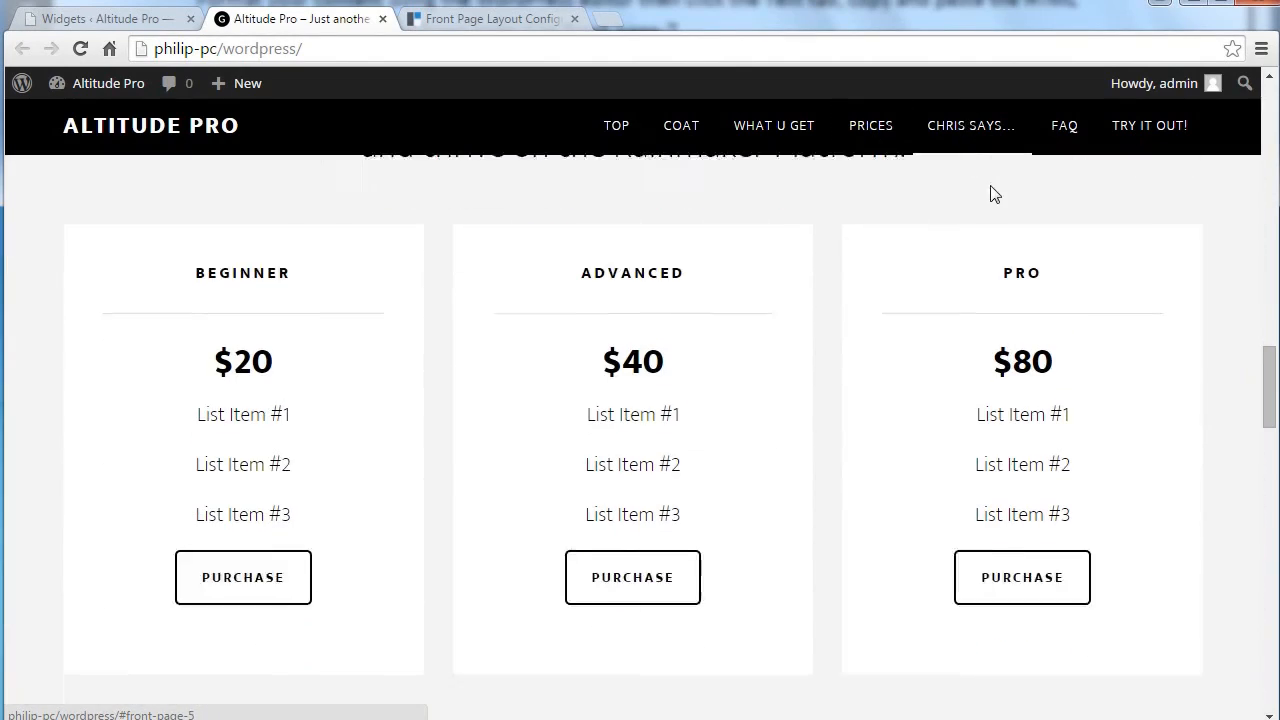
click(969, 125)
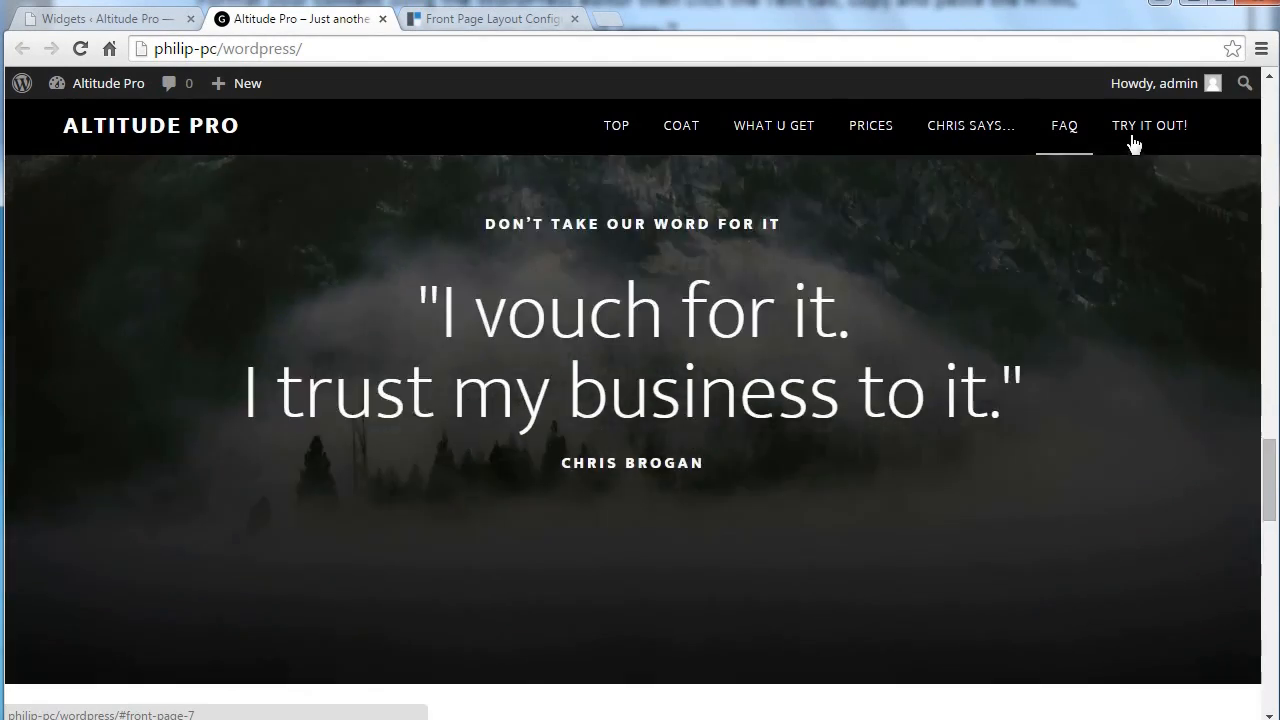
click(1149, 125)
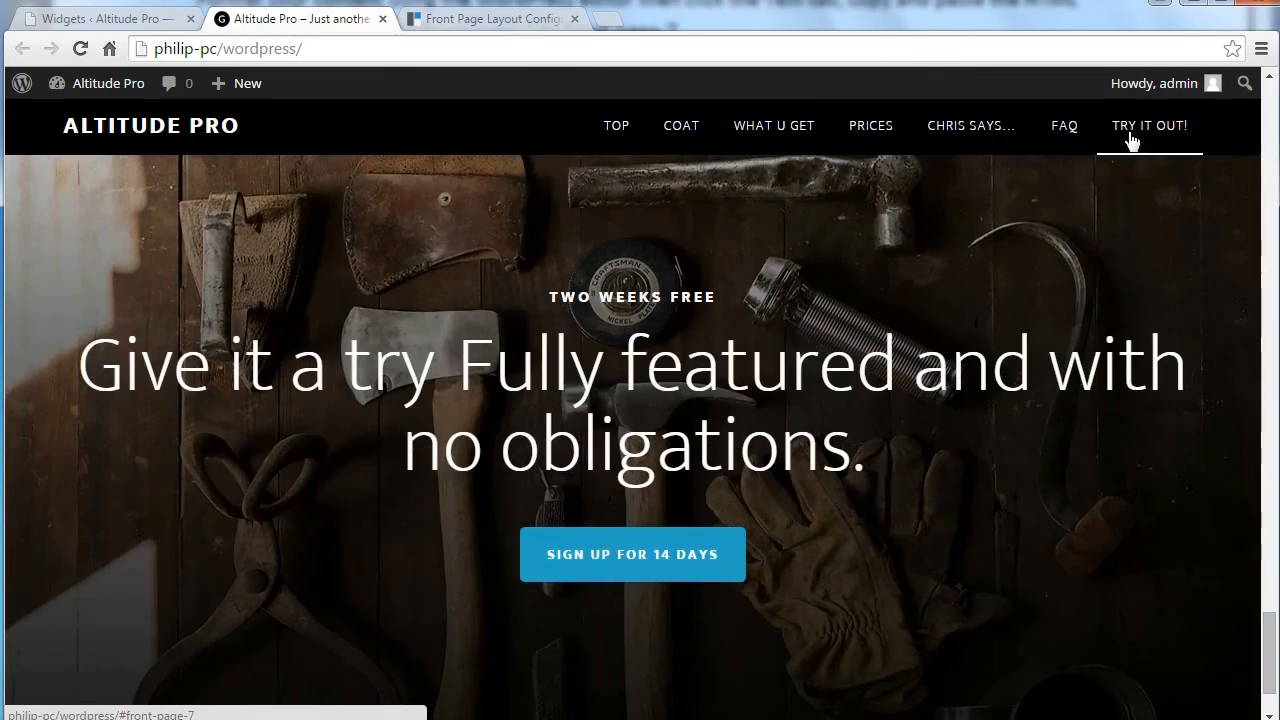
click(616, 125)
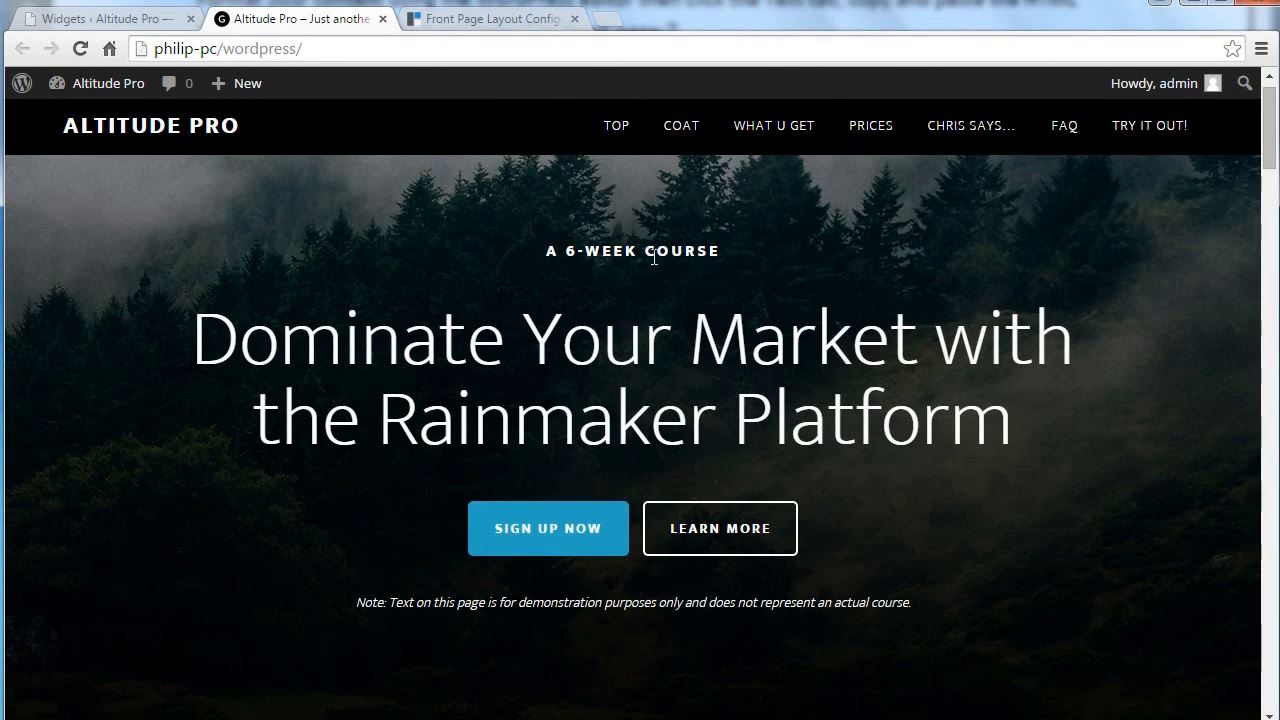
mouse_move(616, 130)
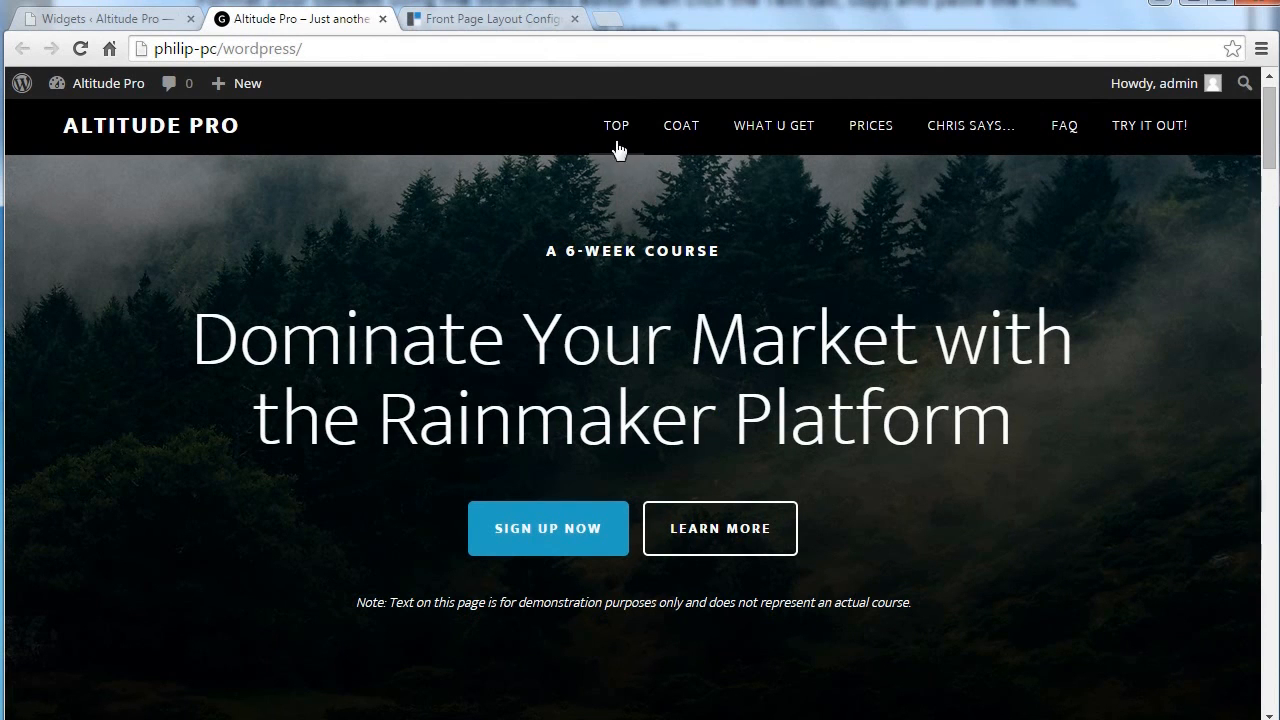
mouse_move(547, 132)
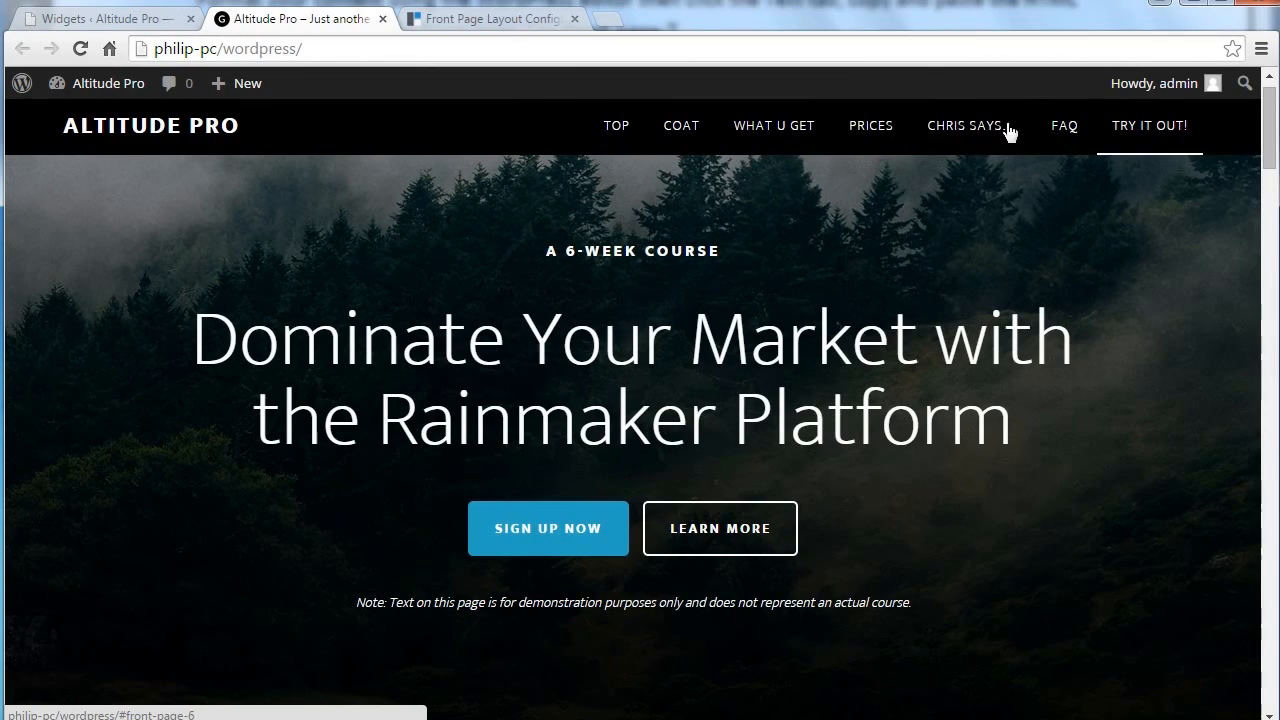
click(773, 125)
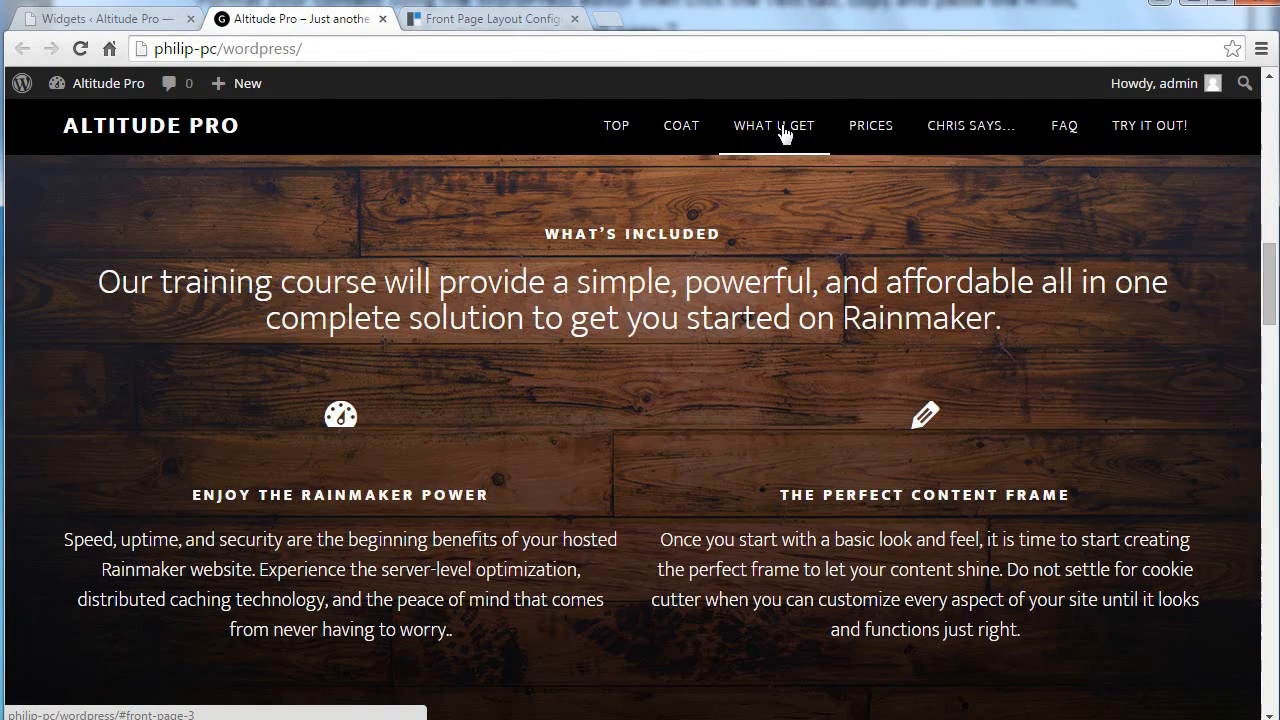
click(870, 125)
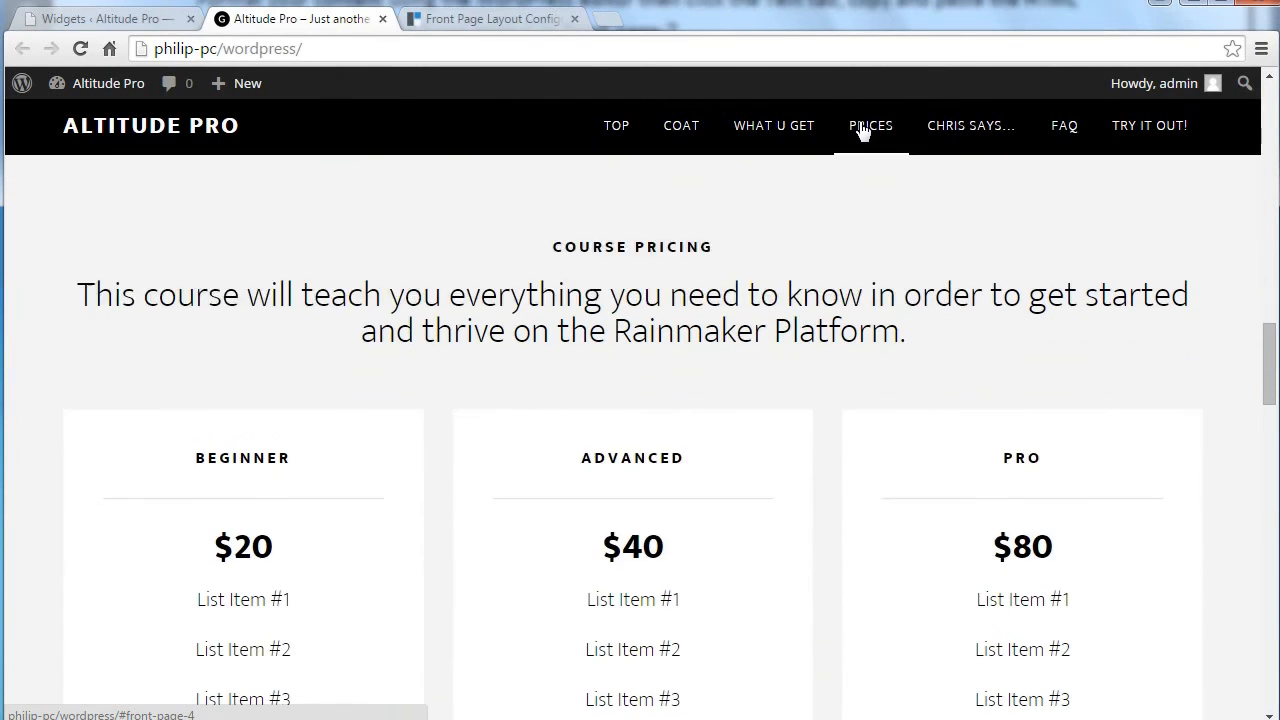
click(616, 125)
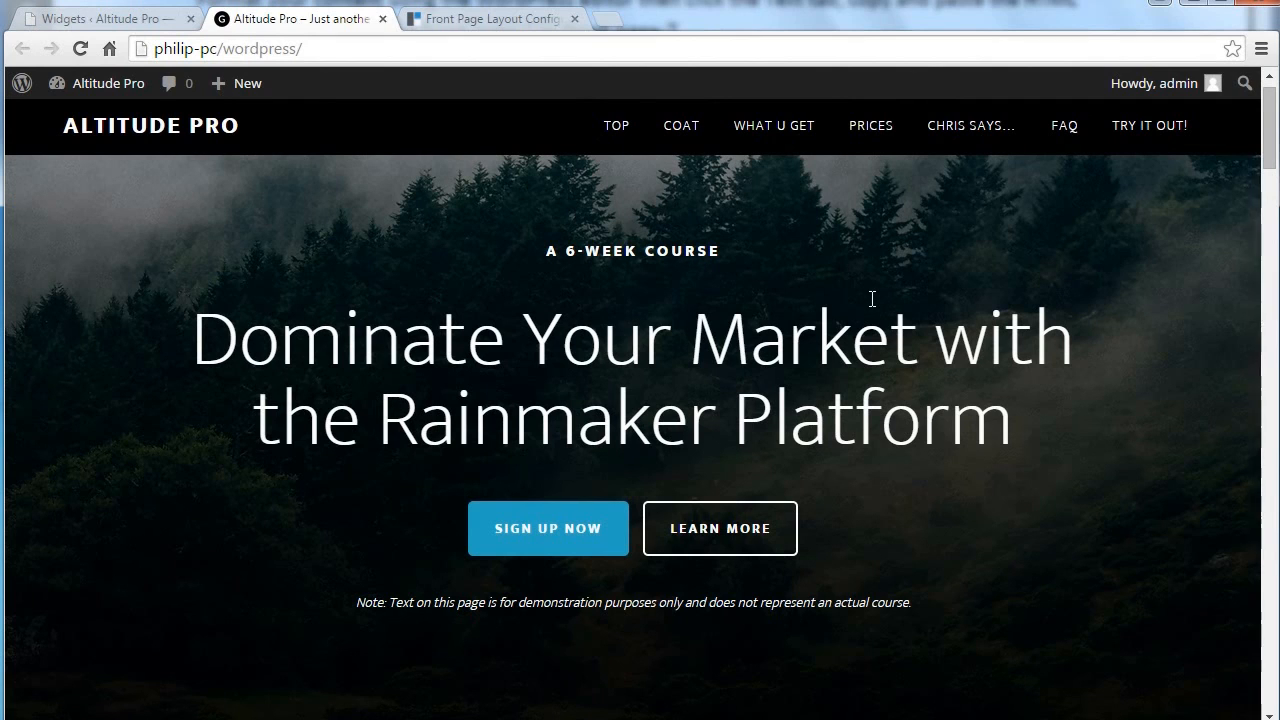
mouse_move(930, 645)
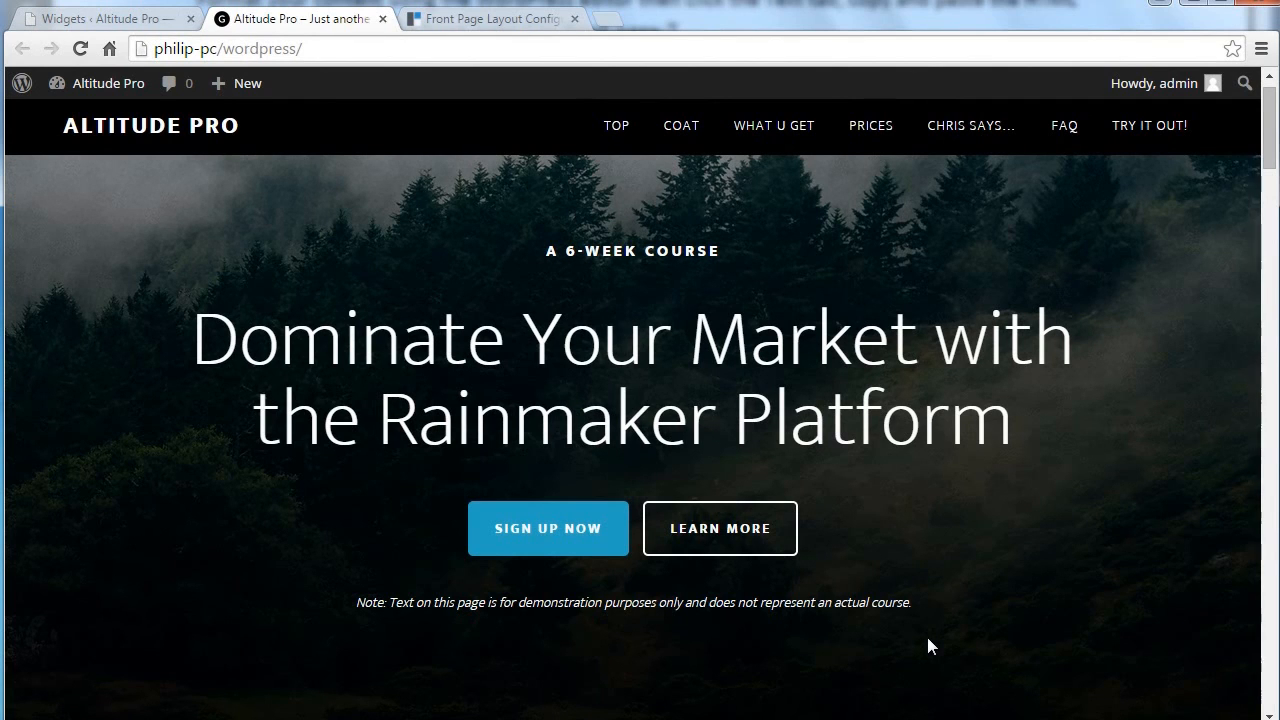